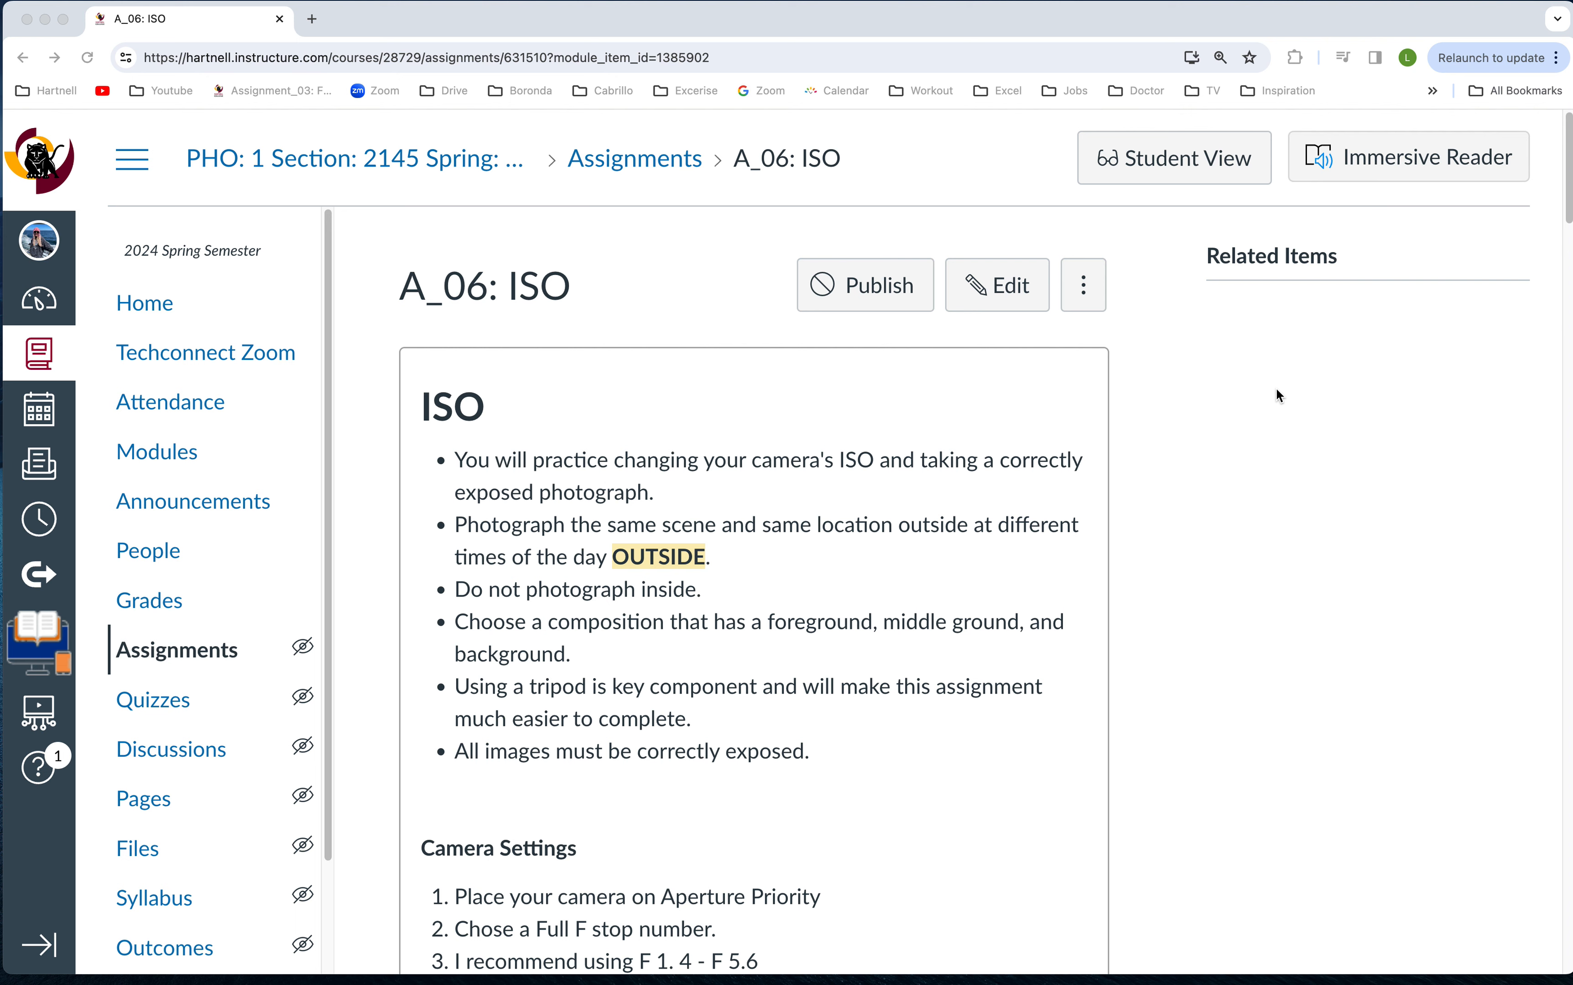
- Highlight the foreground/middle ground/background bullet and the word 'tripod' in the assignment instructions
{"action": "scroll", "scroll_direction": "down", "scroll_amount": 3}
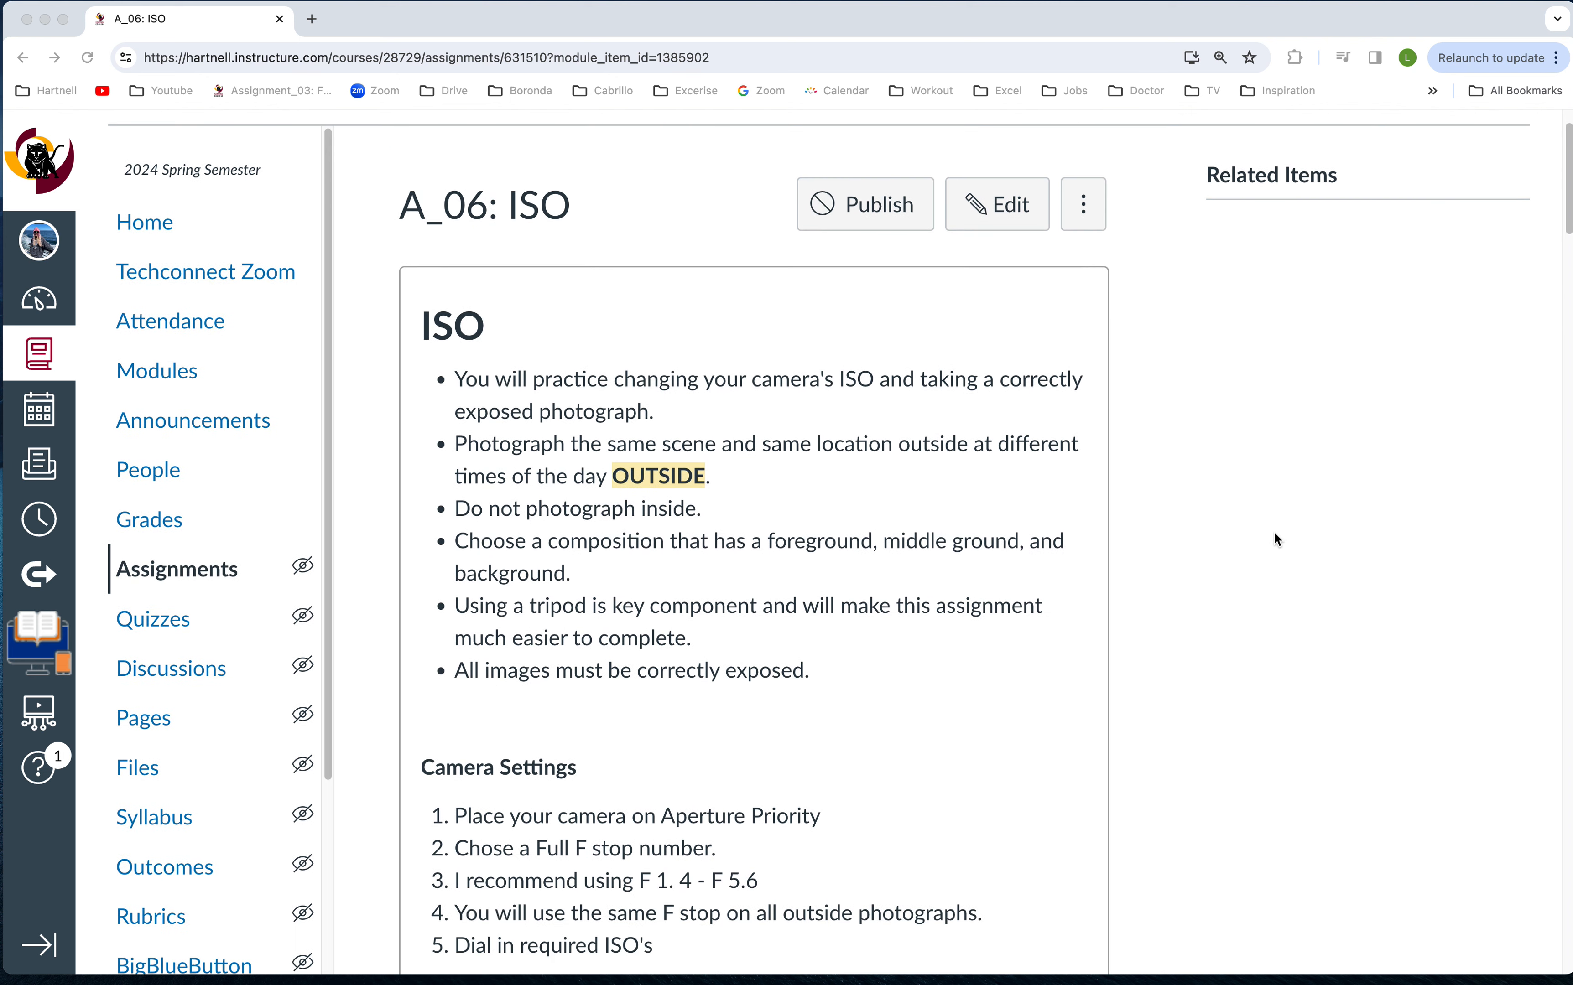
{"action": "scroll", "scroll_direction": "down", "scroll_amount": 3}
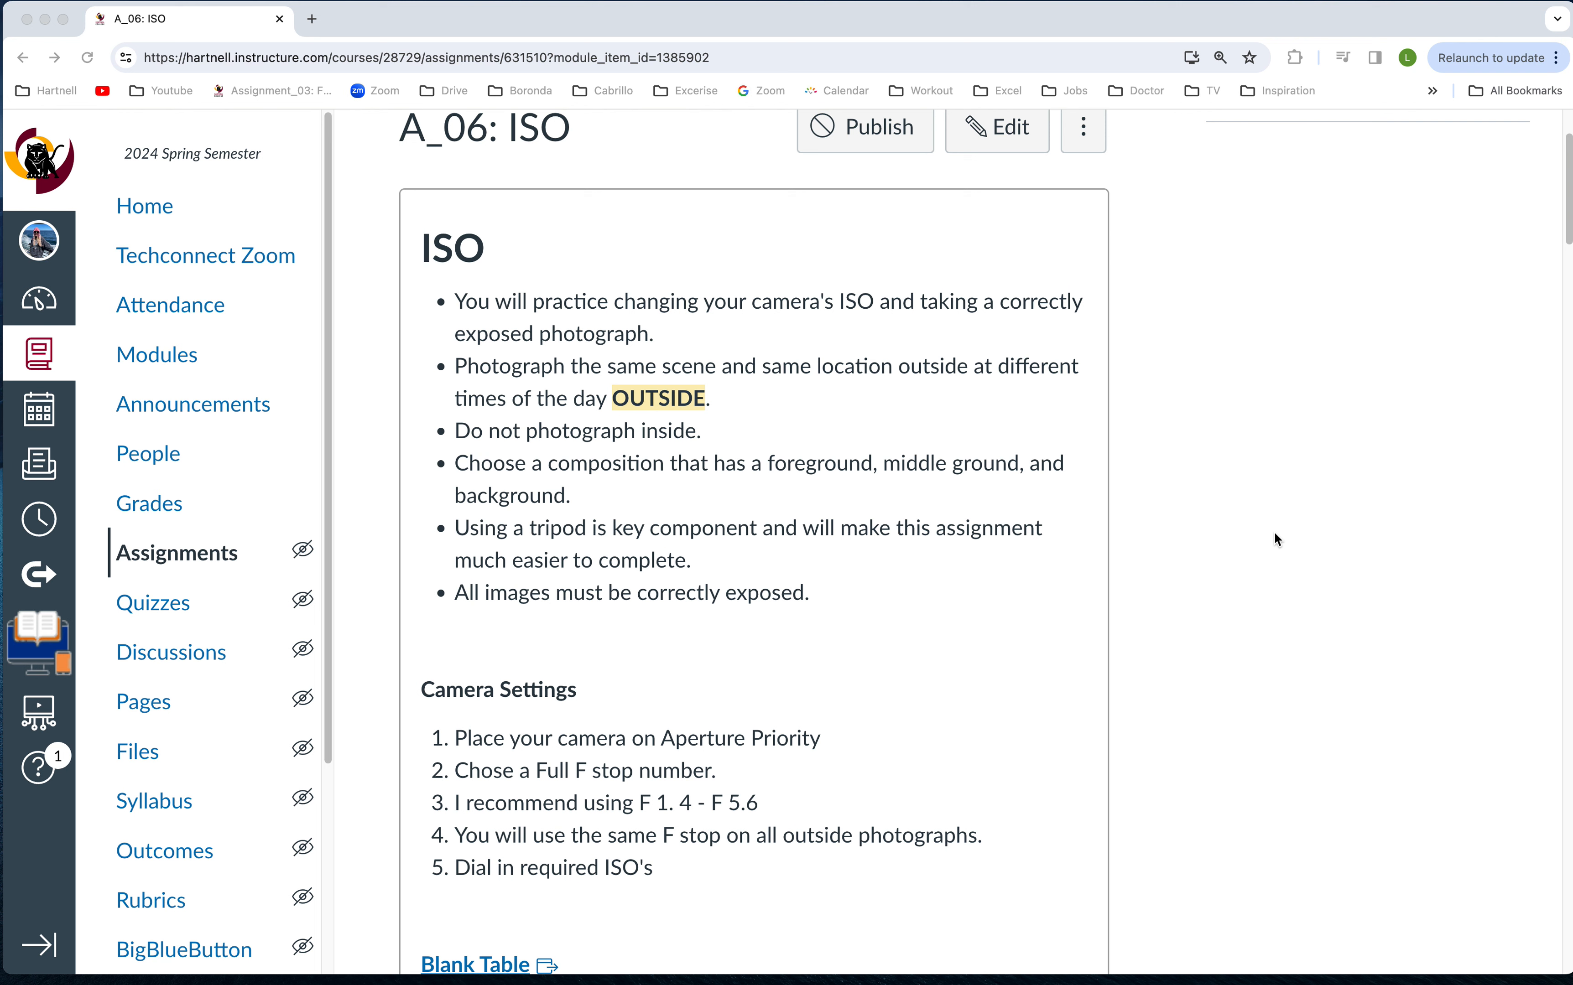
{"action": "mouse_move", "coordinate": [734, 441]}
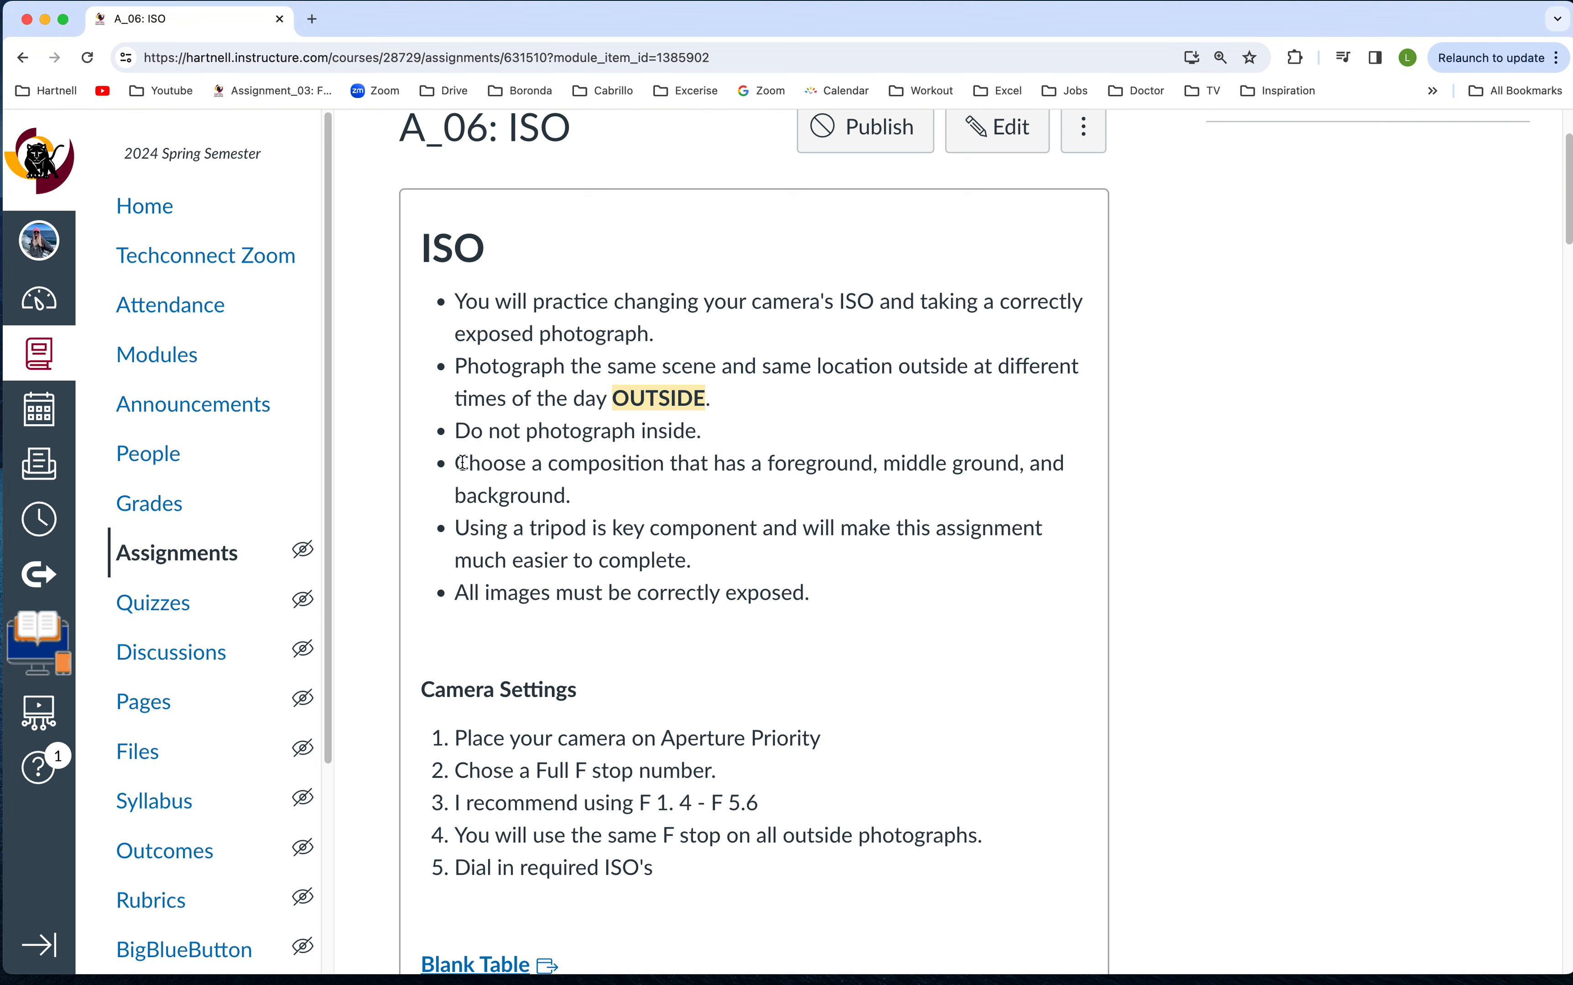
{"action": "left_click_drag", "start_coordinate": [457, 463], "coordinate": [569, 494]}
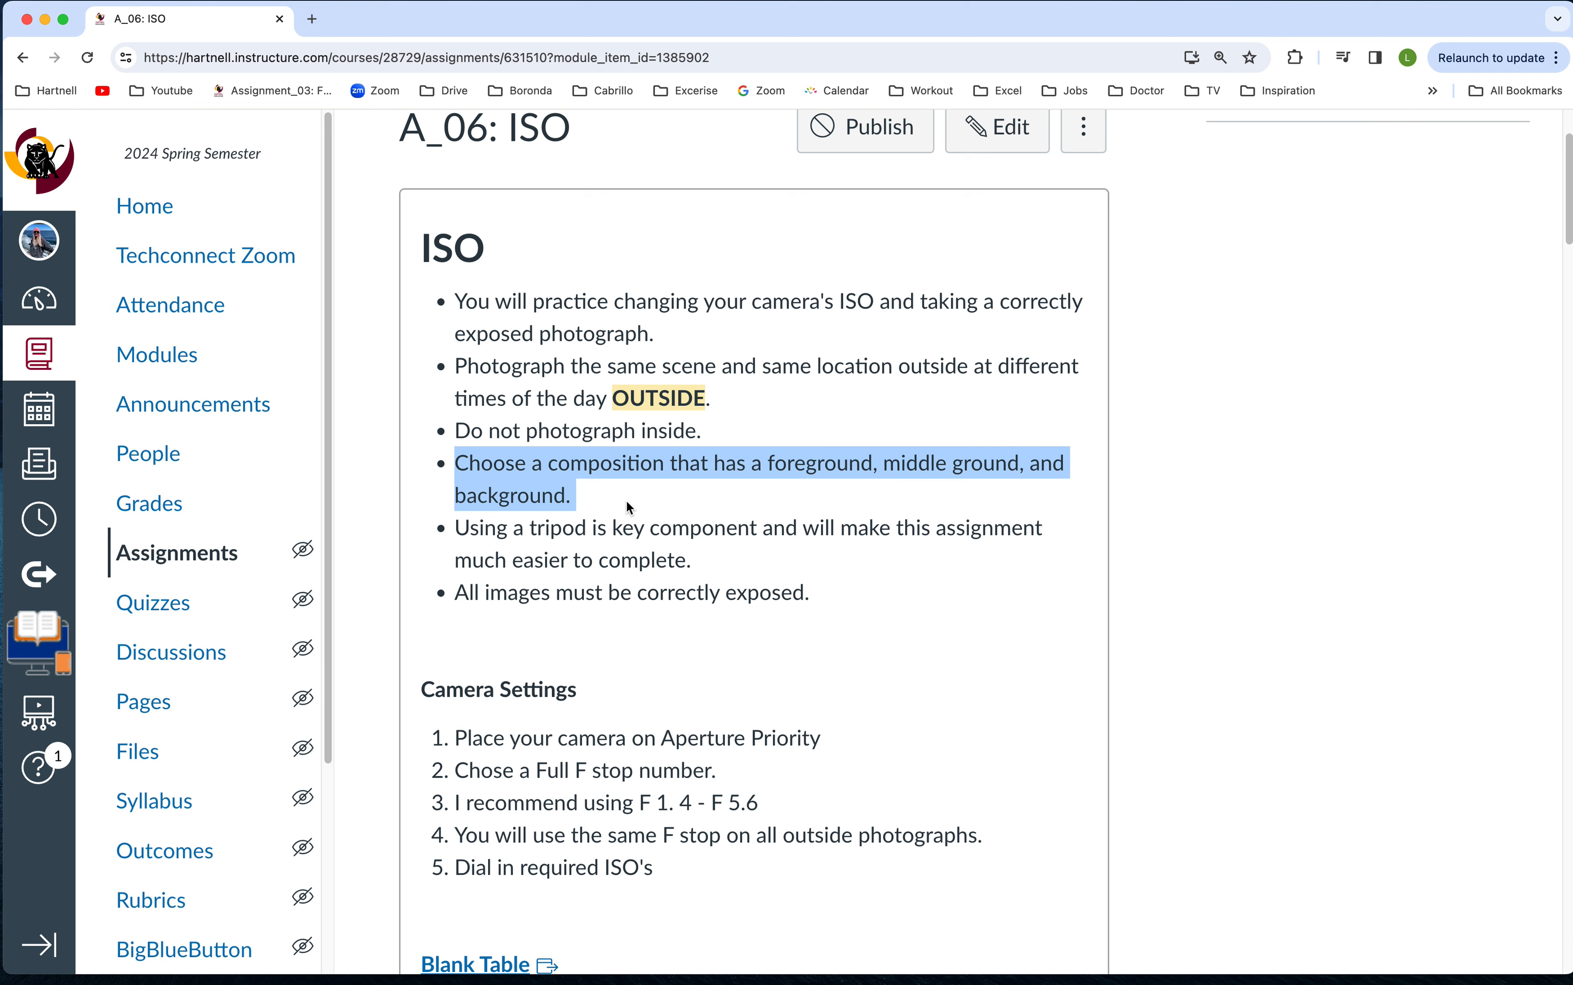
{"action": "left_click", "coordinate": [529, 528]}
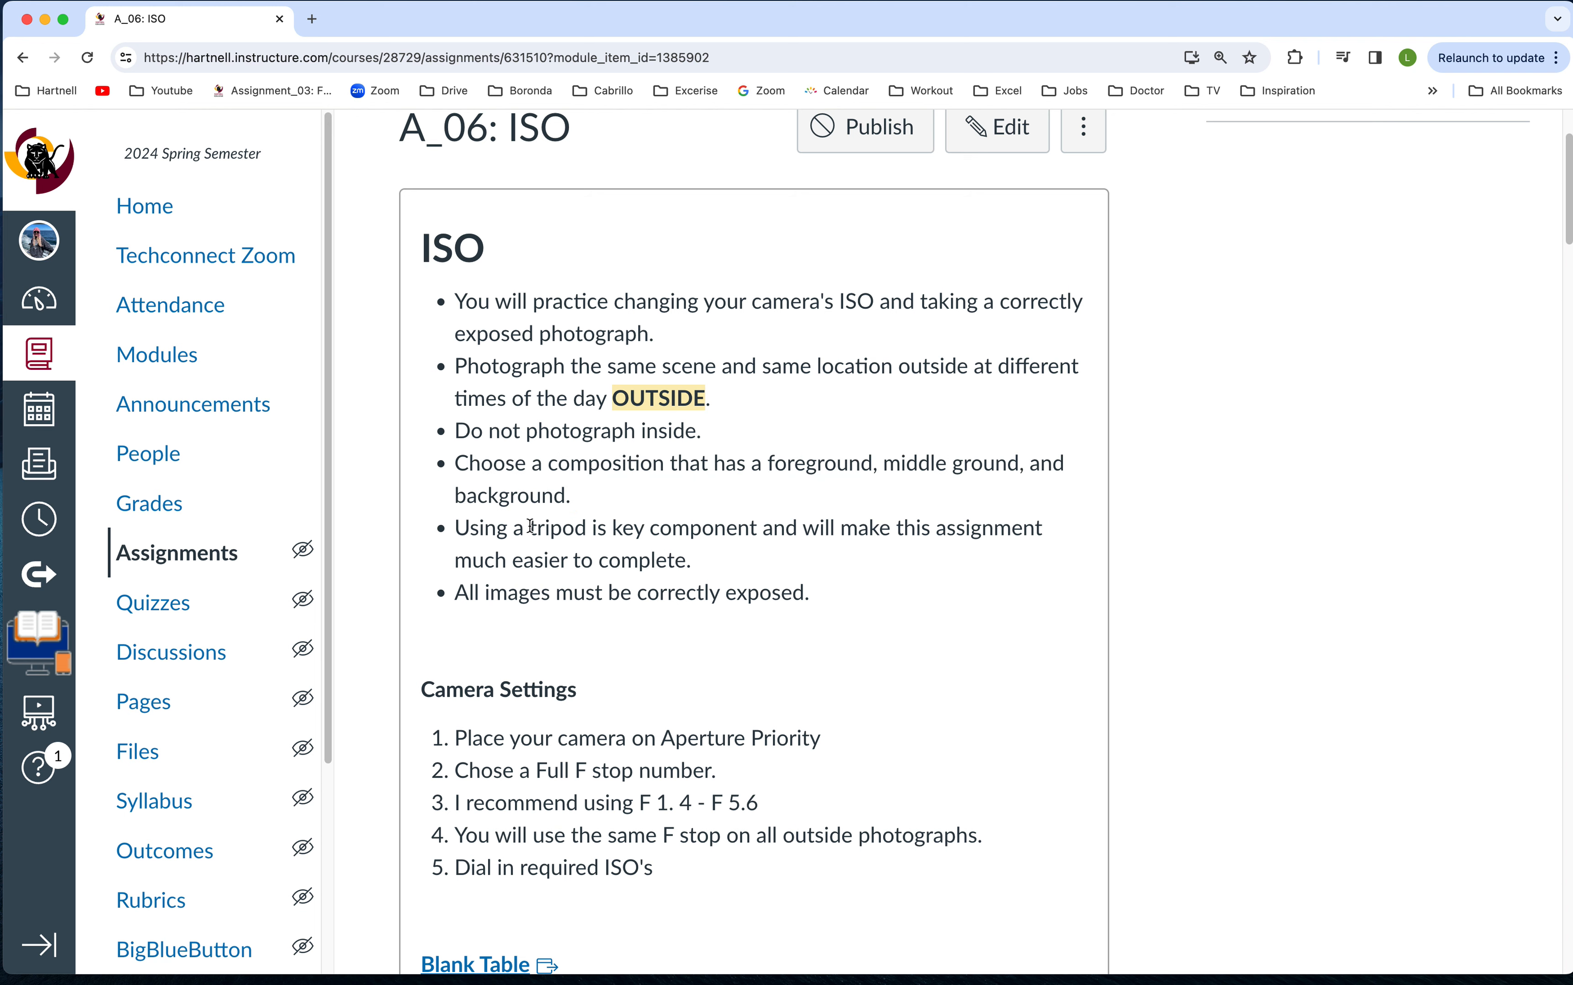
{"action": "double_click", "coordinate": [557, 529]}
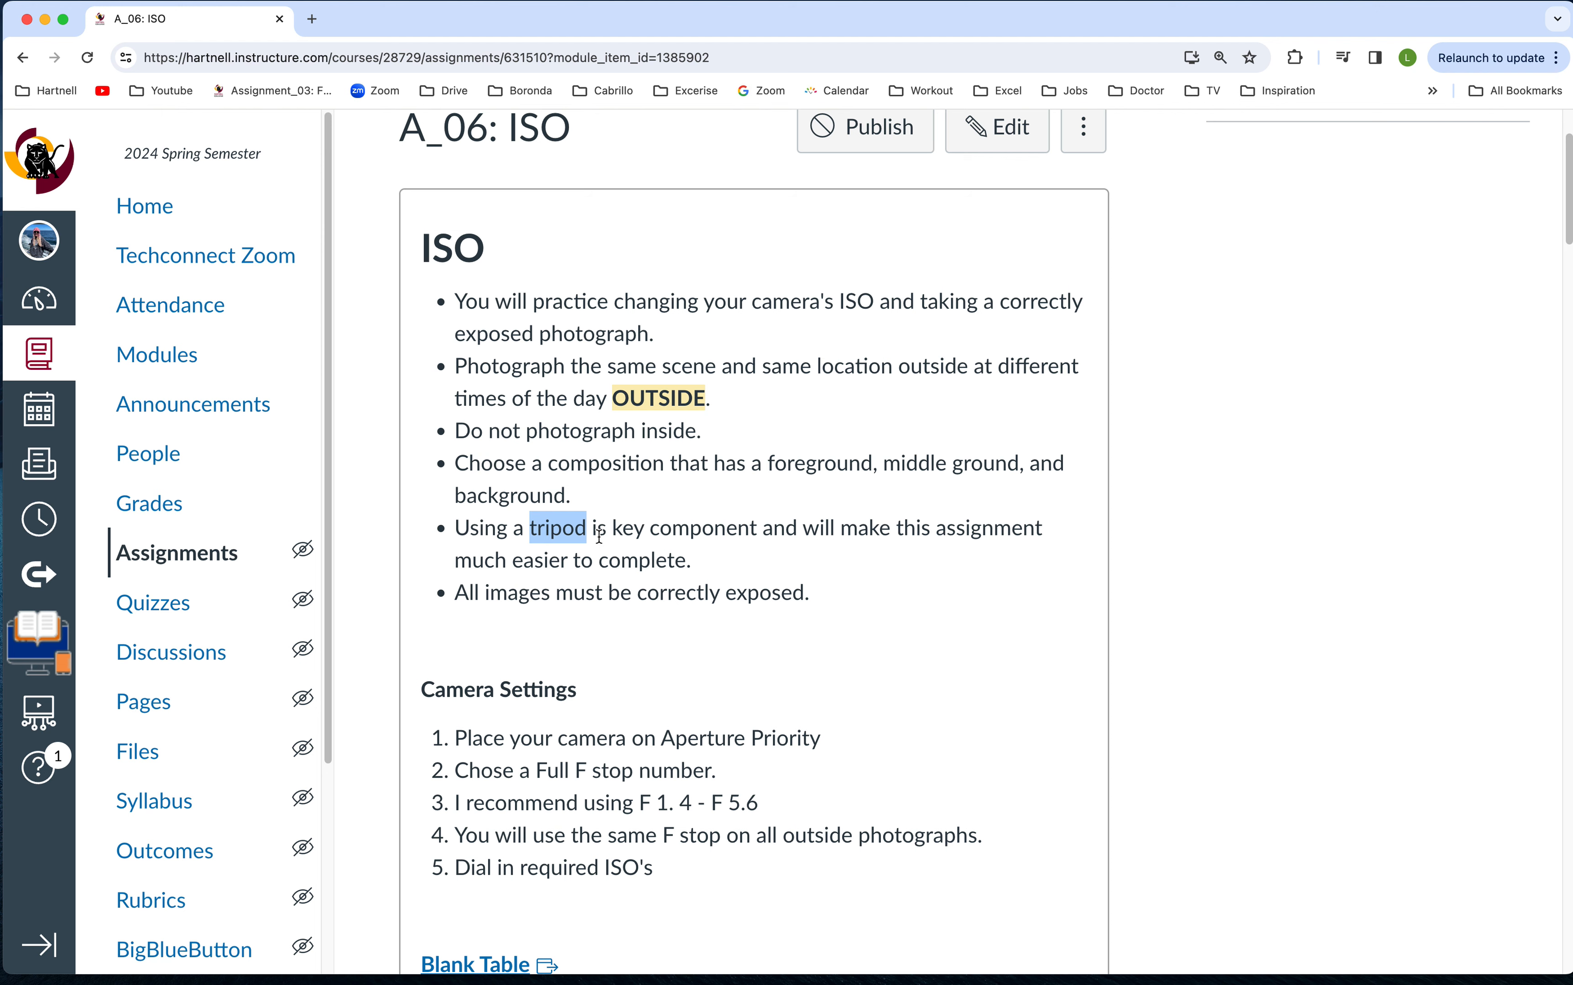
- Scroll through the assignment page down to the ISO file name table
{"action": "scroll", "scroll_direction": "down", "scroll_amount": 3}
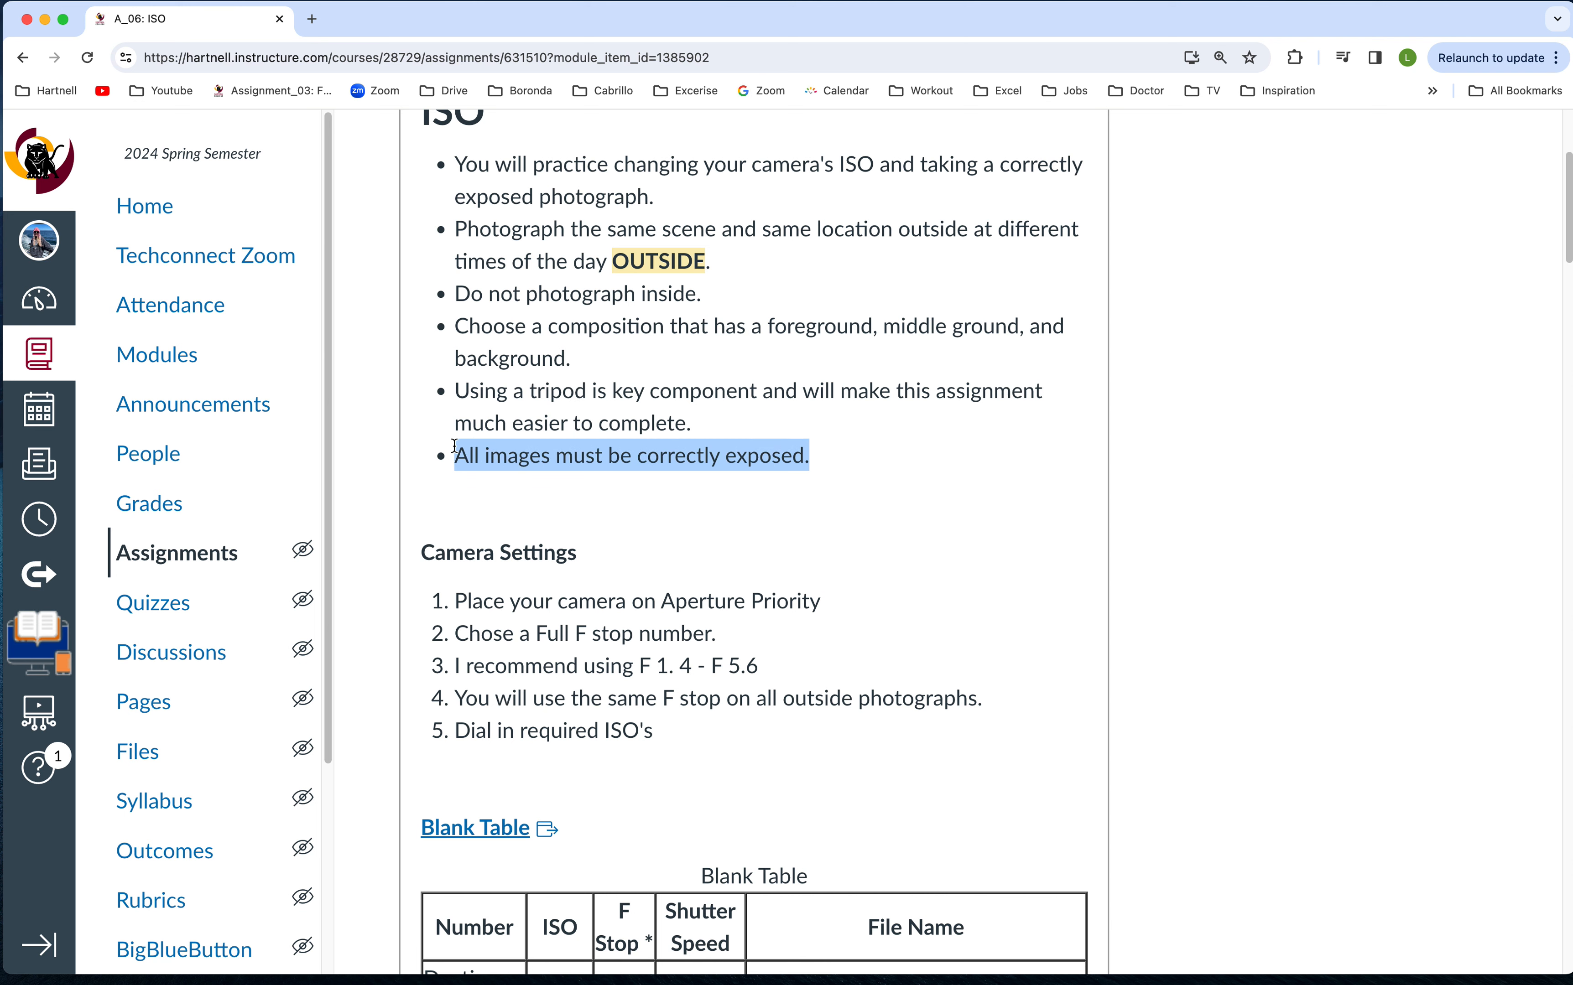
{"action": "scroll", "scroll_direction": "down", "scroll_amount": 3}
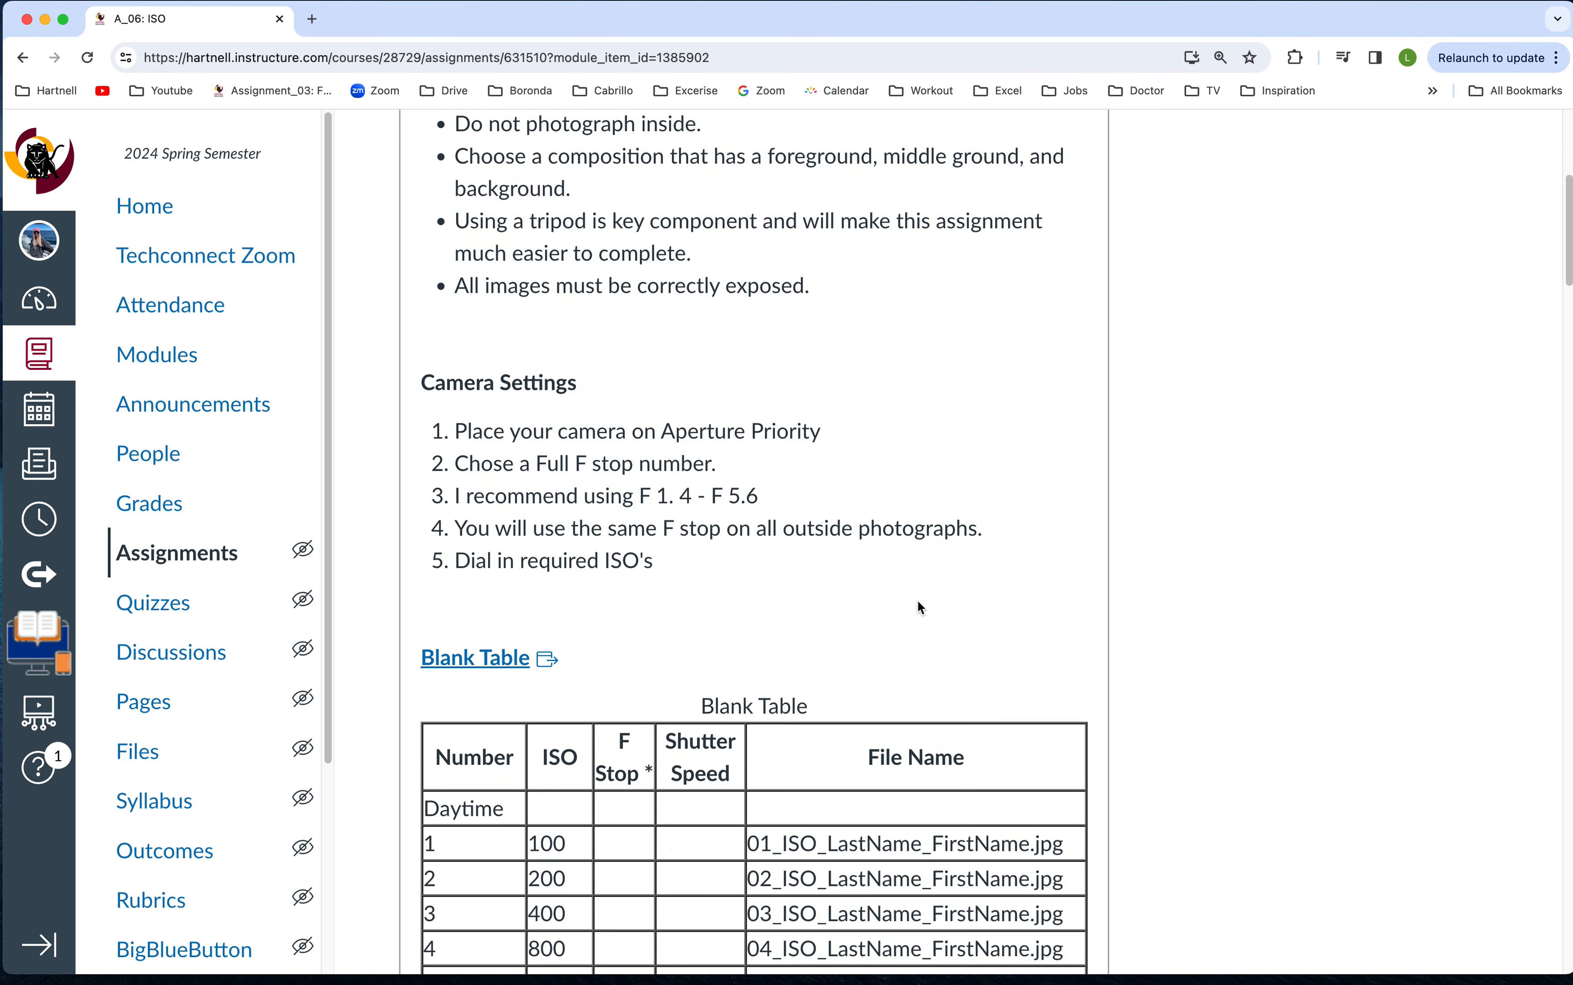
{"action": "scroll", "scroll_direction": "down", "scroll_amount": 3}
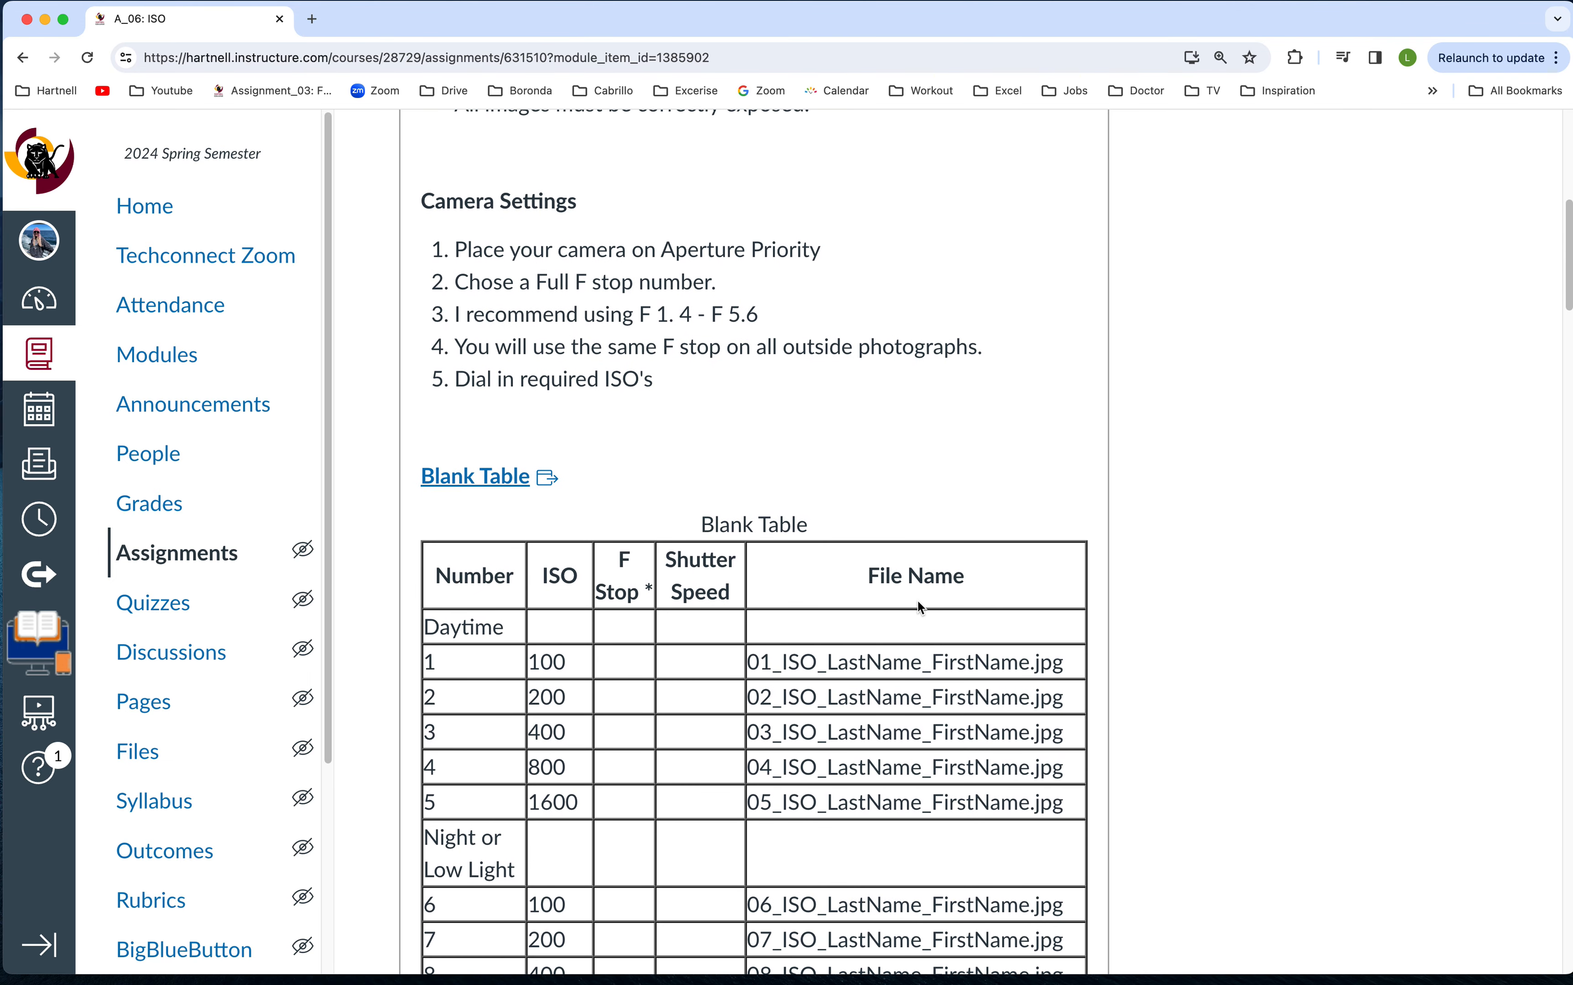
{"action": "mouse_move", "coordinate": [656, 287]}
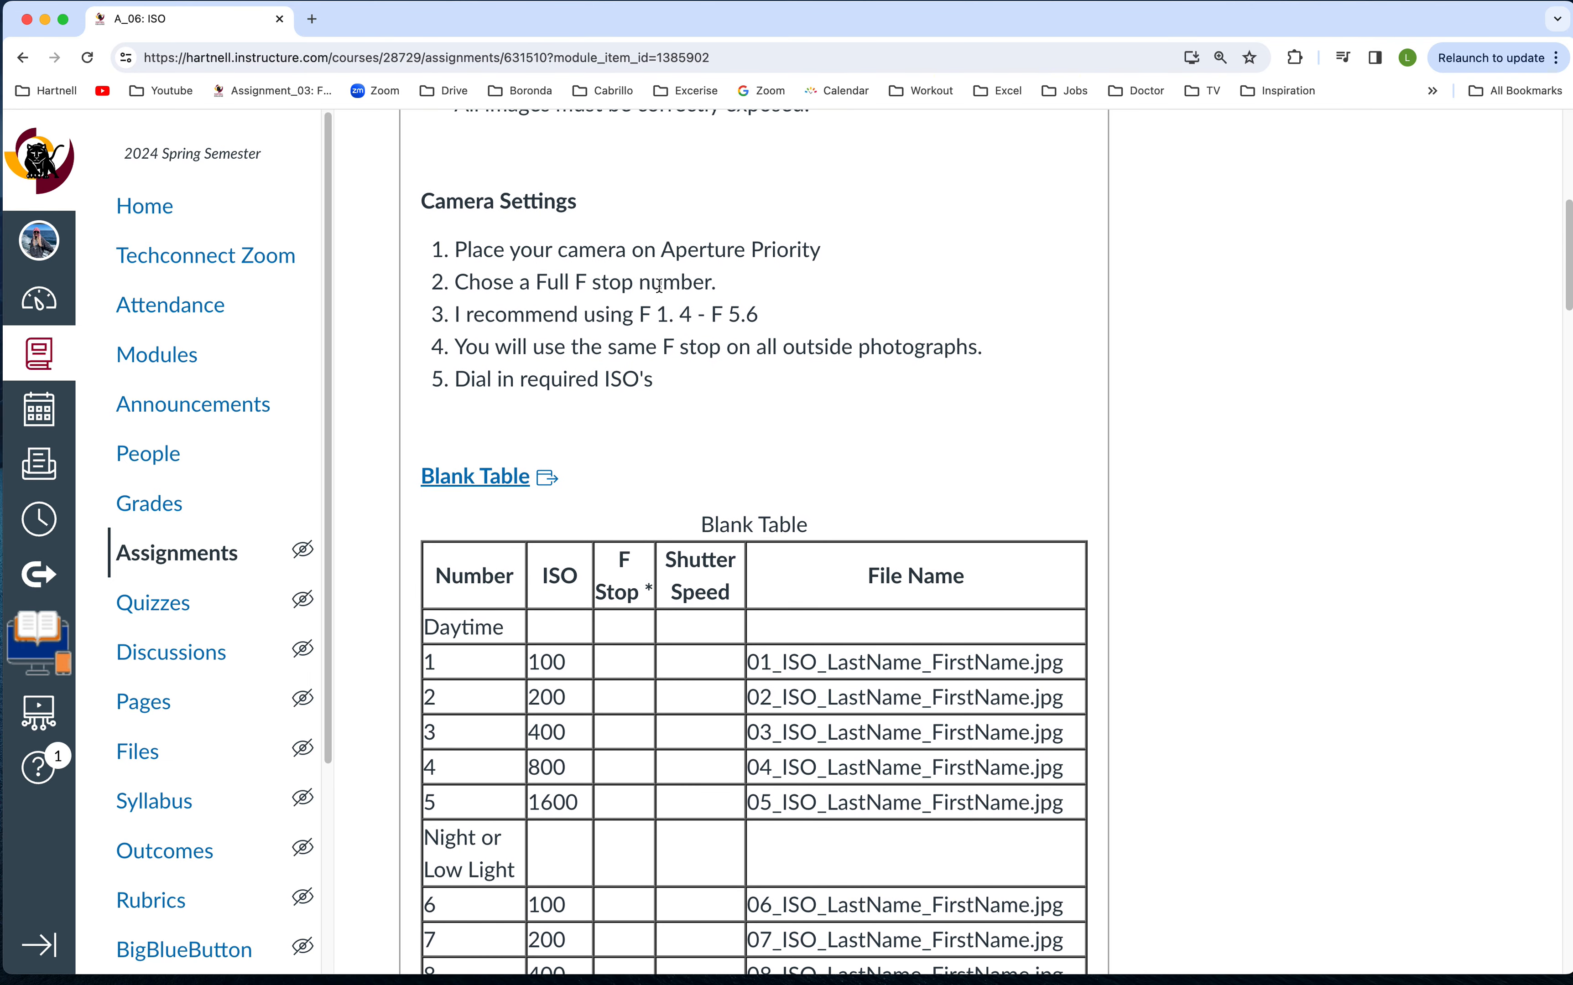
{"action": "mouse_move", "coordinate": [567, 303]}
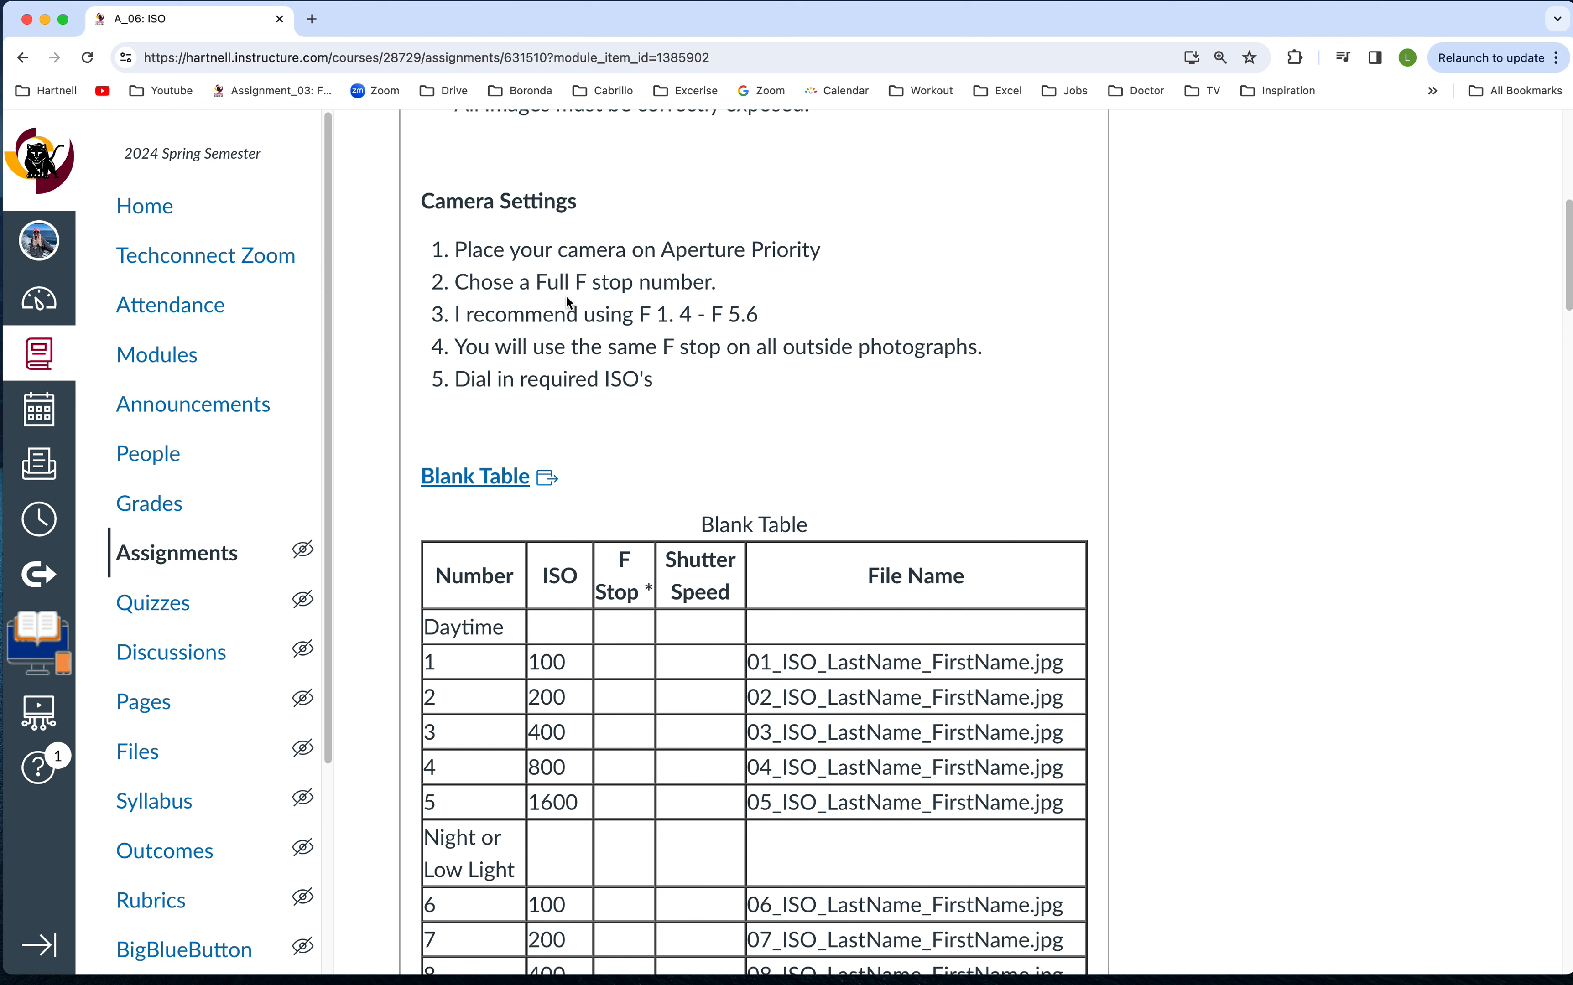
{"action": "mouse_move", "coordinate": [493, 306]}
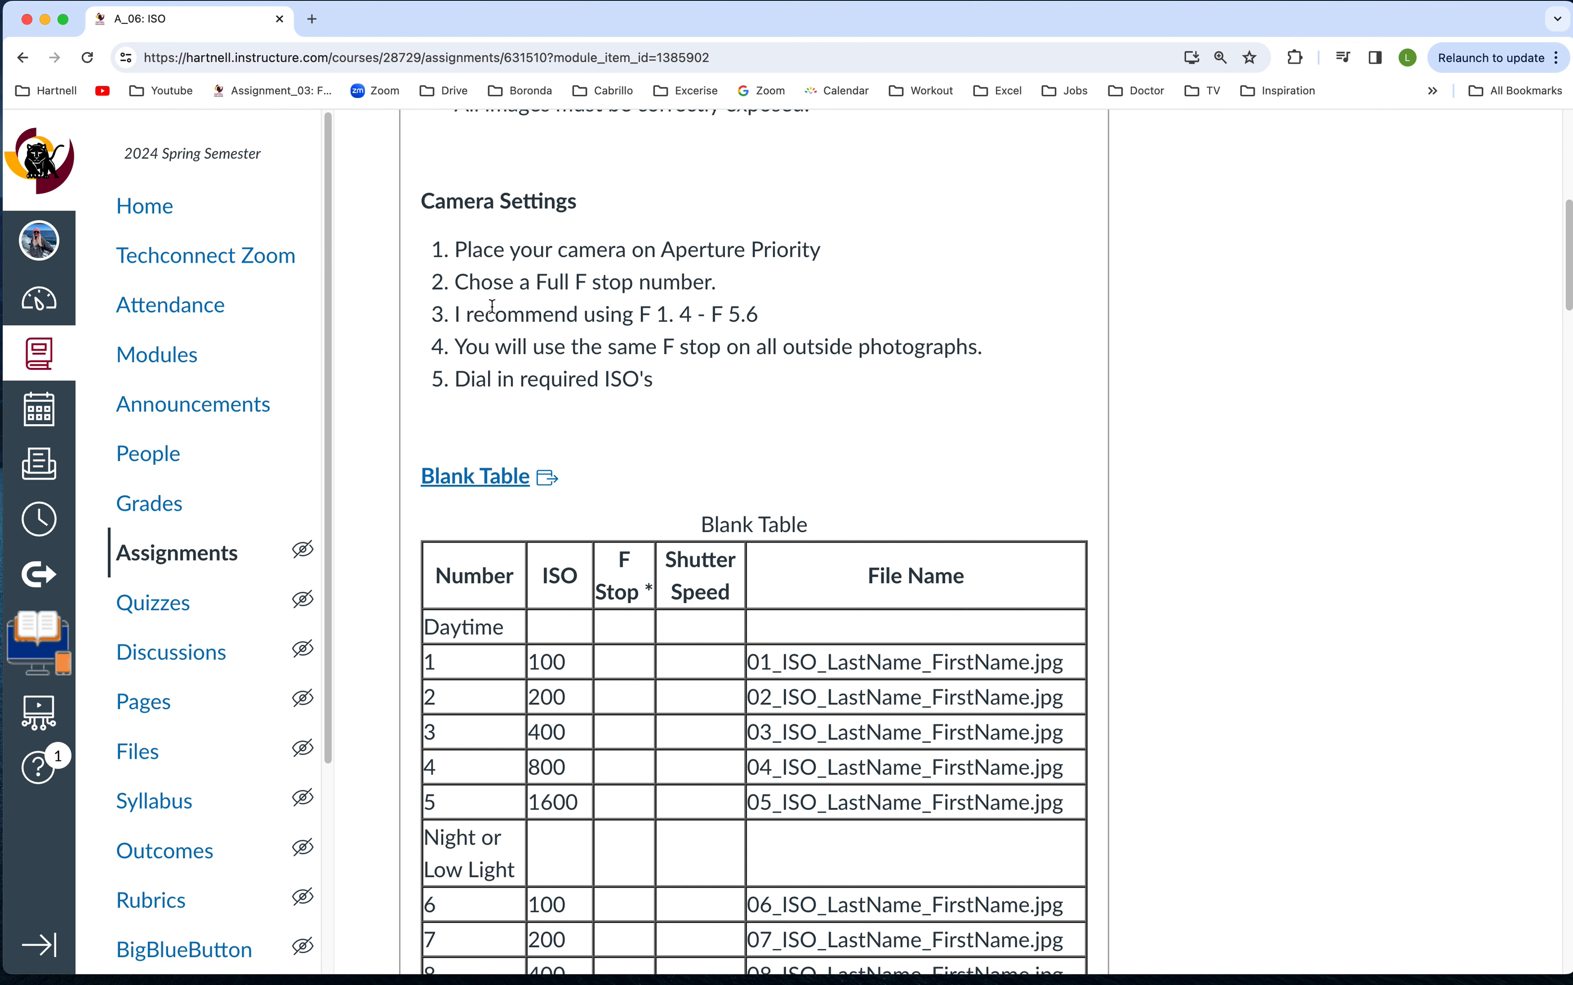
{"action": "mouse_move", "coordinate": [690, 320]}
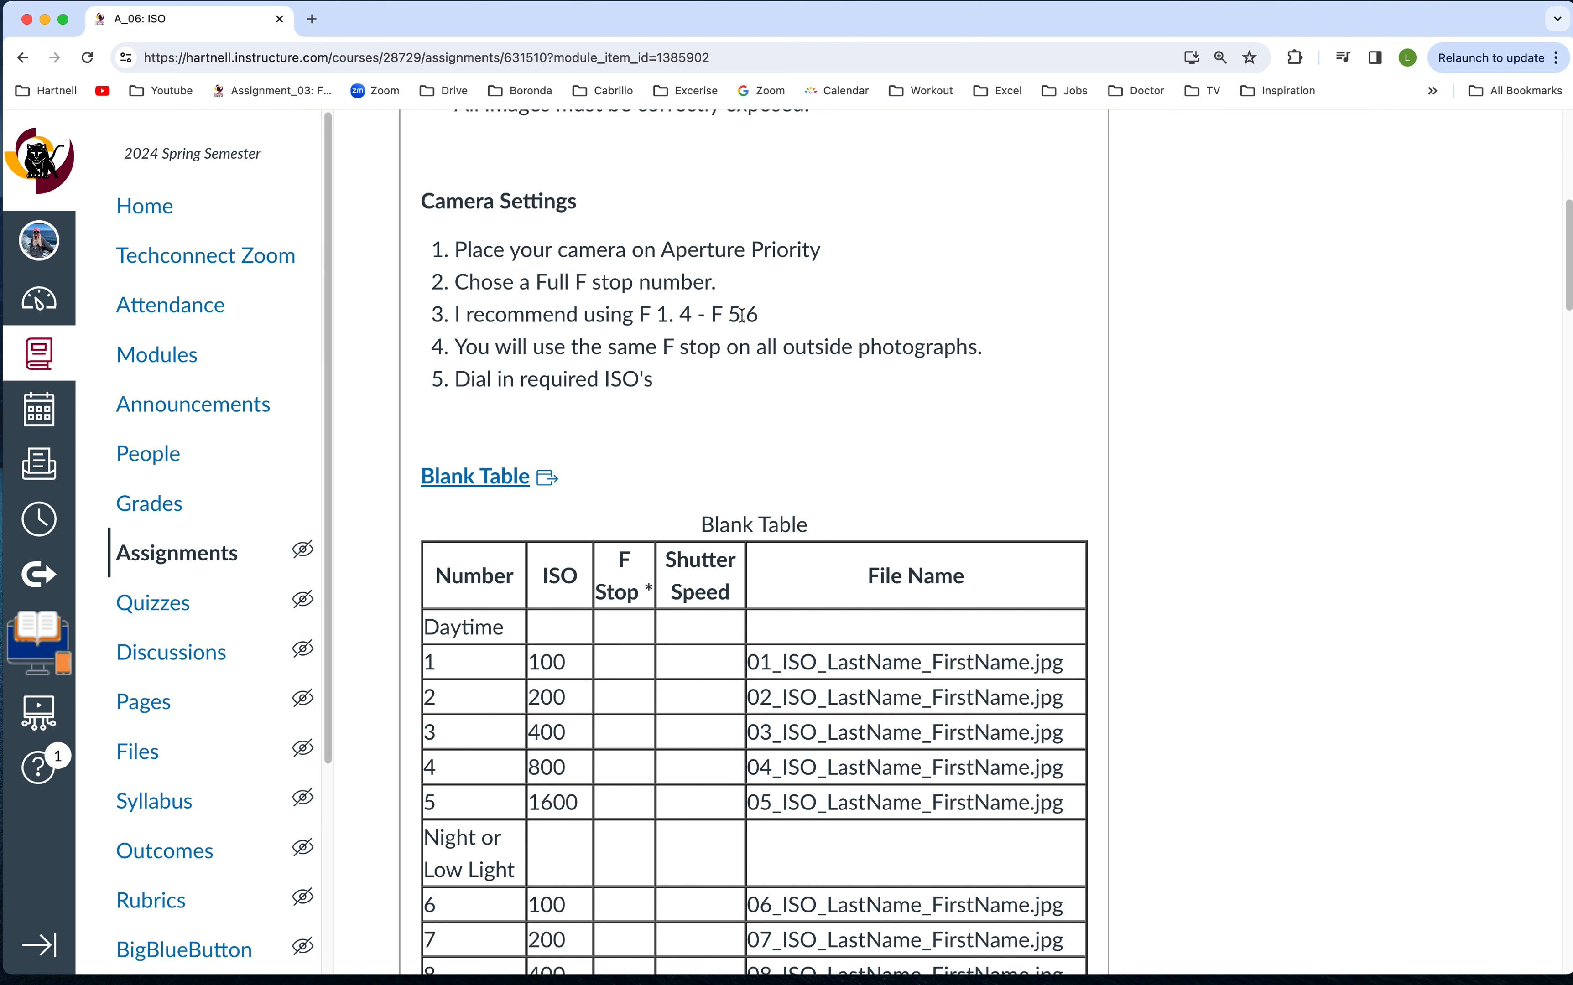
{"action": "mouse_move", "coordinate": [613, 334]}
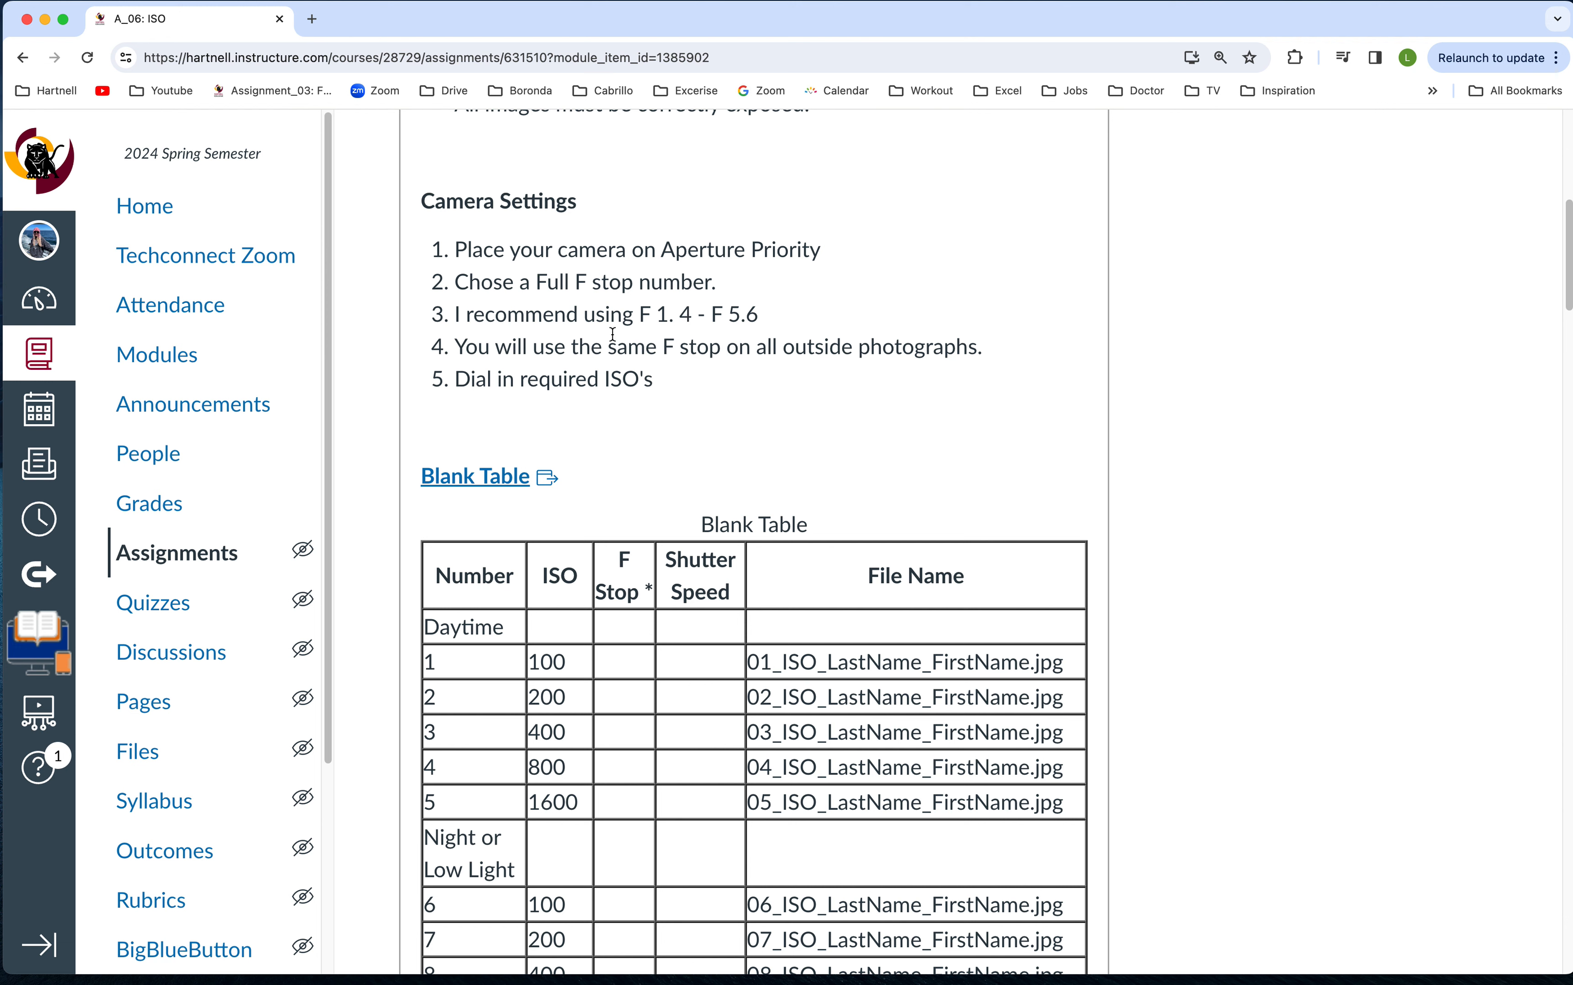
{"action": "mouse_move", "coordinate": [701, 339]}
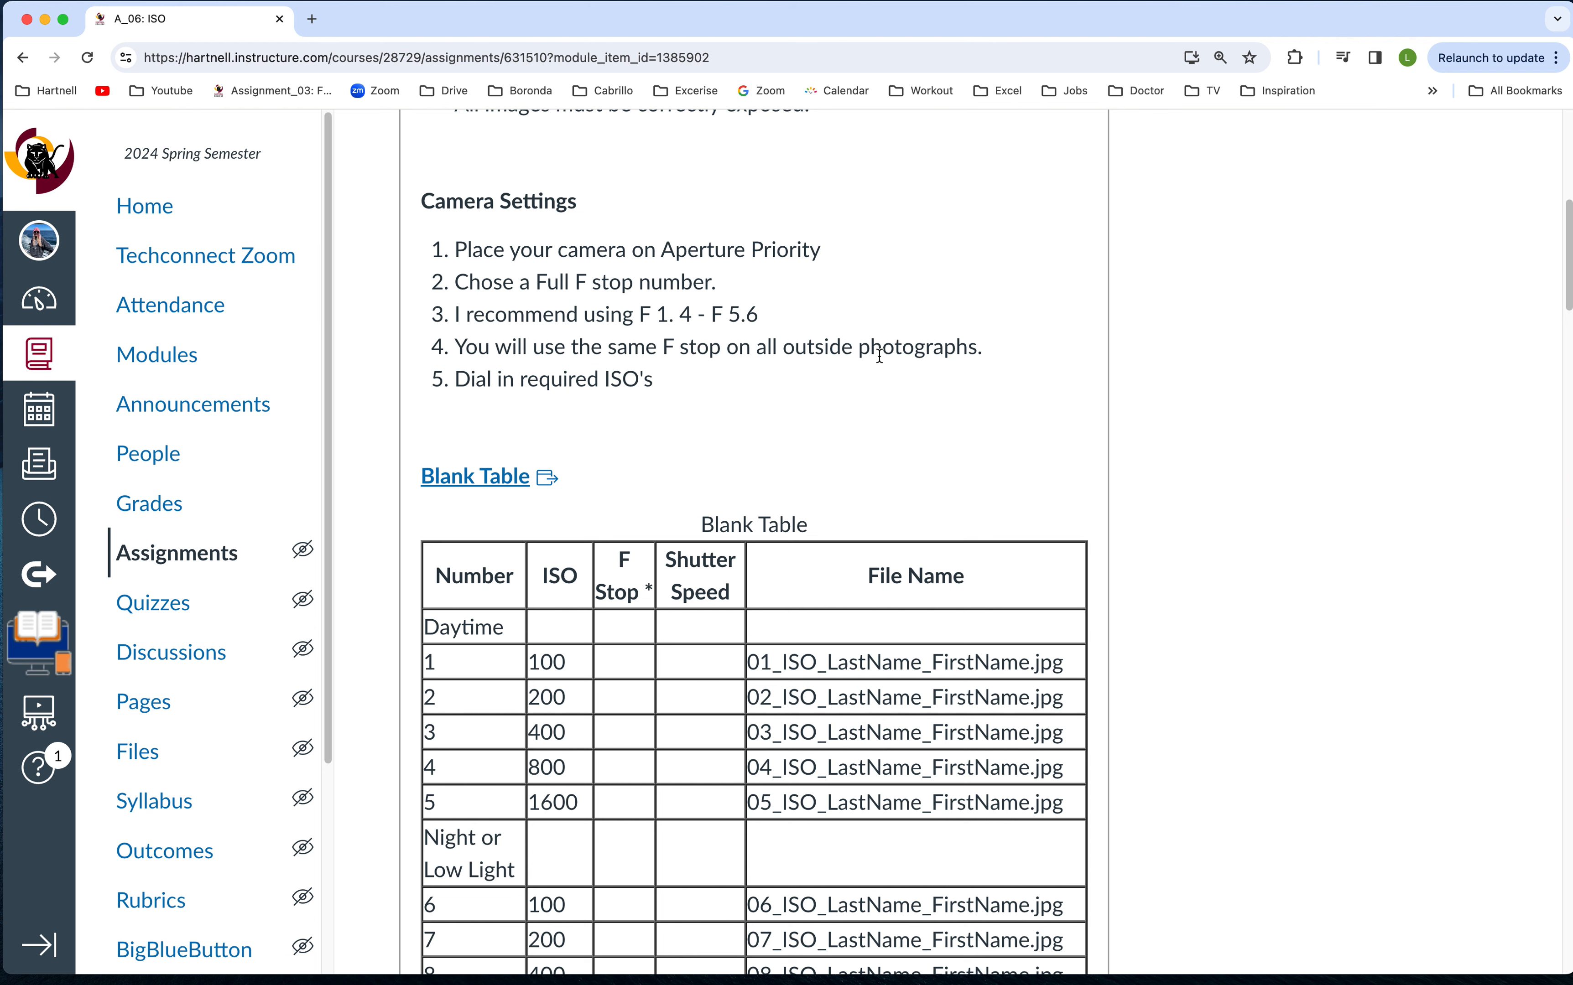
{"action": "scroll", "scroll_direction": "down", "scroll_amount": 3}
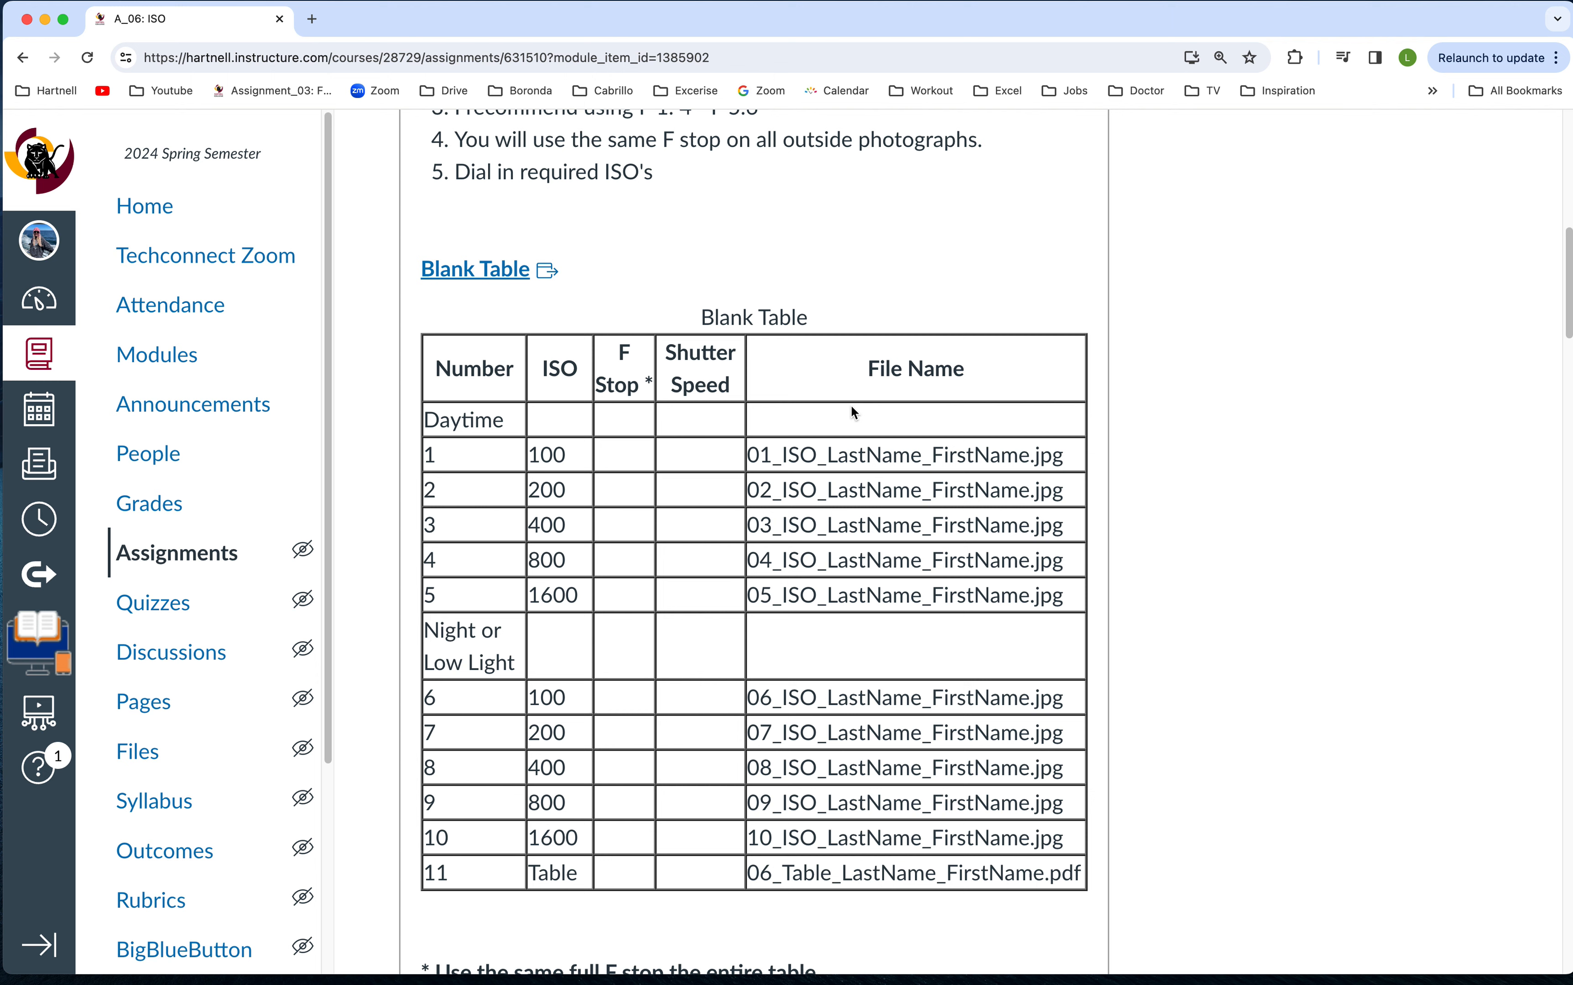
{"action": "mouse_move", "coordinate": [609, 466]}
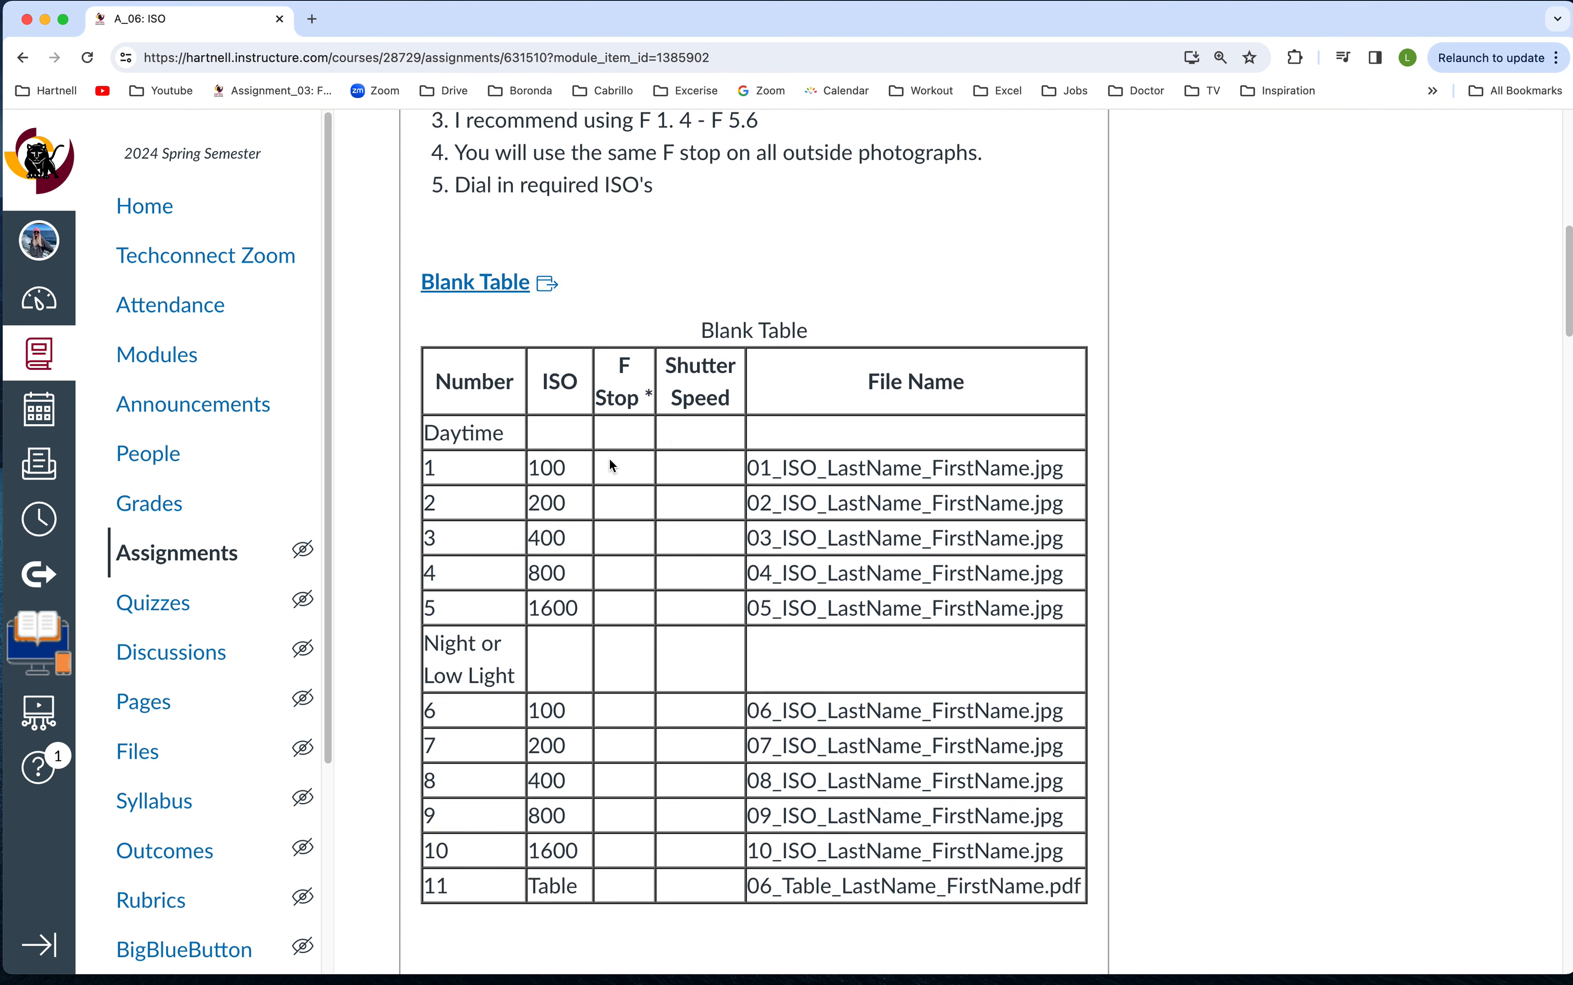
{"action": "scroll", "scroll_direction": "down", "scroll_amount": 3}
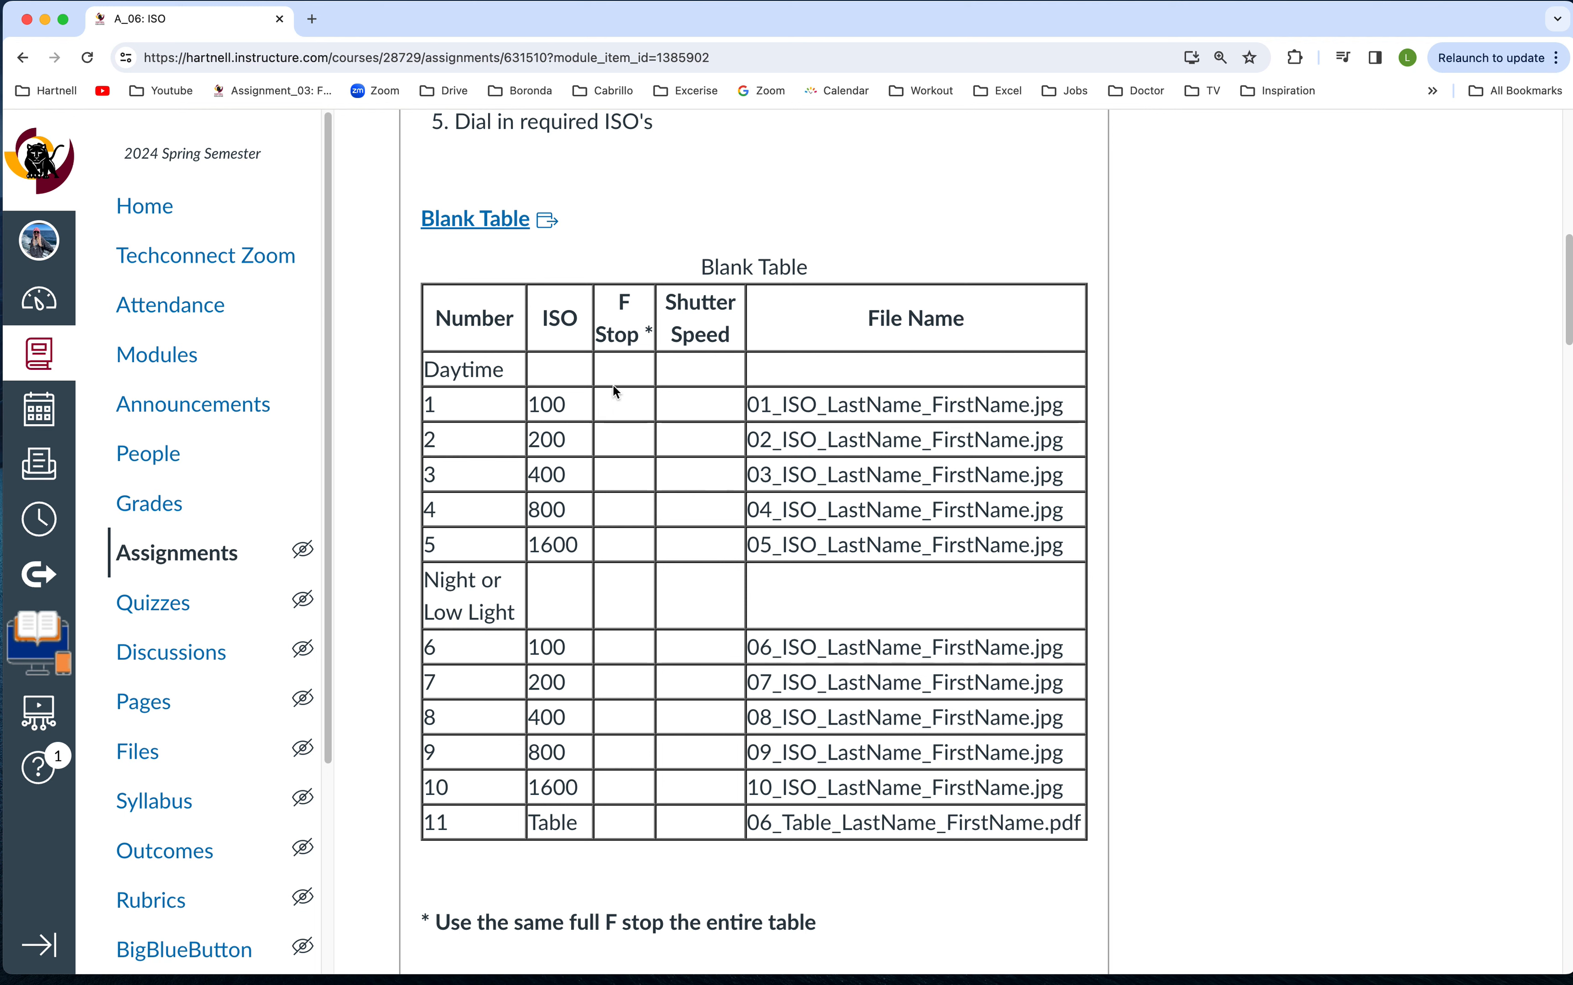
{"action": "mouse_move", "coordinate": [616, 549]}
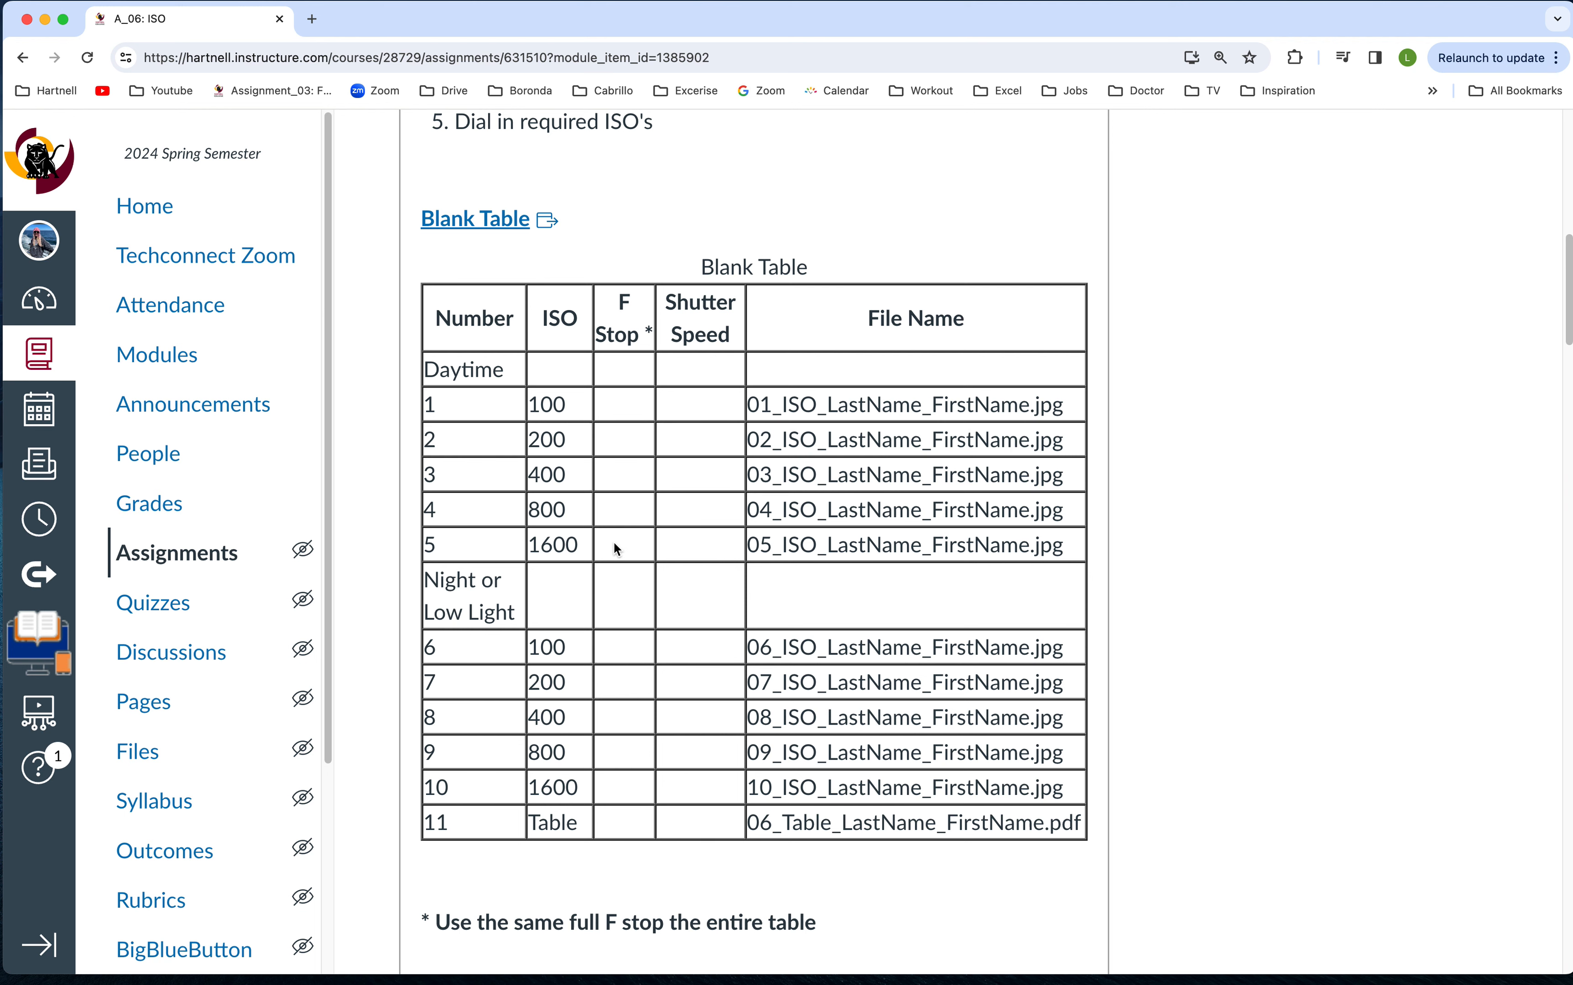
{"action": "mouse_move", "coordinate": [820, 552]}
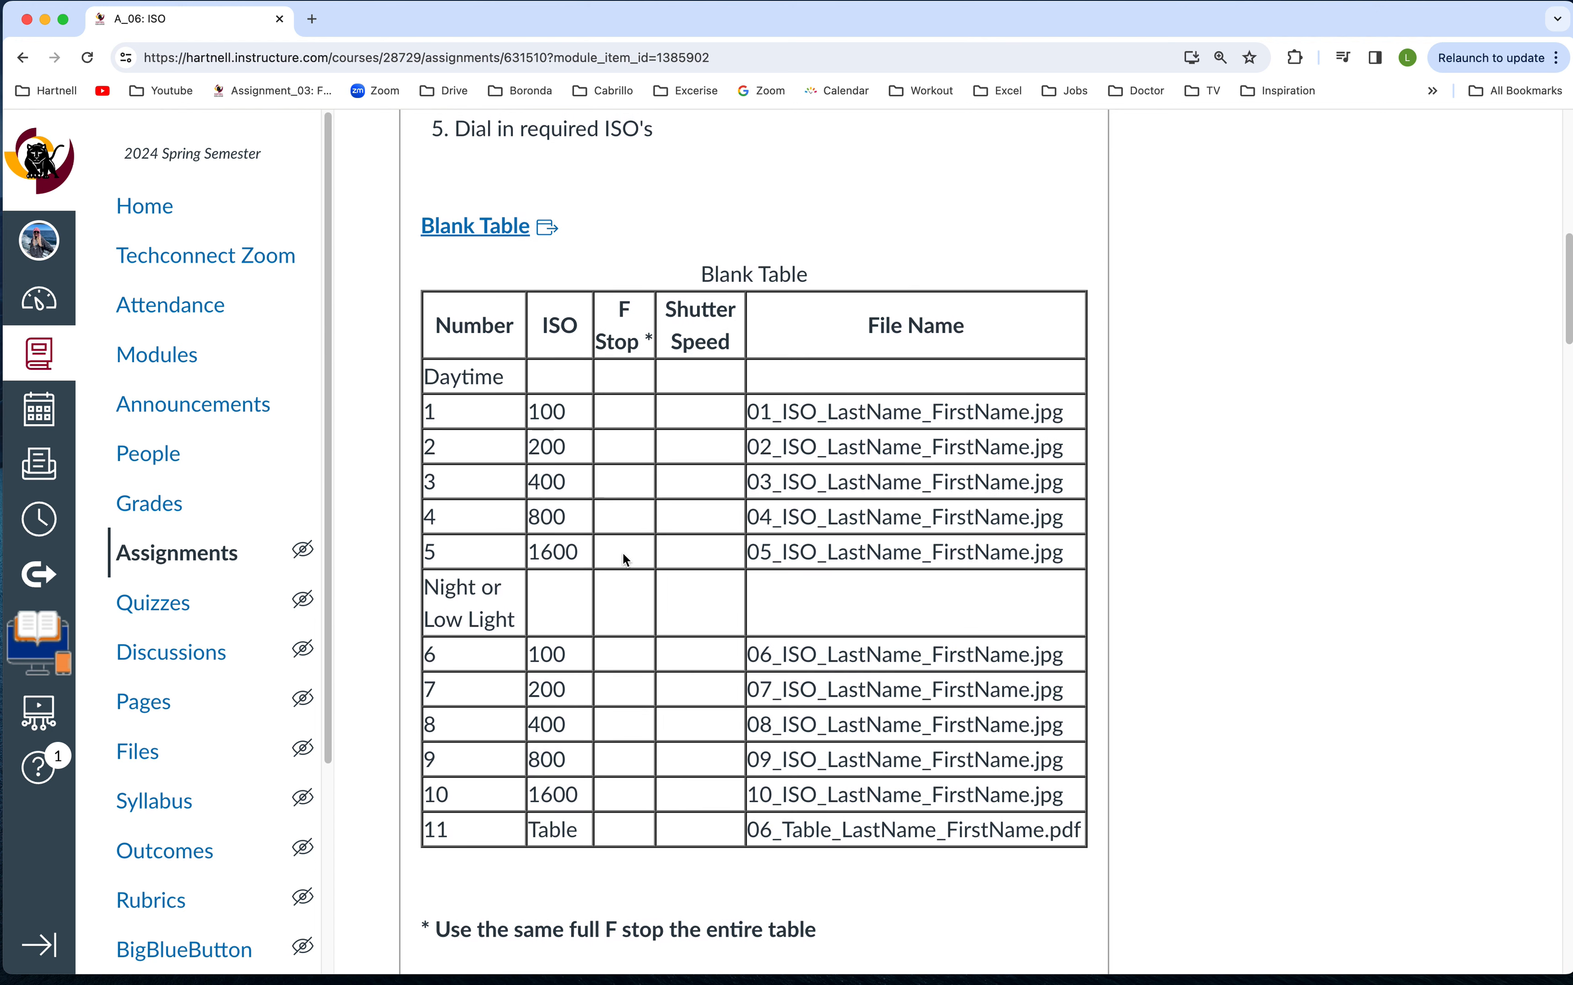
{"action": "scroll", "scroll_direction": "up", "scroll_amount": 3}
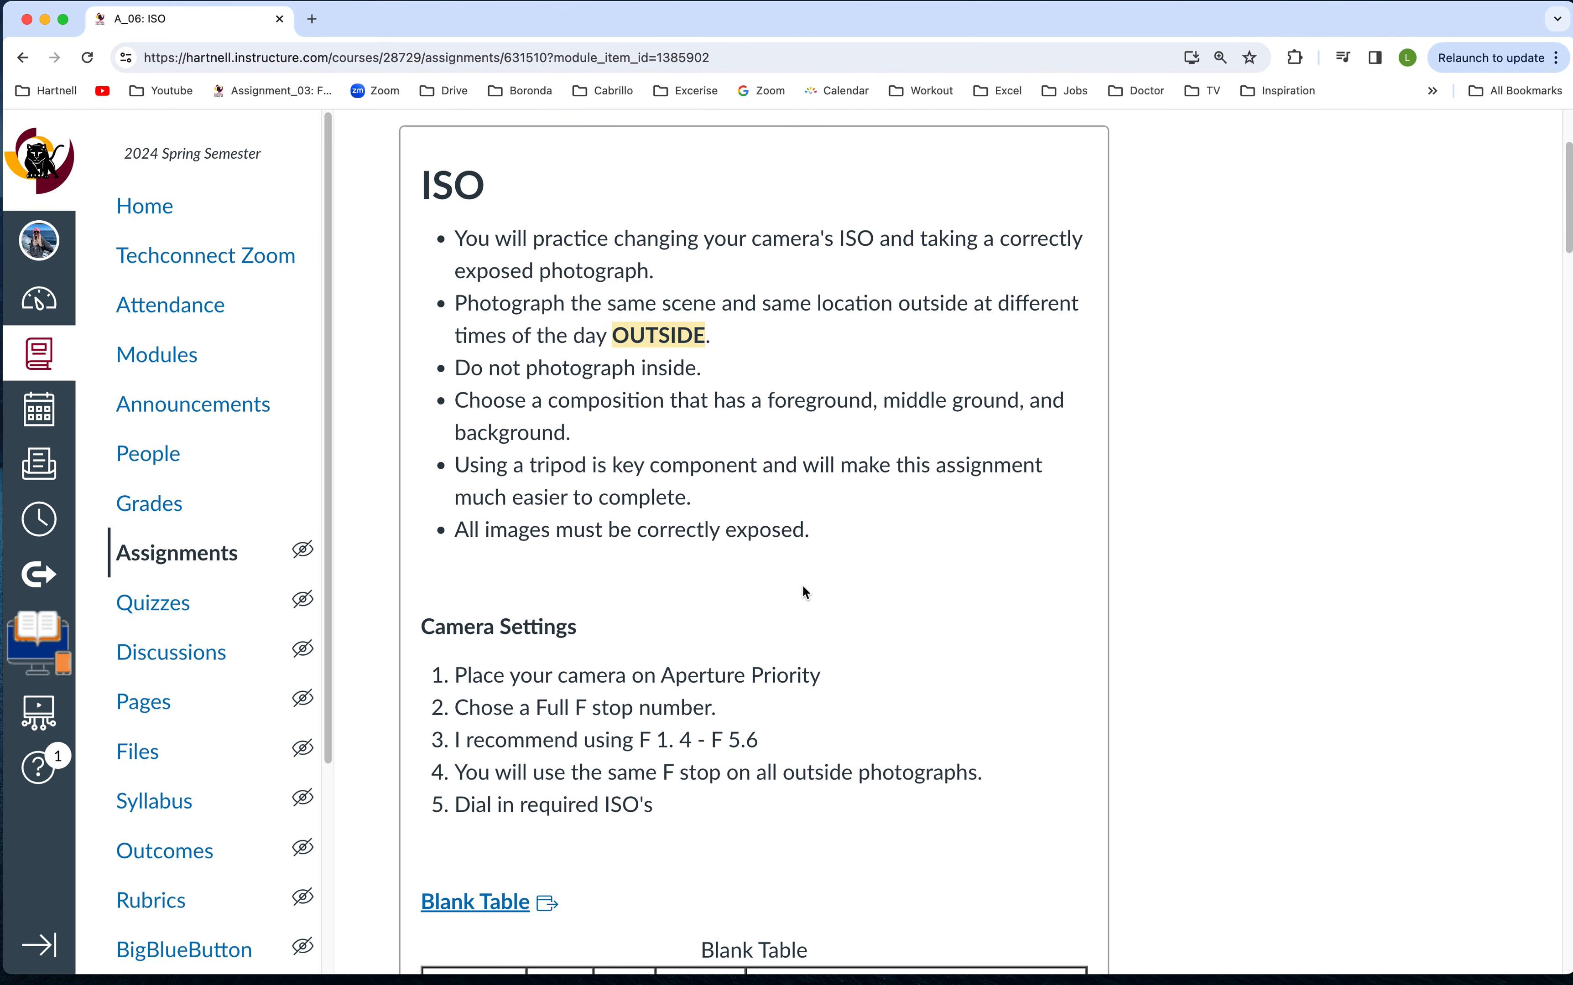
{"action": "scroll", "scroll_direction": "down", "scroll_amount": 3}
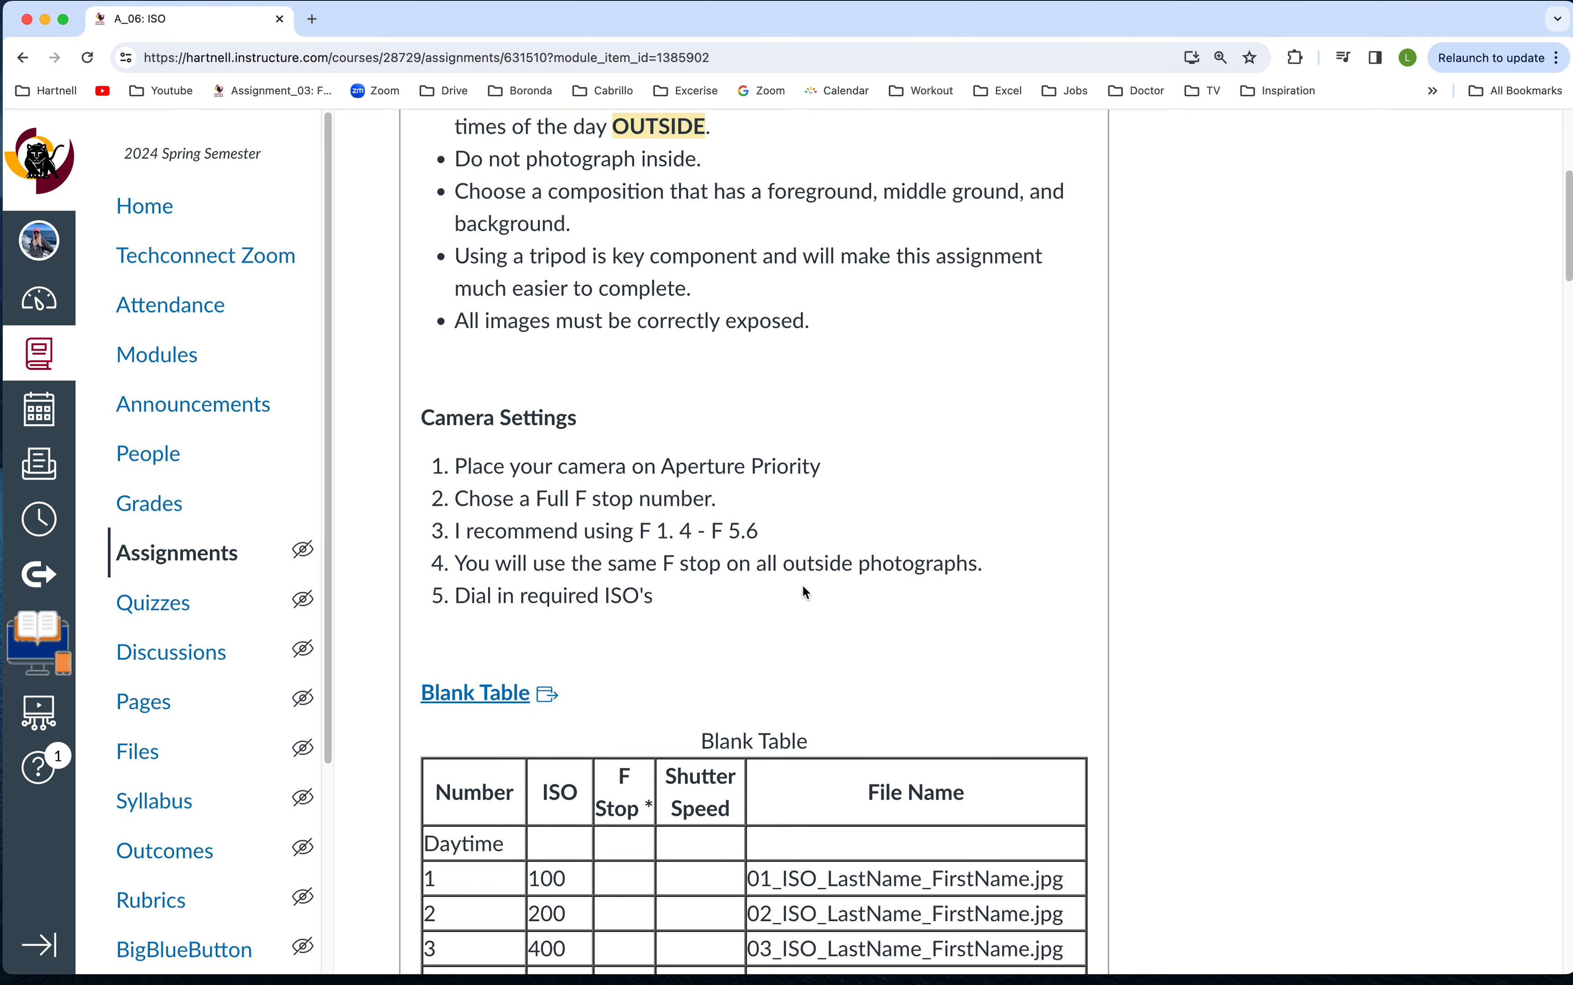
{"action": "scroll", "scroll_direction": "down", "scroll_amount": 3}
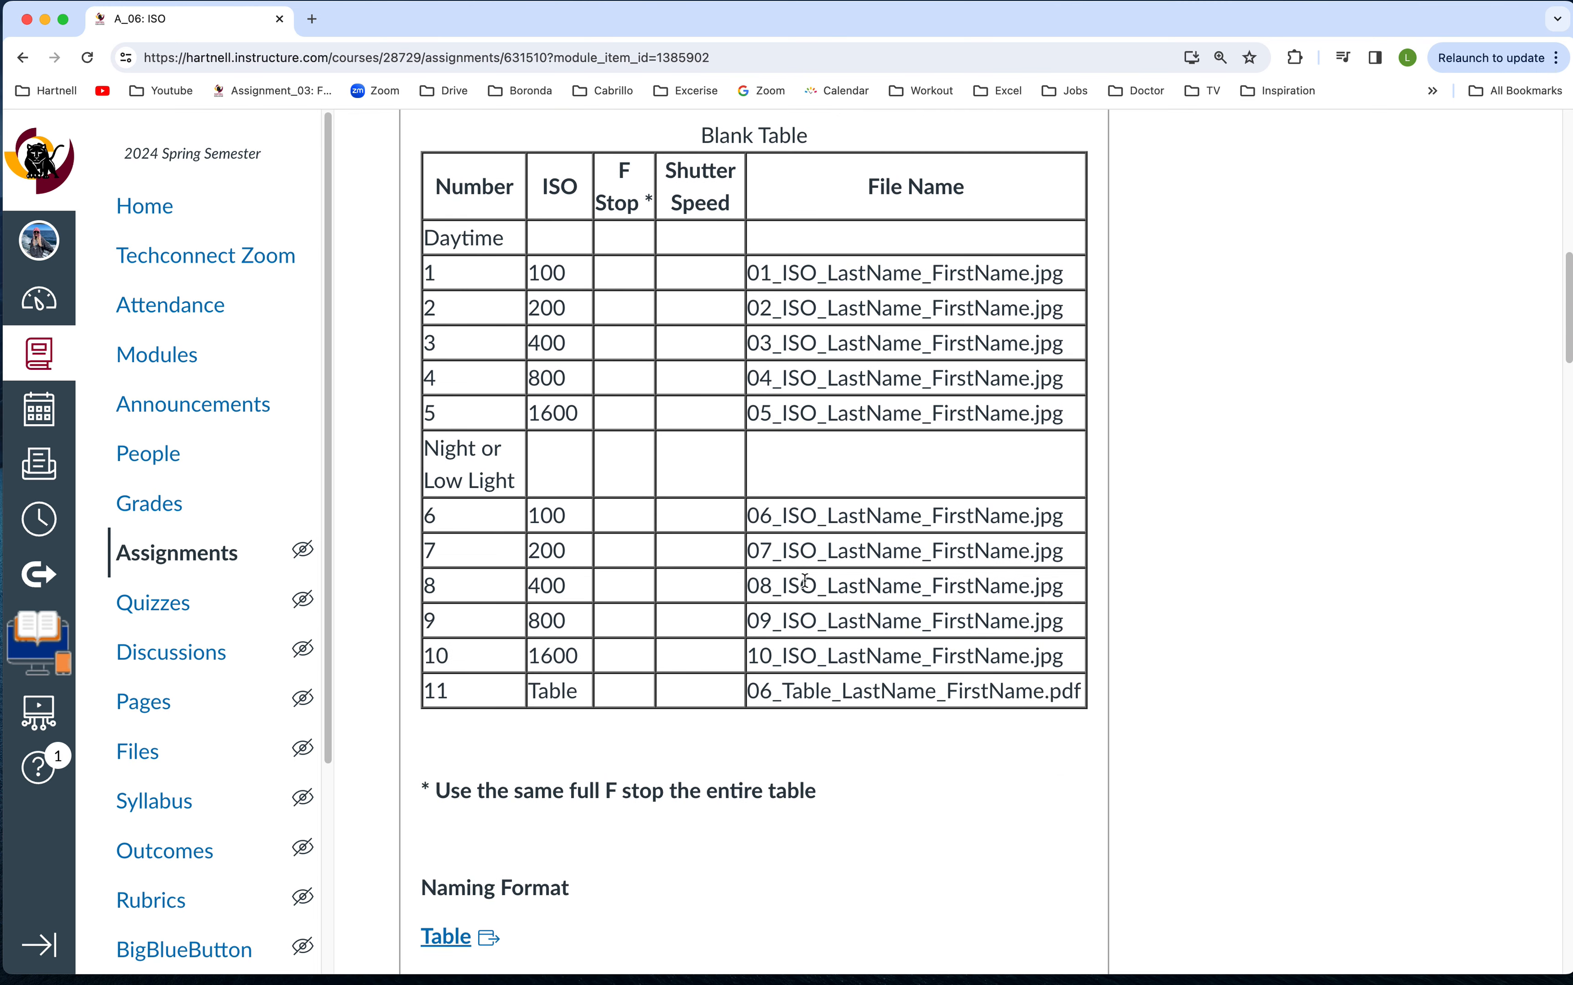
{"action": "mouse_move", "coordinate": [803, 577]}
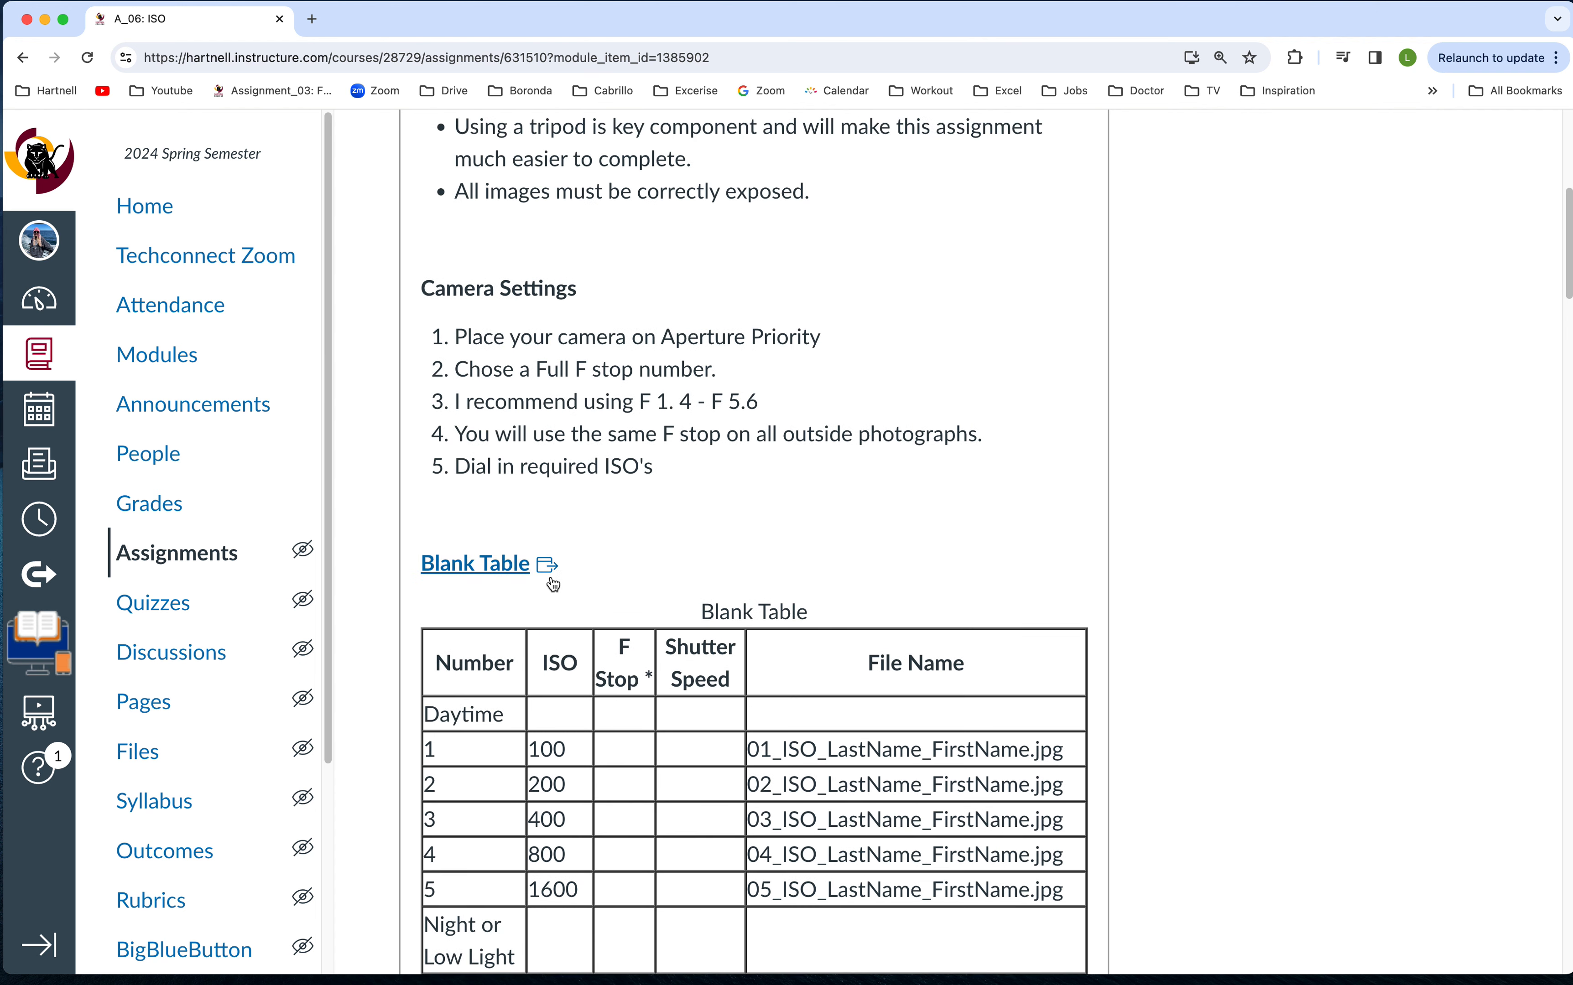
- Highlight the first photo's file name in the table and reveal the Naming Format section below
{"action": "scroll", "scroll_direction": "down", "scroll_amount": 3}
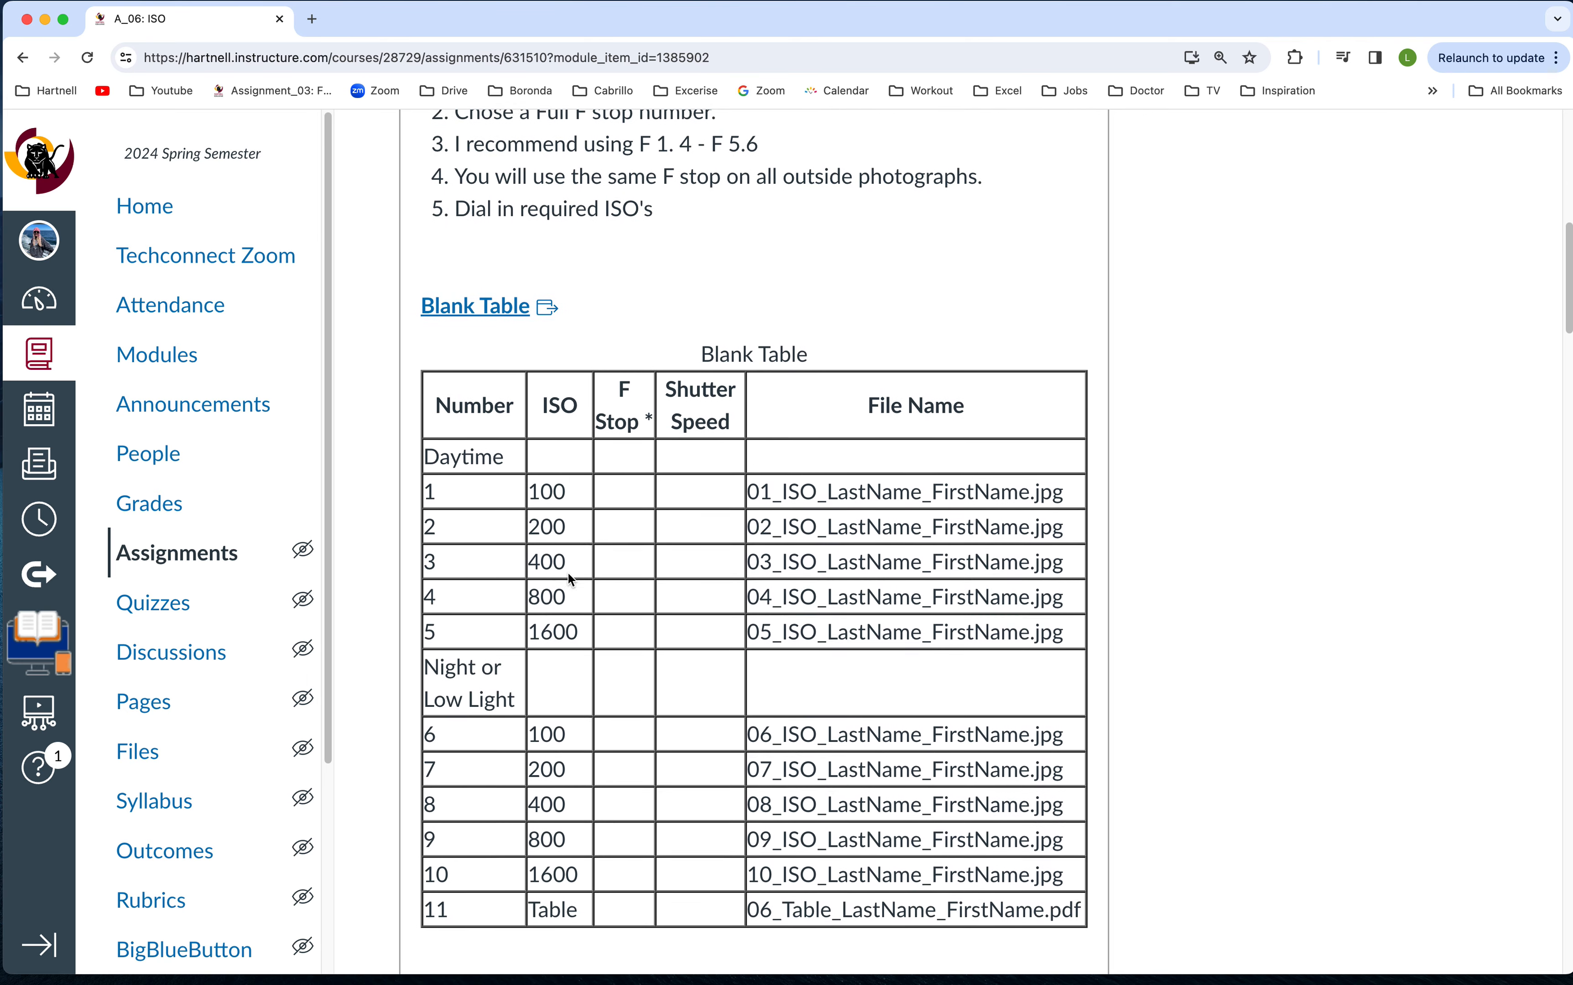
{"action": "scroll", "scroll_direction": "down", "scroll_amount": 3}
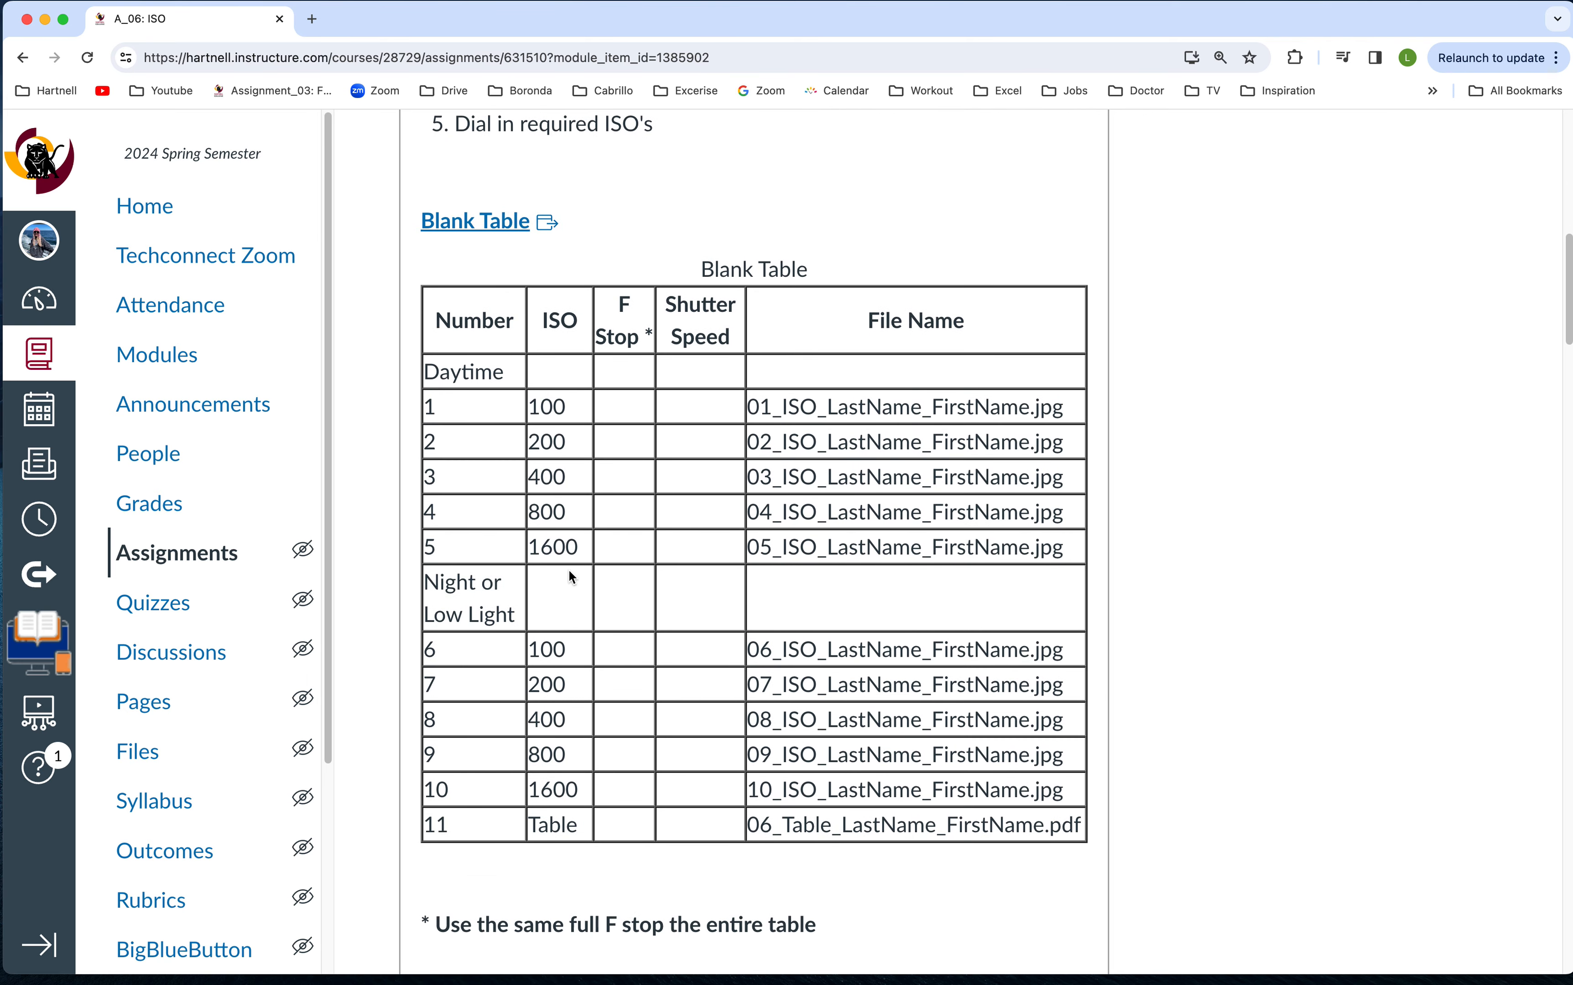
{"action": "scroll", "scroll_direction": "down", "scroll_amount": 3}
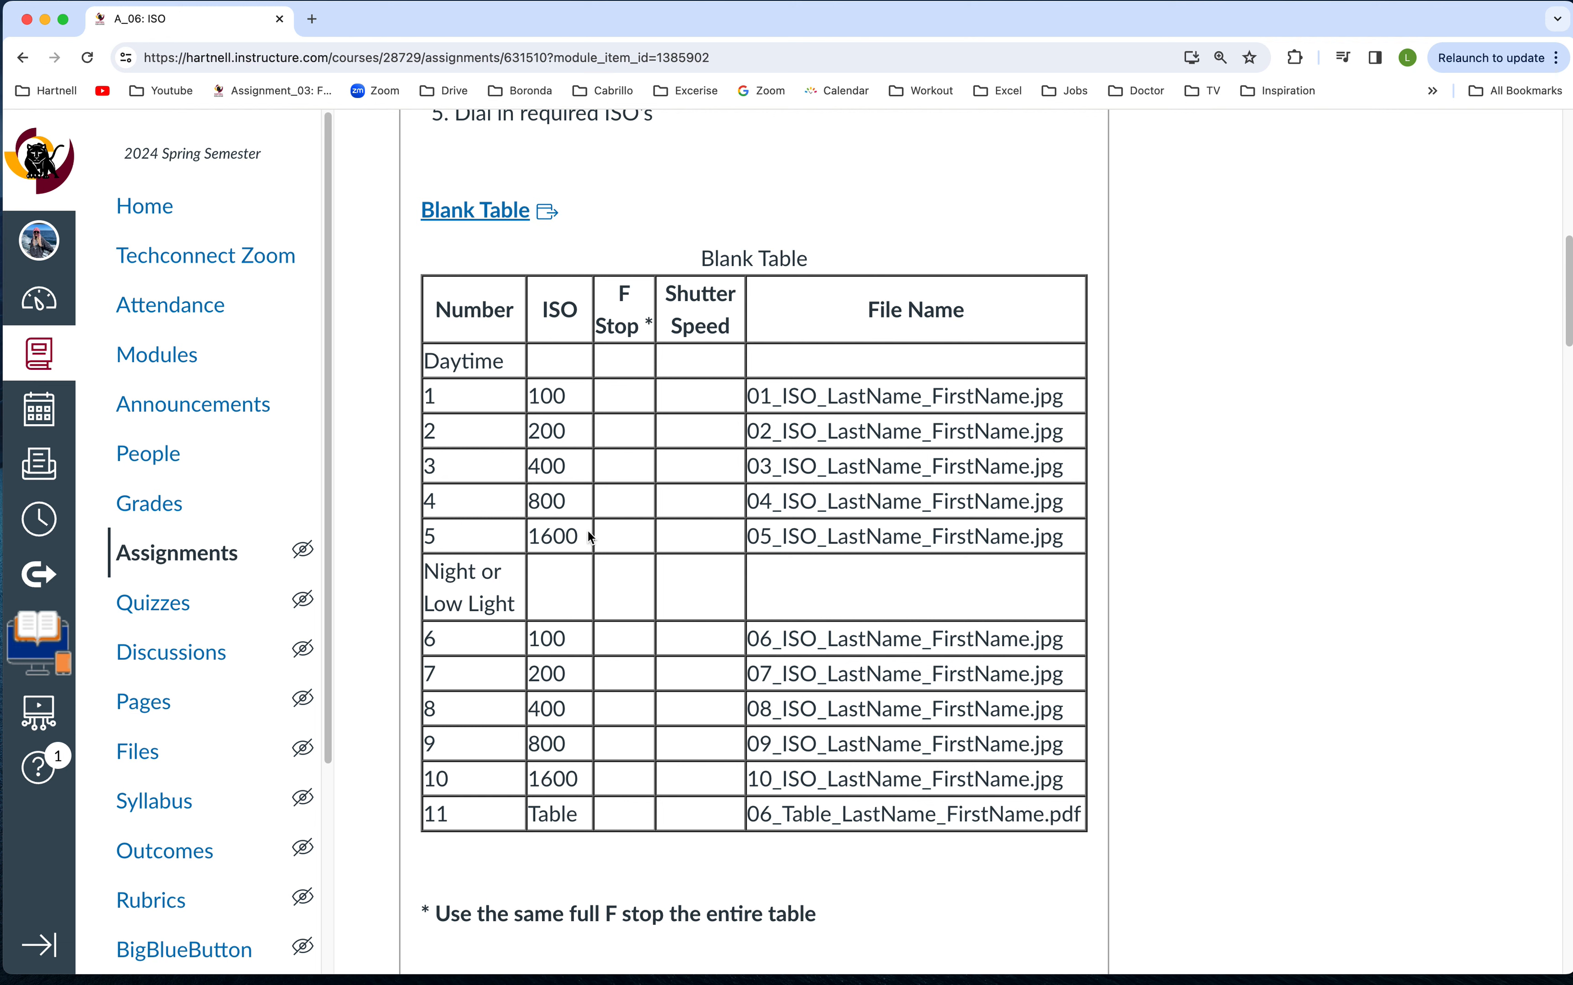
{"action": "double_click", "coordinate": [903, 397]}
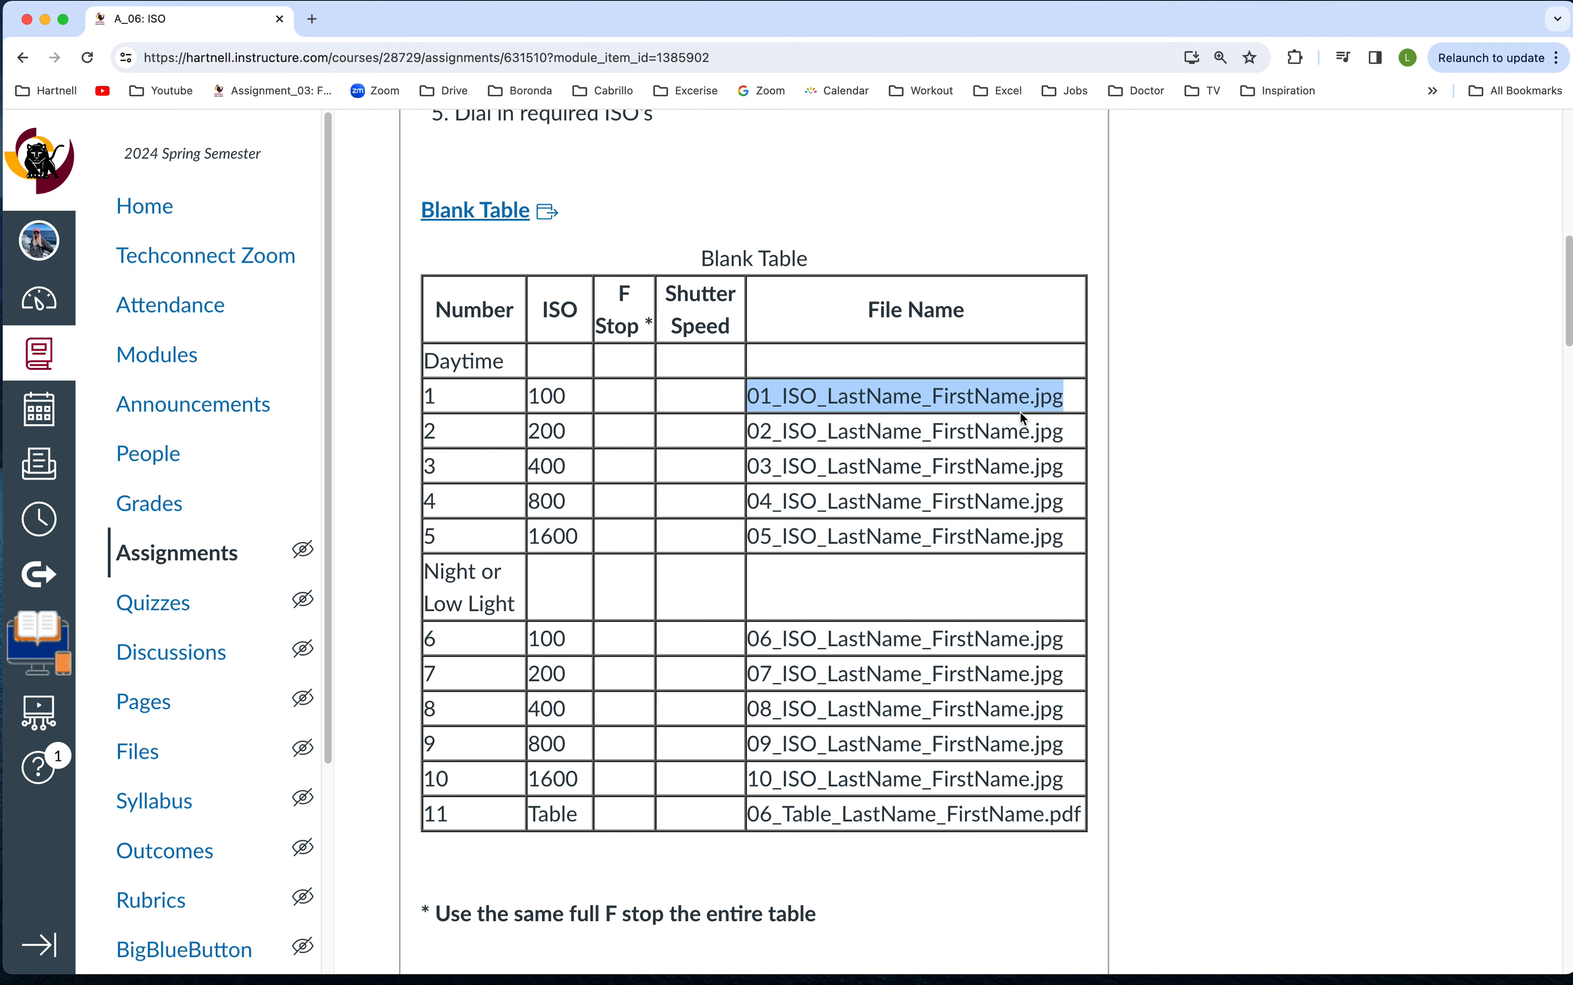
{"action": "mouse_move", "coordinate": [909, 642]}
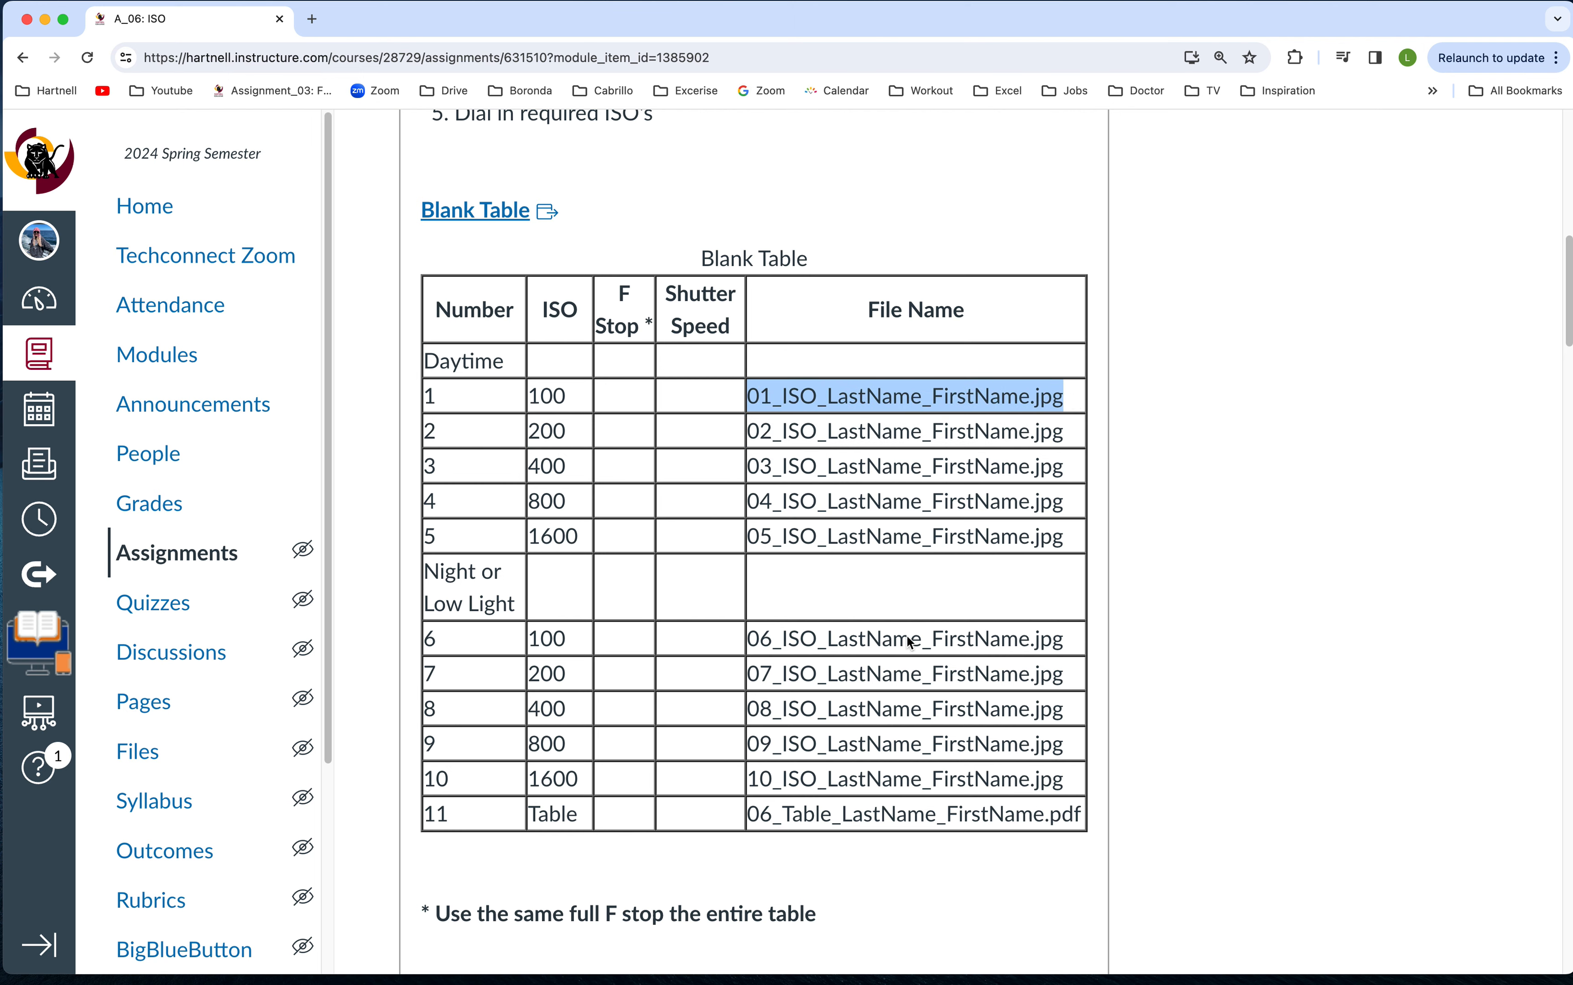
{"action": "scroll", "scroll_direction": "down", "scroll_amount": 3}
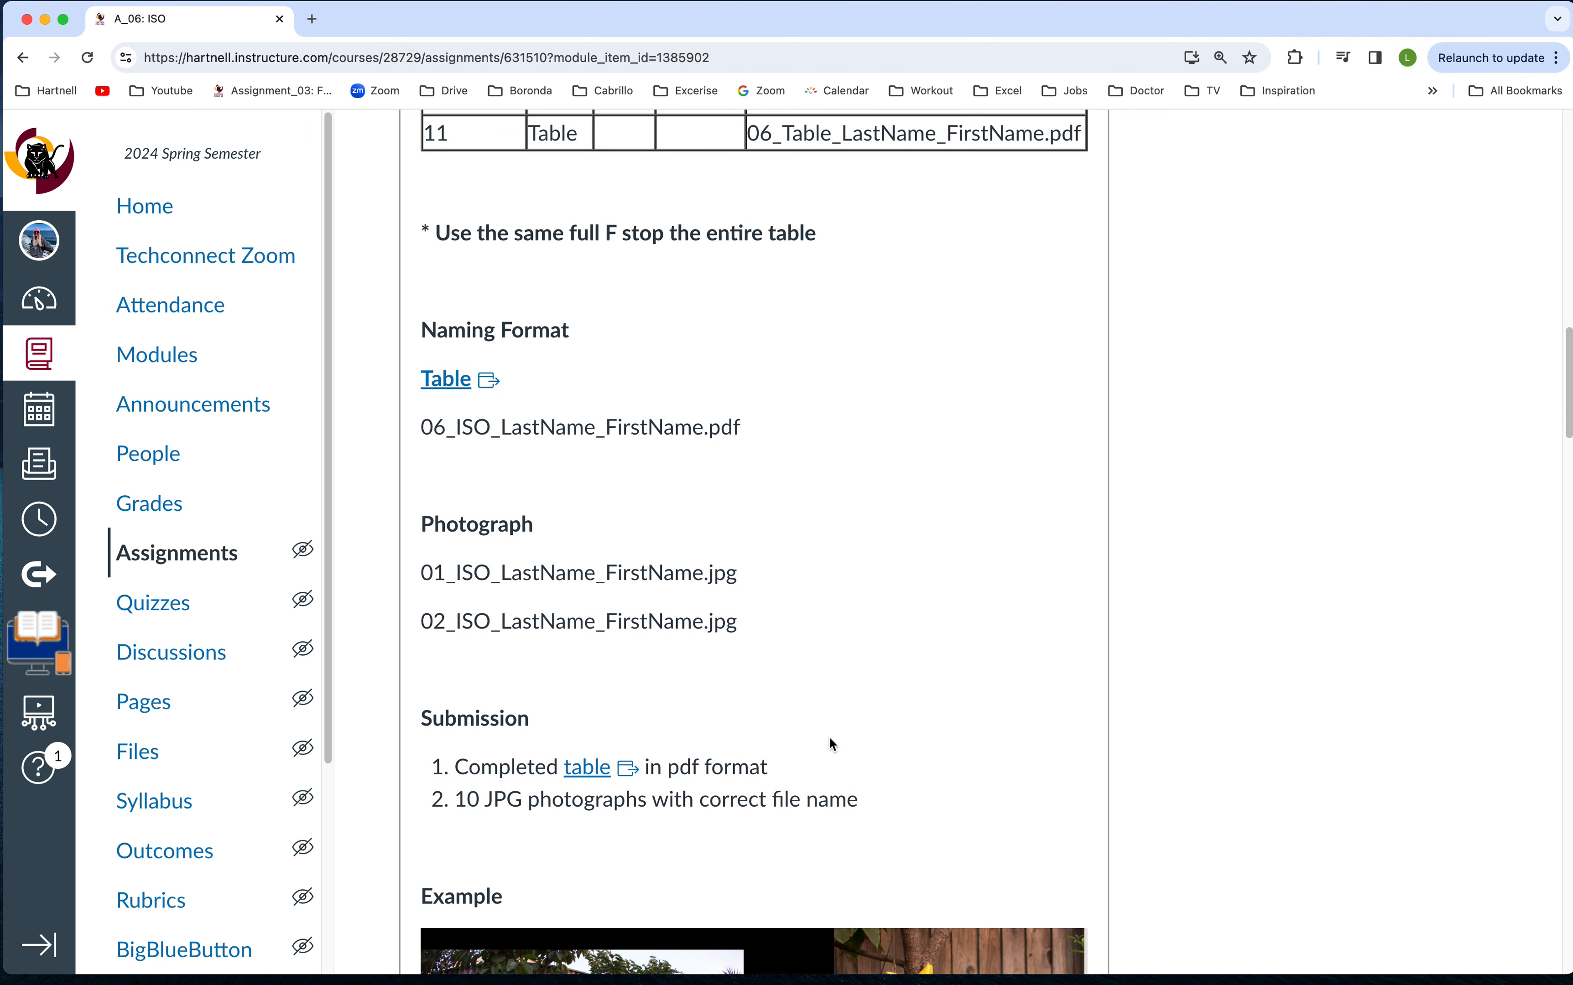
{"action": "mouse_move", "coordinate": [461, 391]}
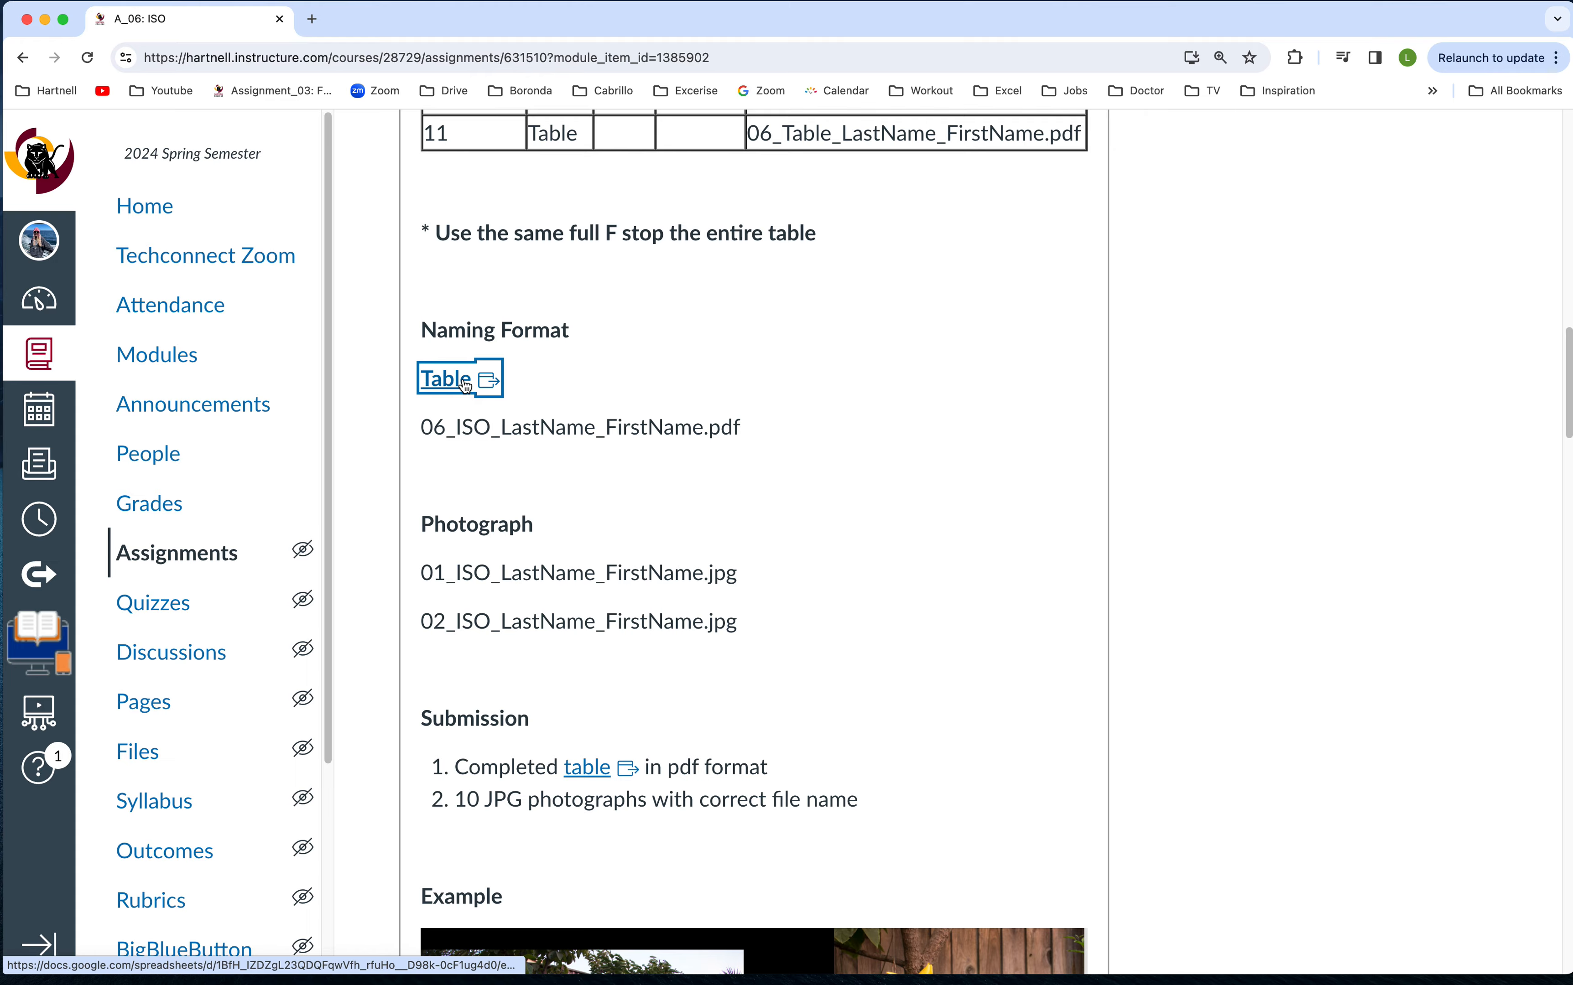
- Open the linked Assignment 5: ISO Google Sheet and point out Make a copy in its File menu
{"action": "left_click", "coordinate": [445, 379]}
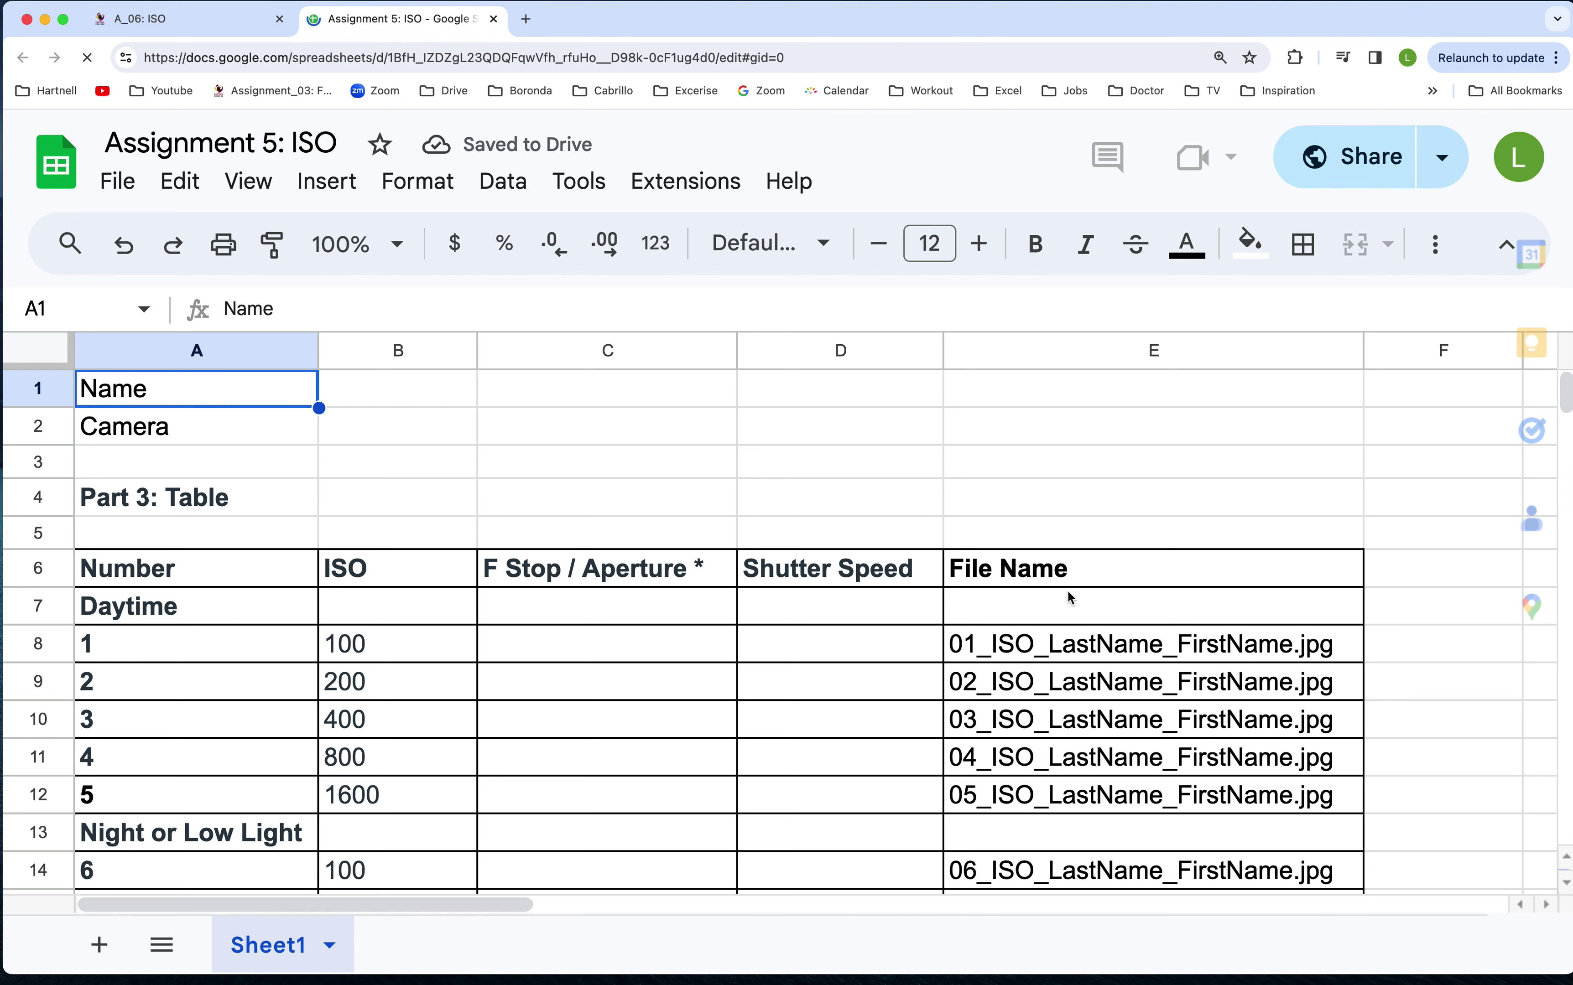
{"action": "scroll", "scroll_direction": "down", "scroll_amount": 3}
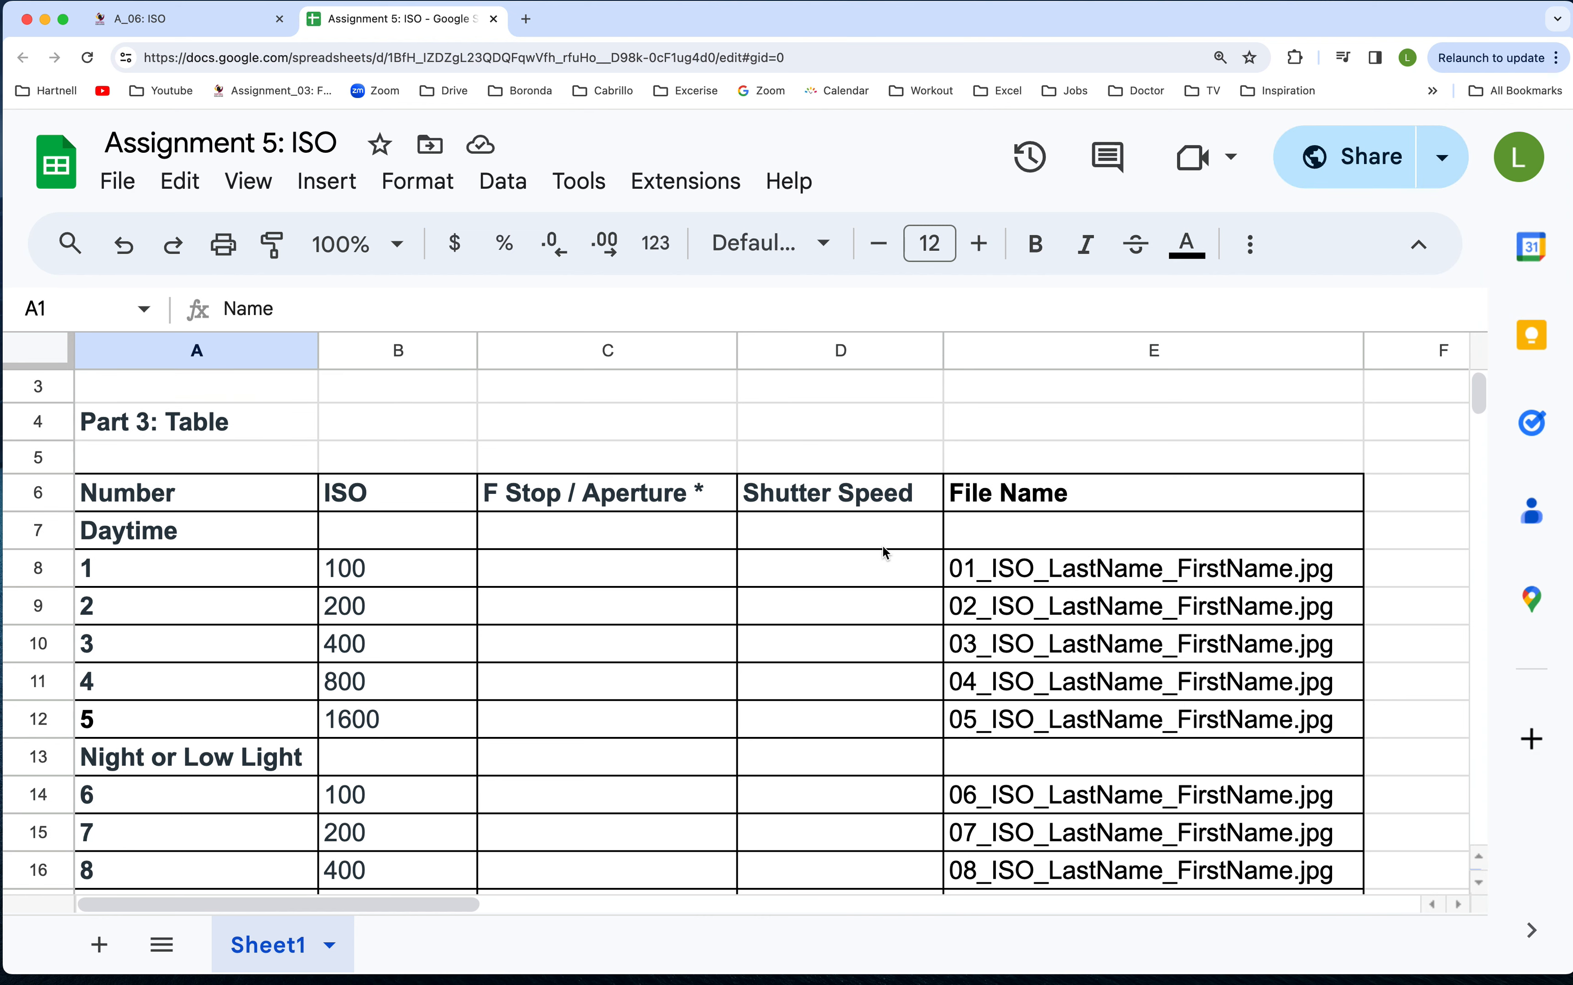
{"action": "mouse_move", "coordinate": [881, 540]}
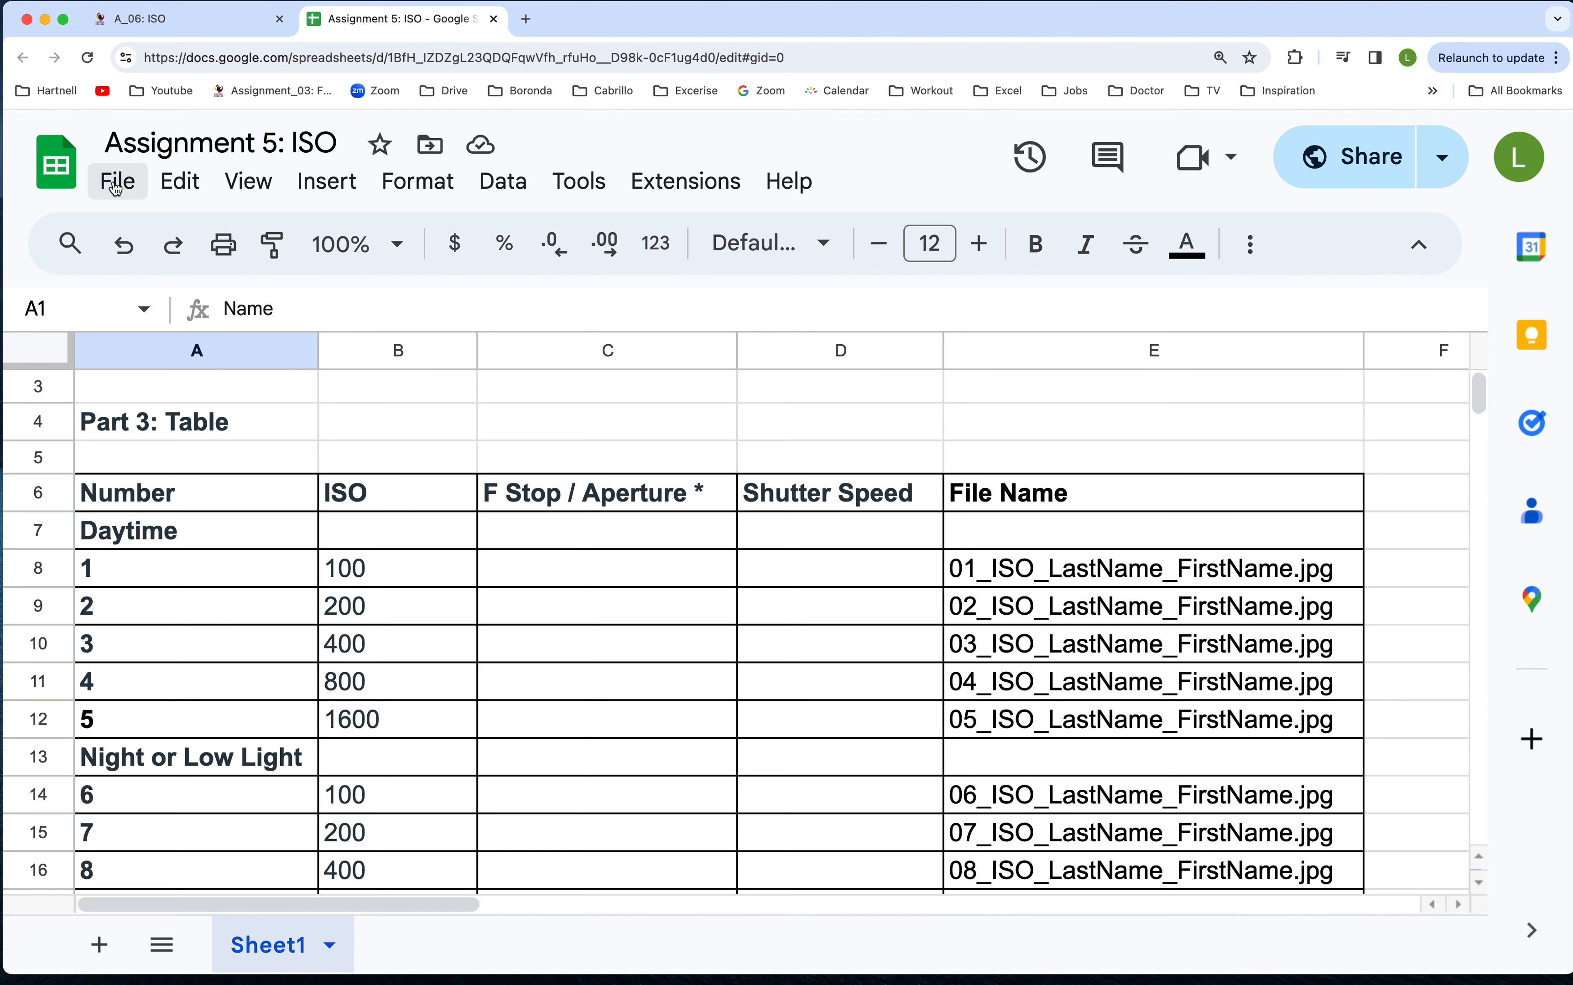
{"action": "left_click", "coordinate": [117, 182]}
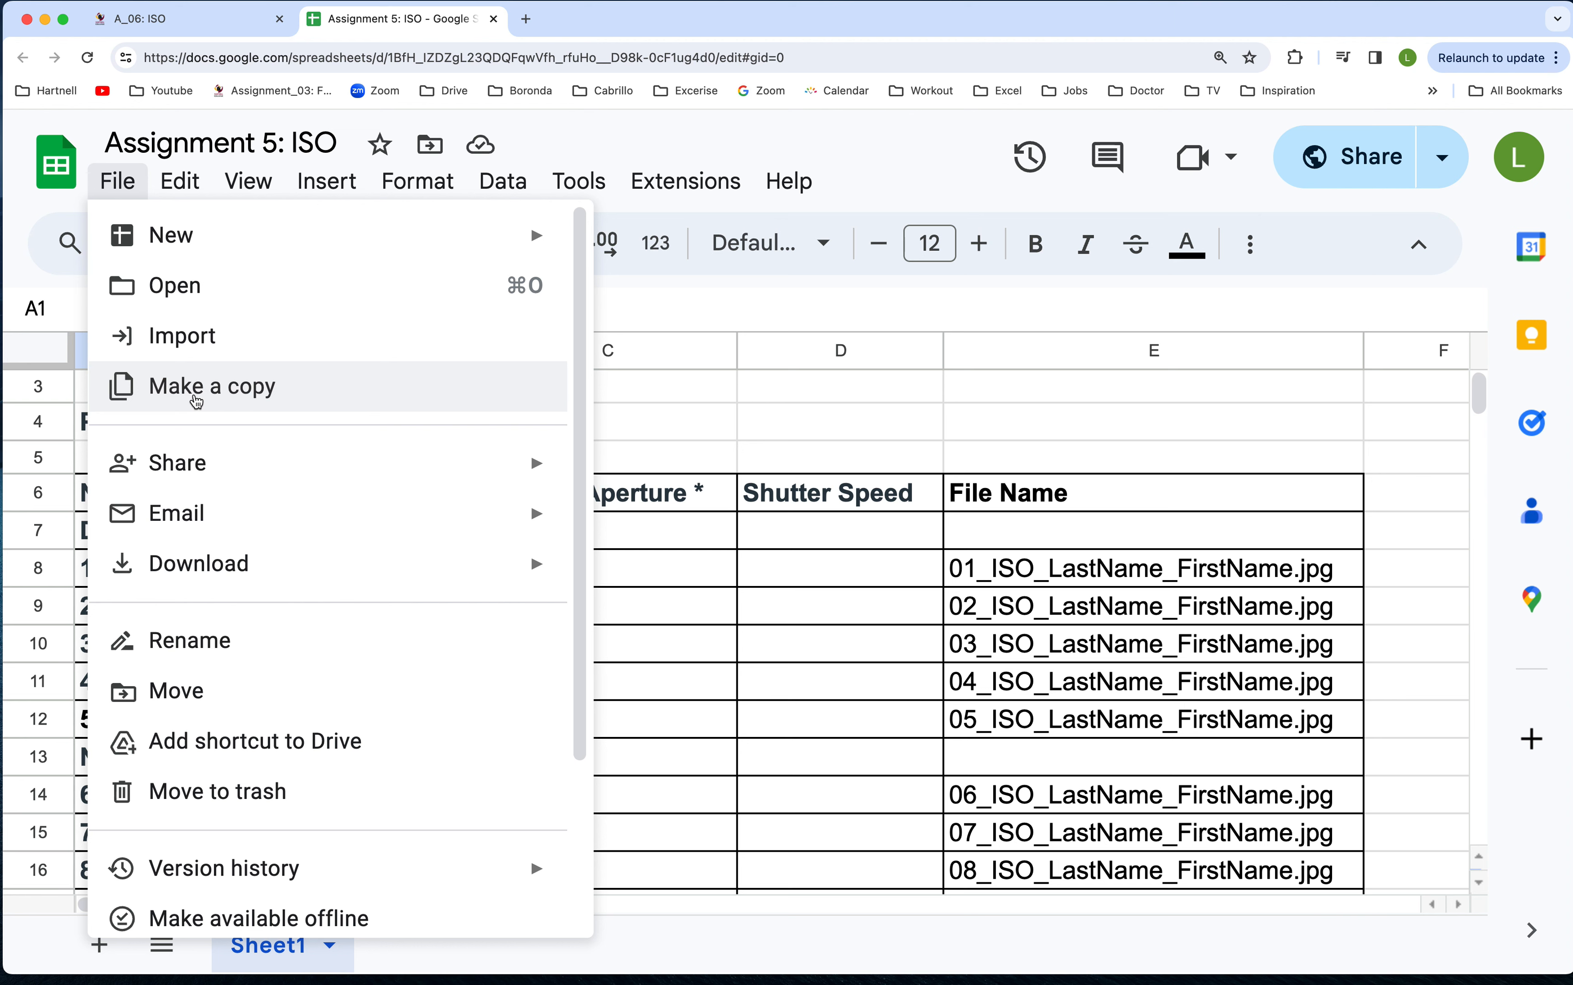
{"action": "mouse_move", "coordinate": [126, 188]}
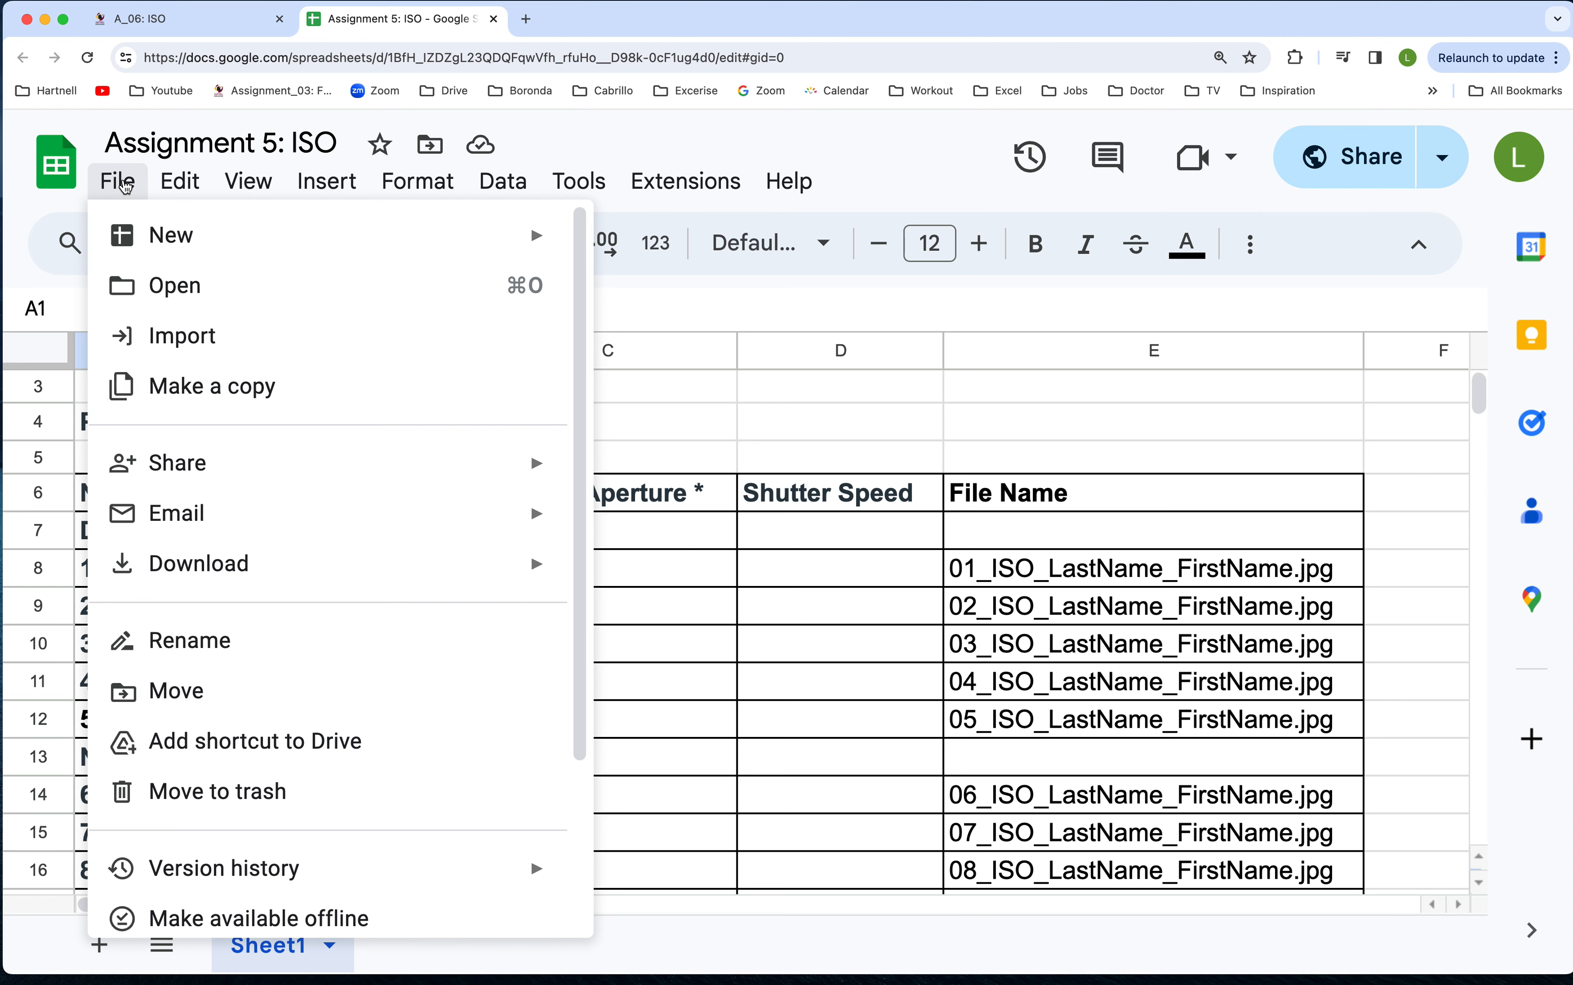
{"action": "left_click", "coordinate": [179, 181]}
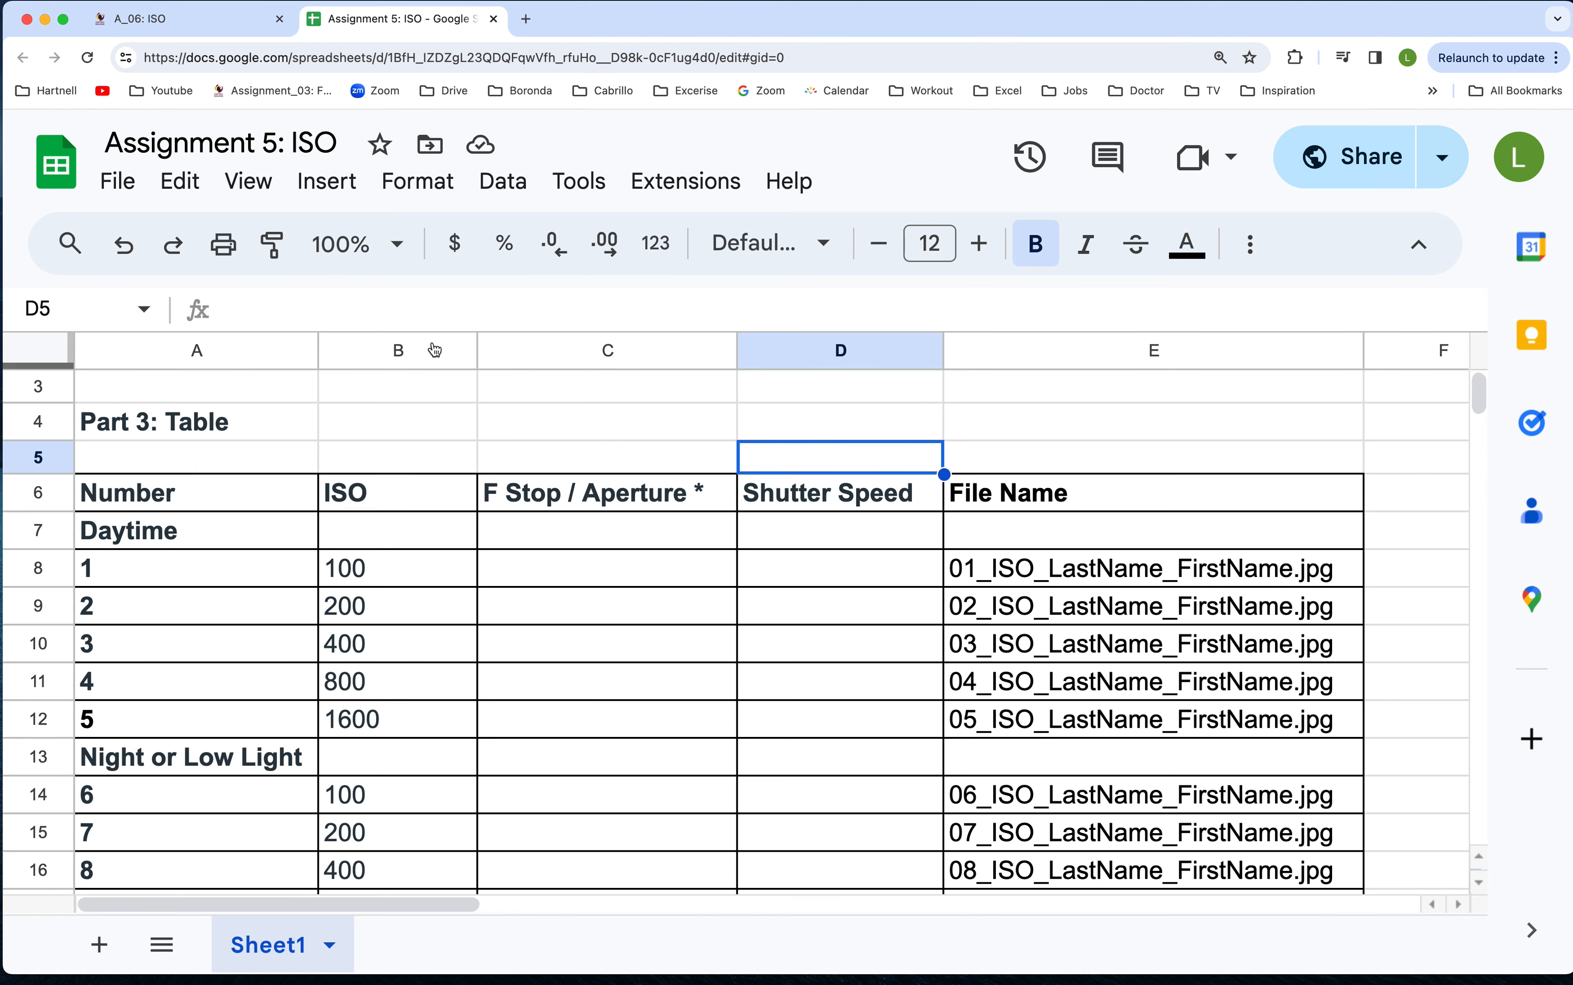
{"action": "left_click", "coordinate": [117, 182]}
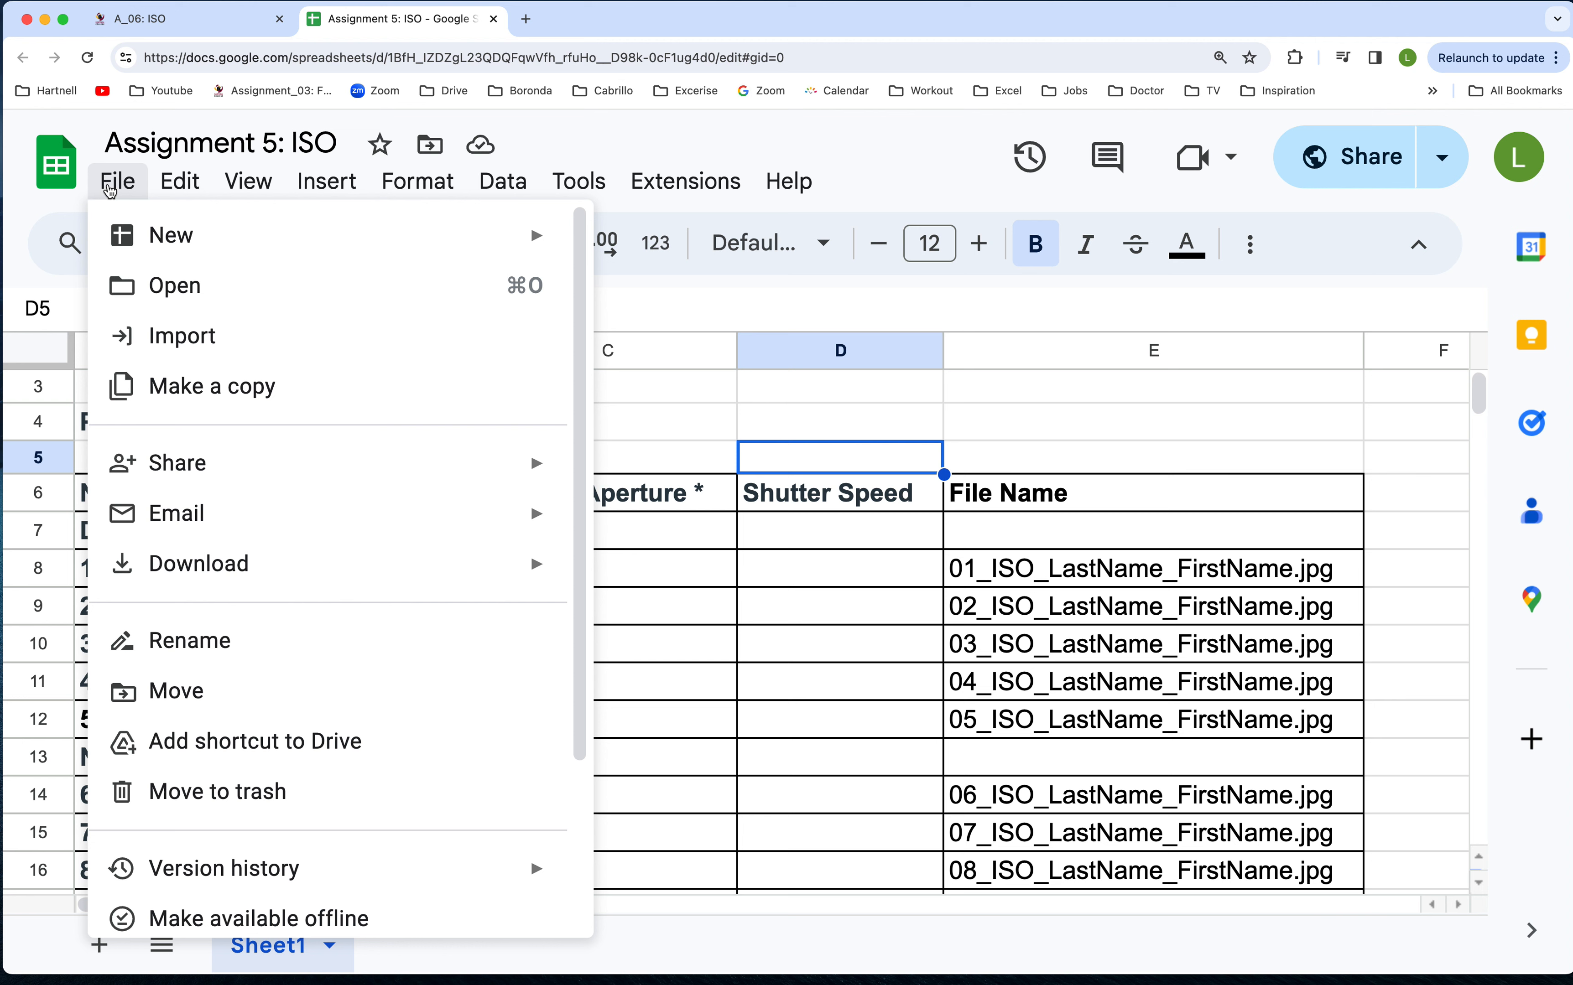
{"action": "mouse_move", "coordinate": [199, 564]}
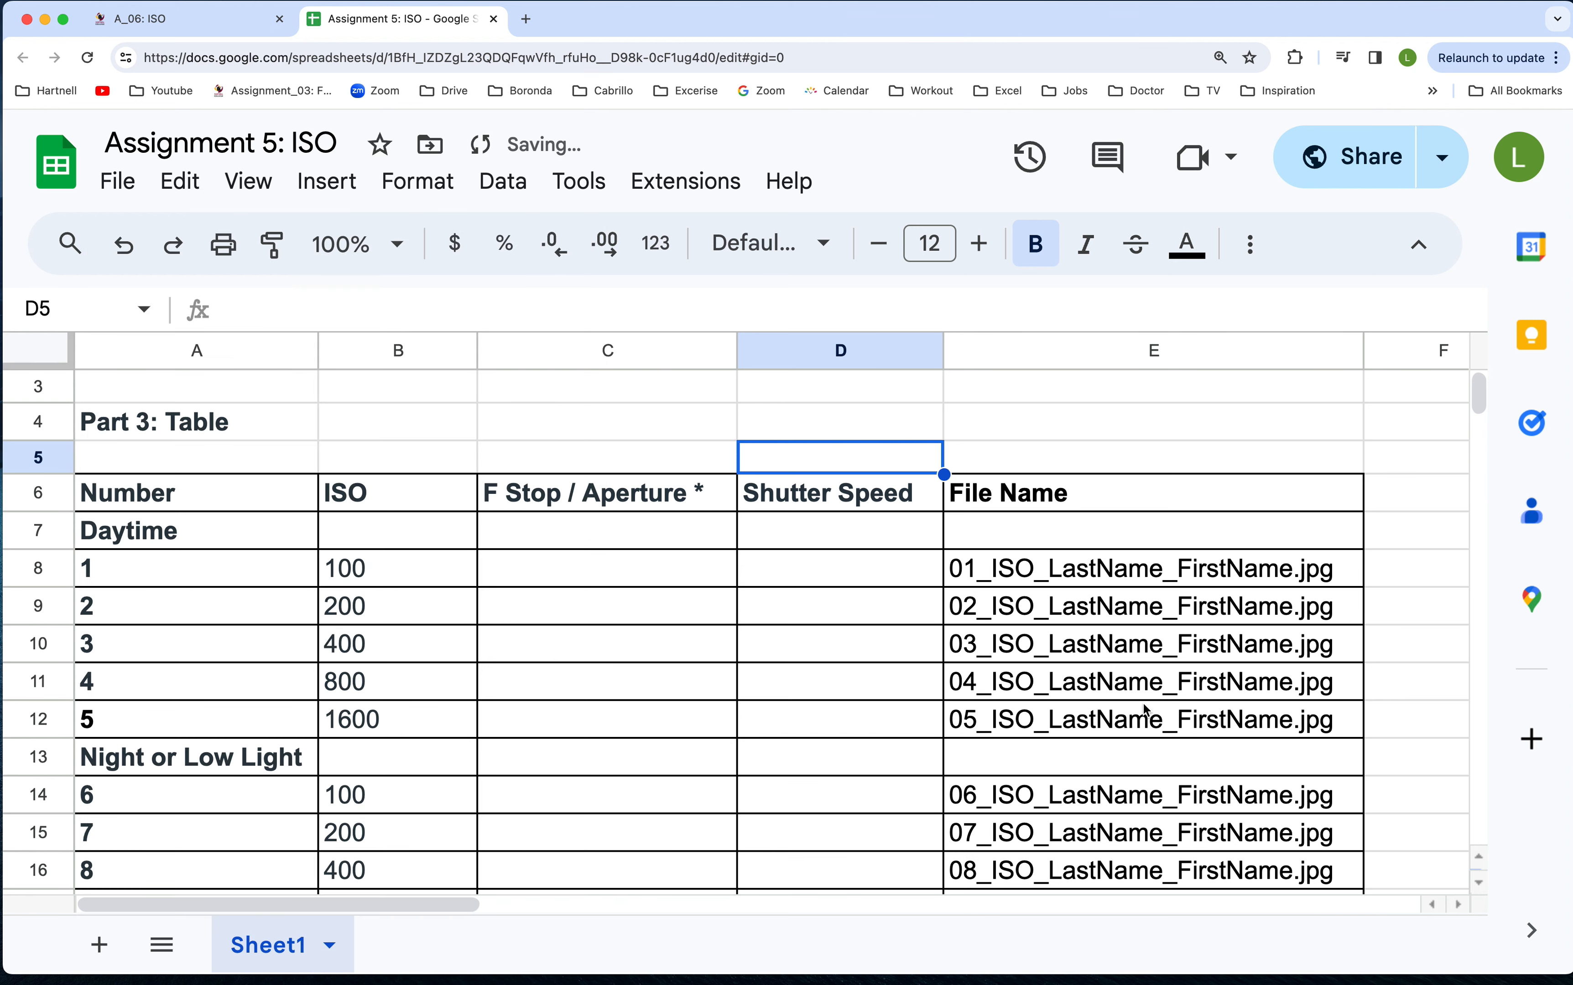
{"action": "scroll", "scroll_direction": "down", "scroll_amount": 3}
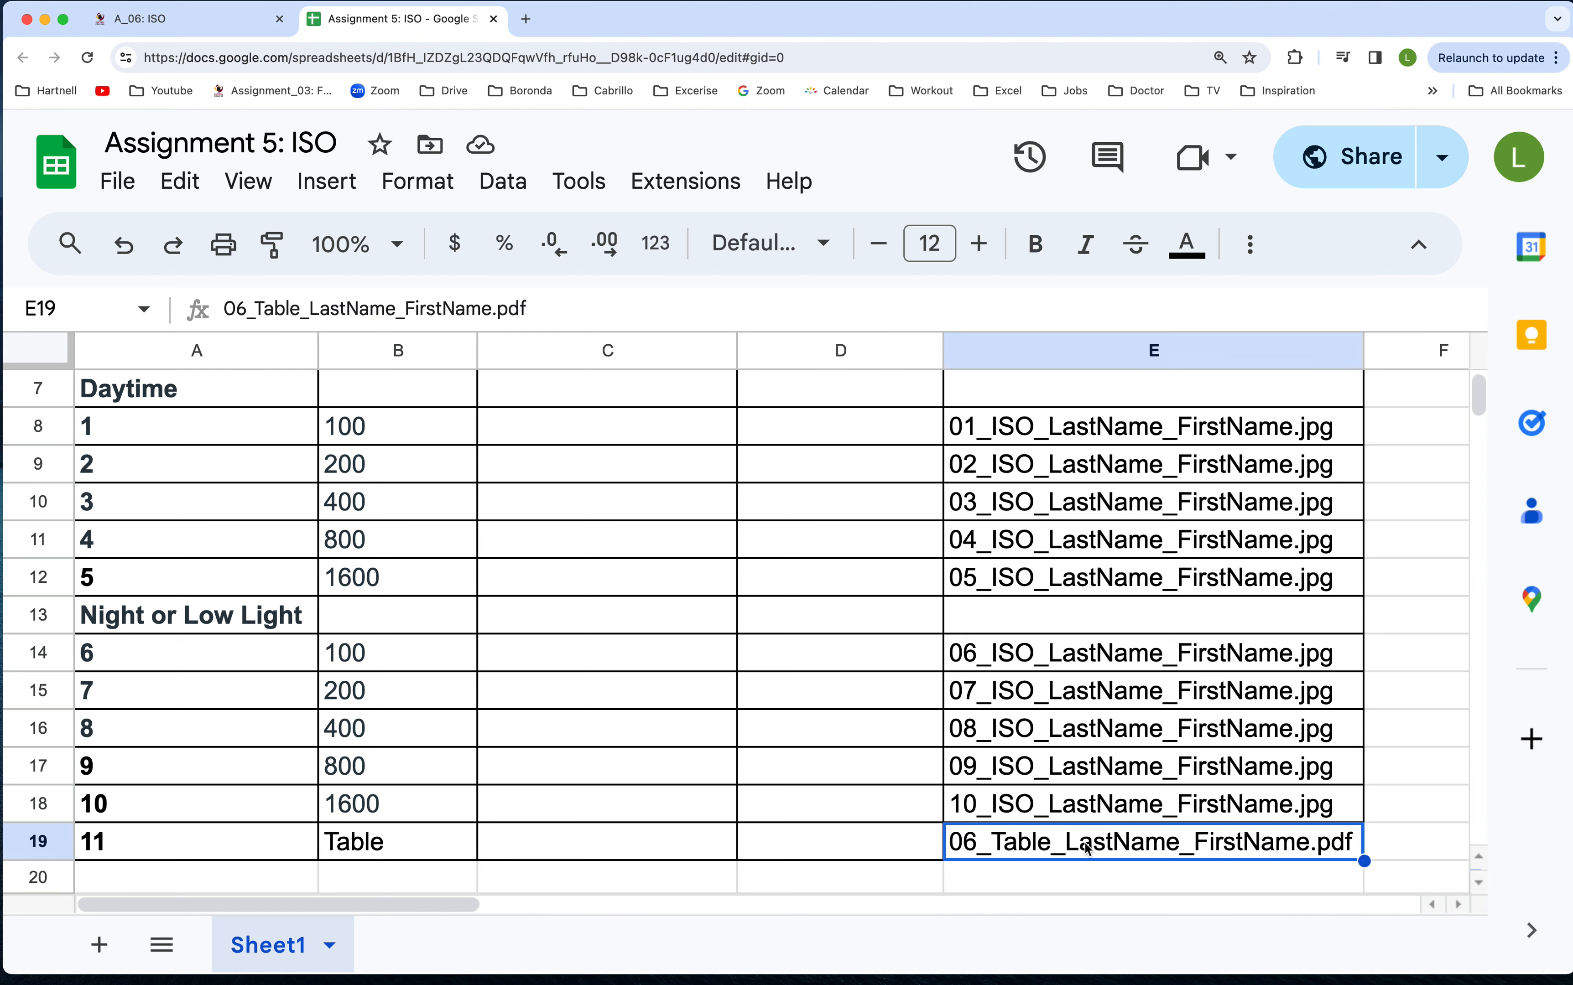
- Return to the A_06: ISO Canvas page and scroll to the Submission list and ISO 200/800/1600 example photos
{"action": "left_click", "coordinate": [149, 19]}
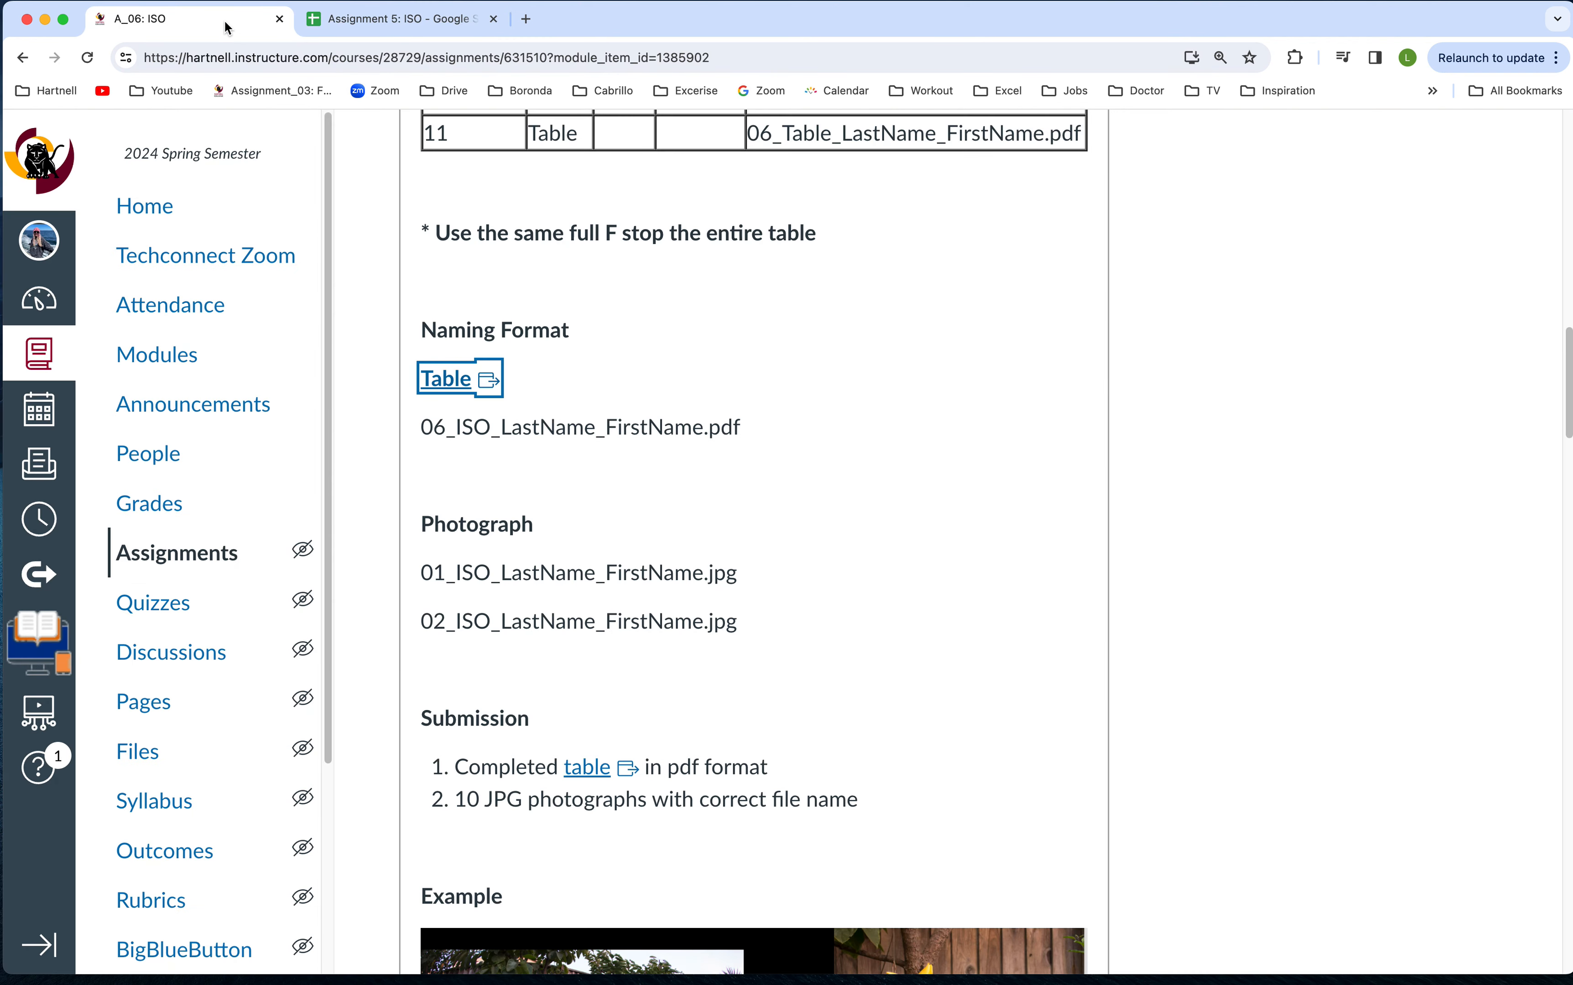
{"action": "scroll", "scroll_direction": "down", "scroll_amount": 3}
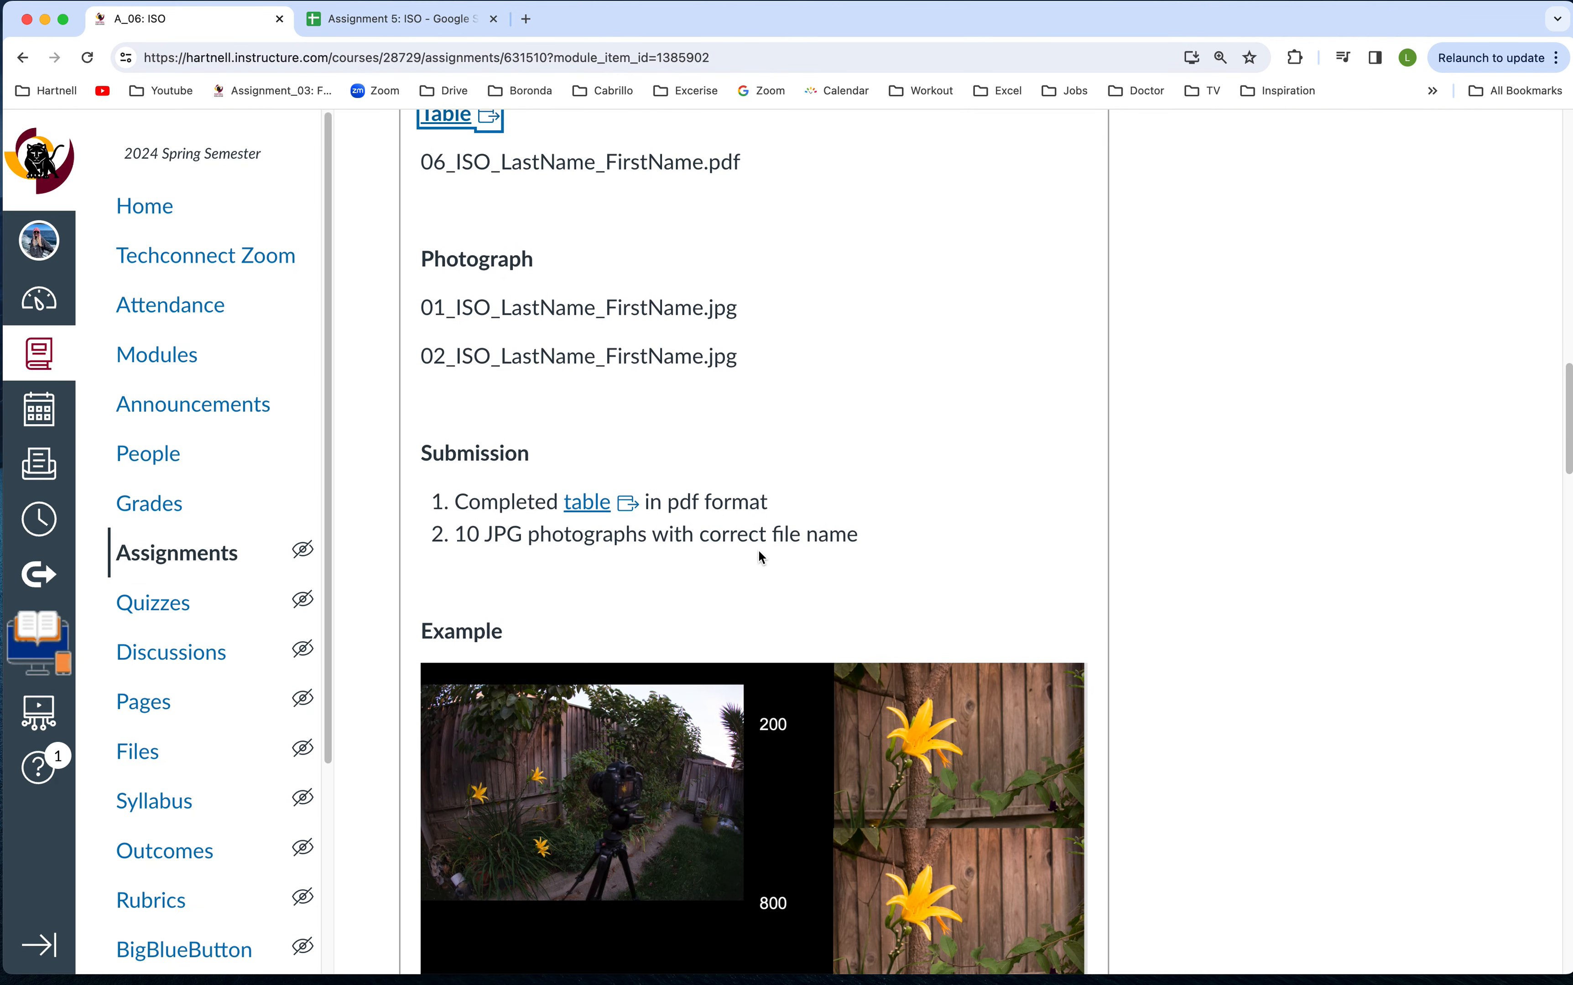
{"action": "mouse_move", "coordinate": [438, 309]}
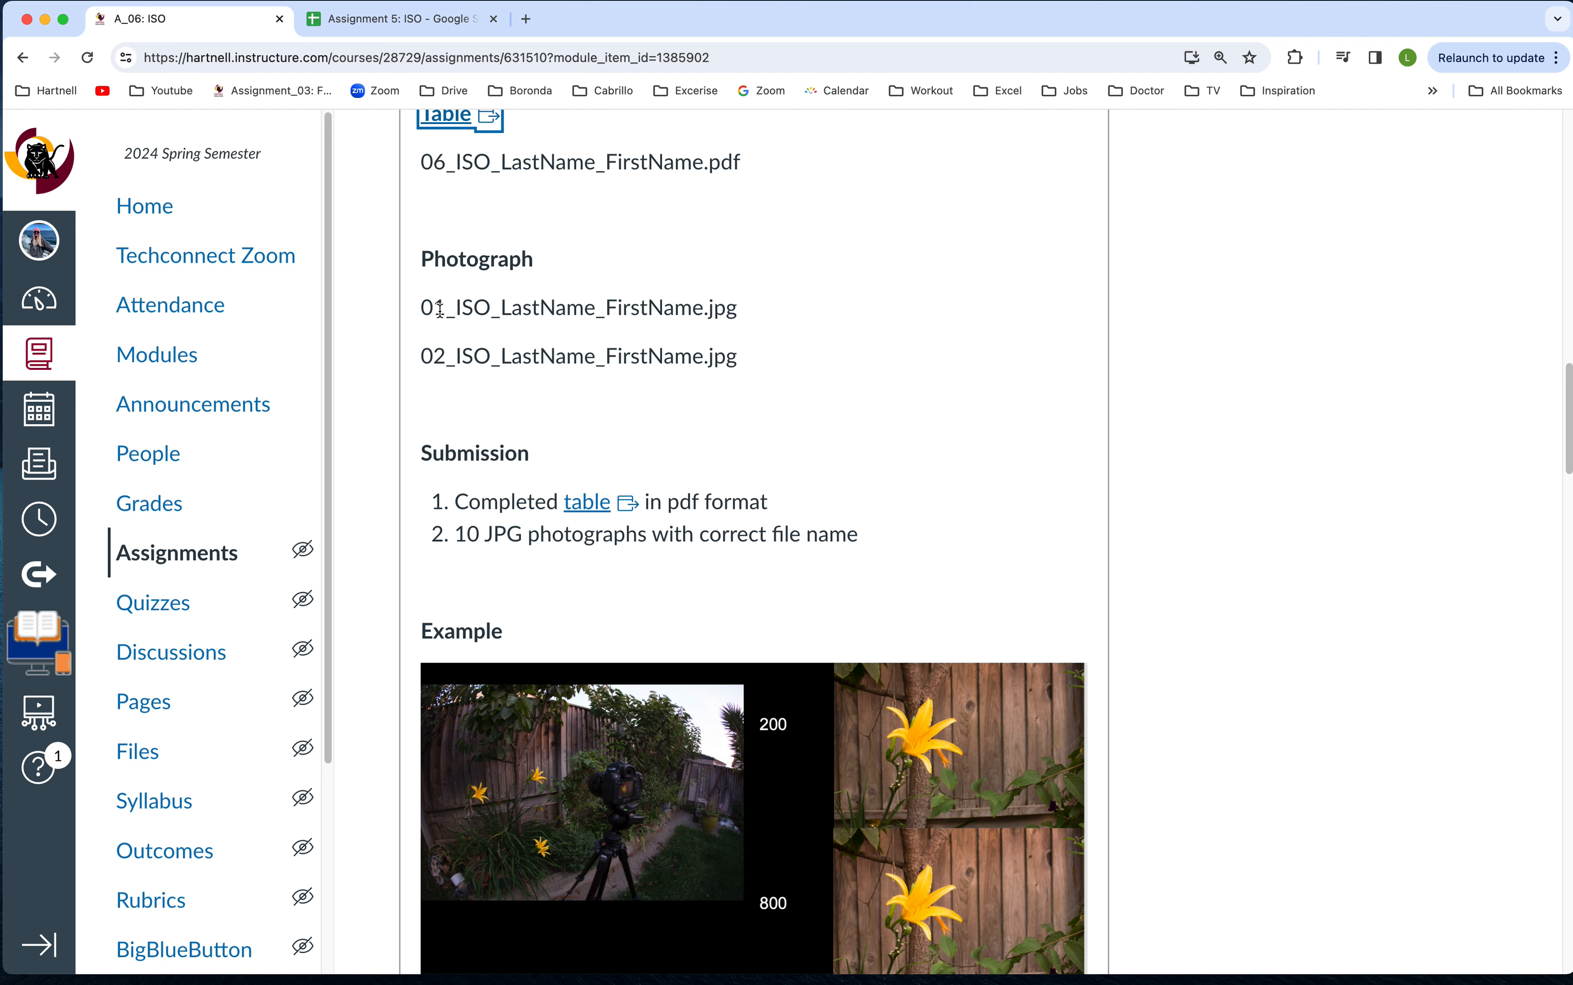
{"action": "mouse_move", "coordinate": [540, 303]}
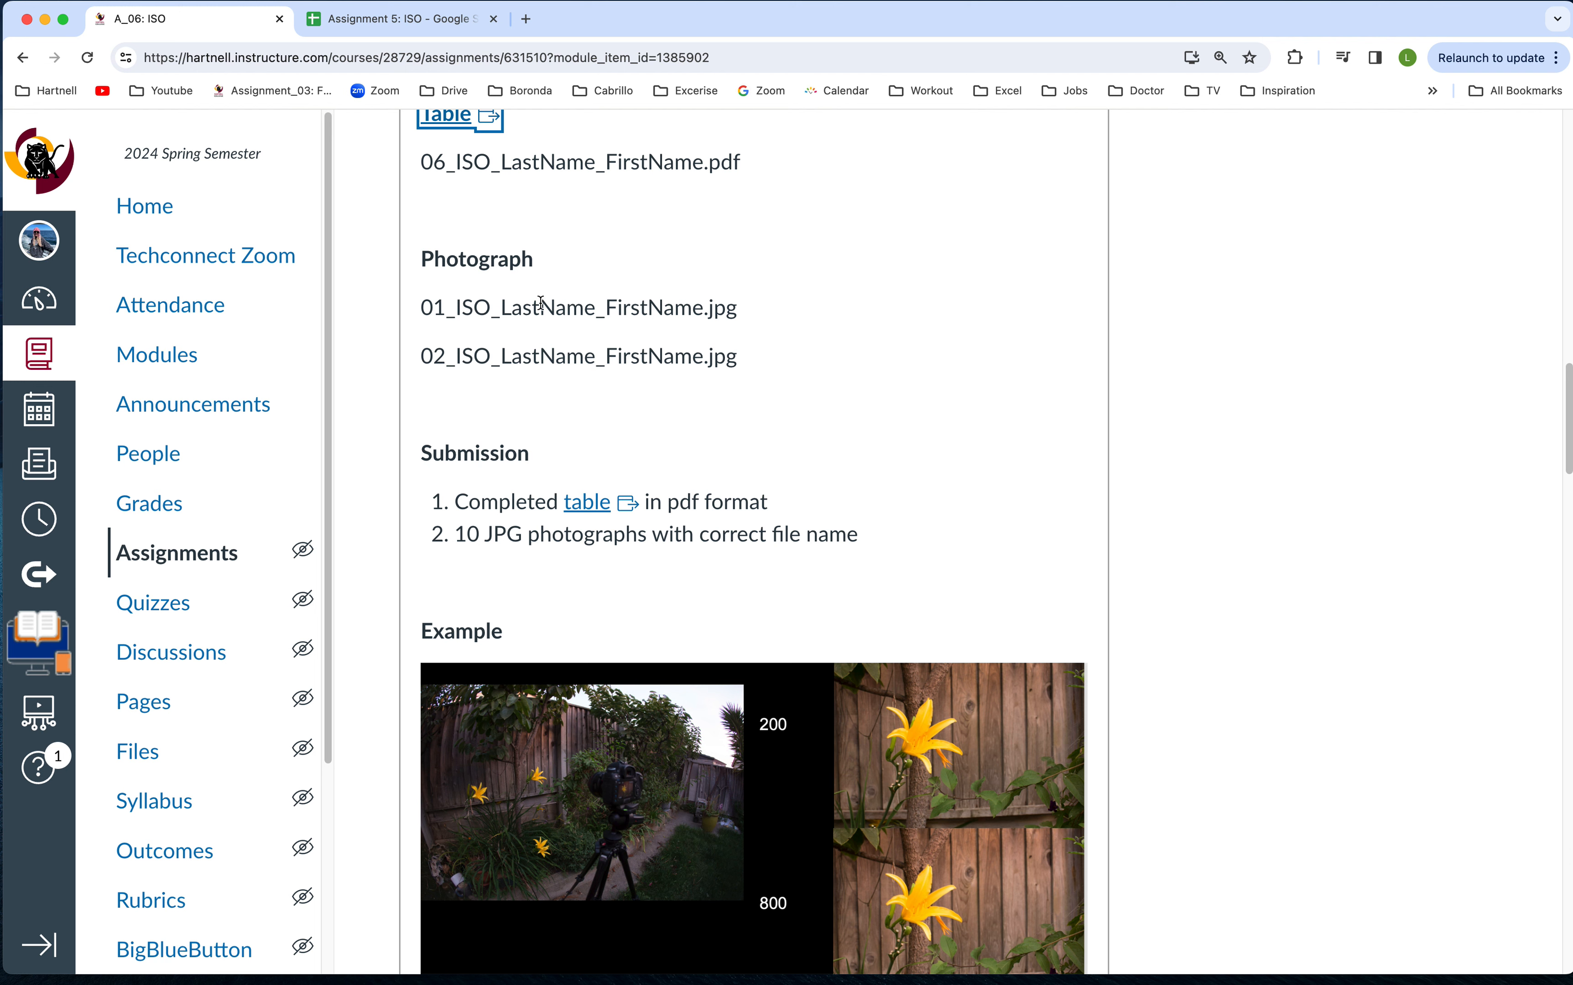
{"action": "mouse_move", "coordinate": [676, 303]}
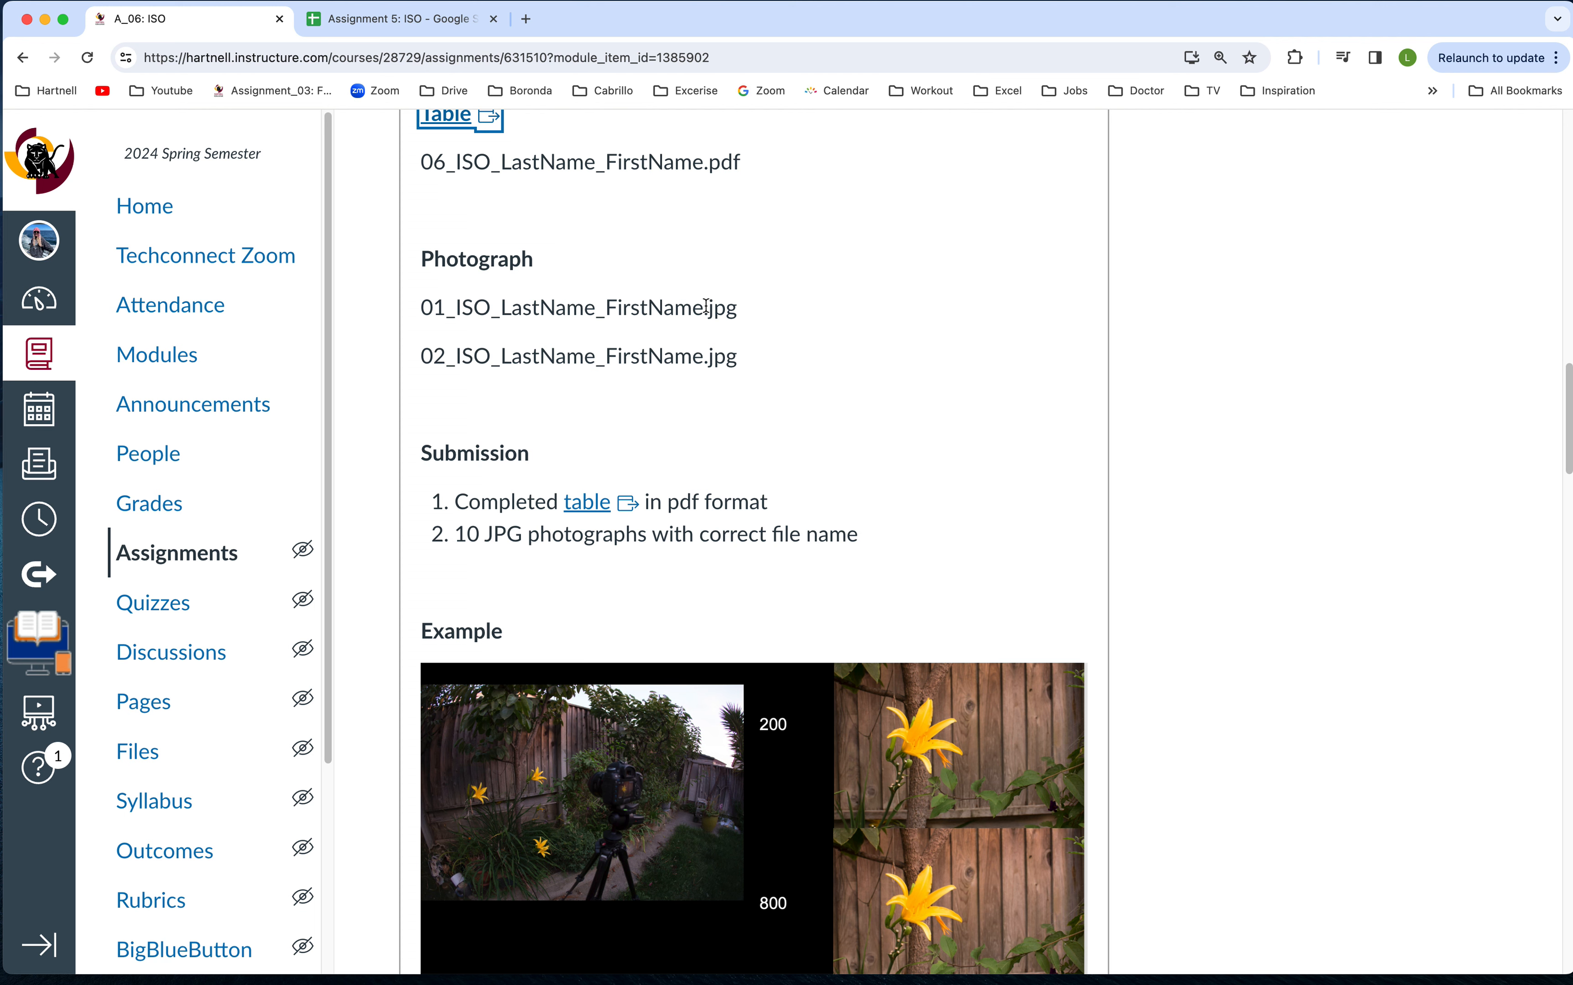
{"action": "mouse_move", "coordinate": [723, 341]}
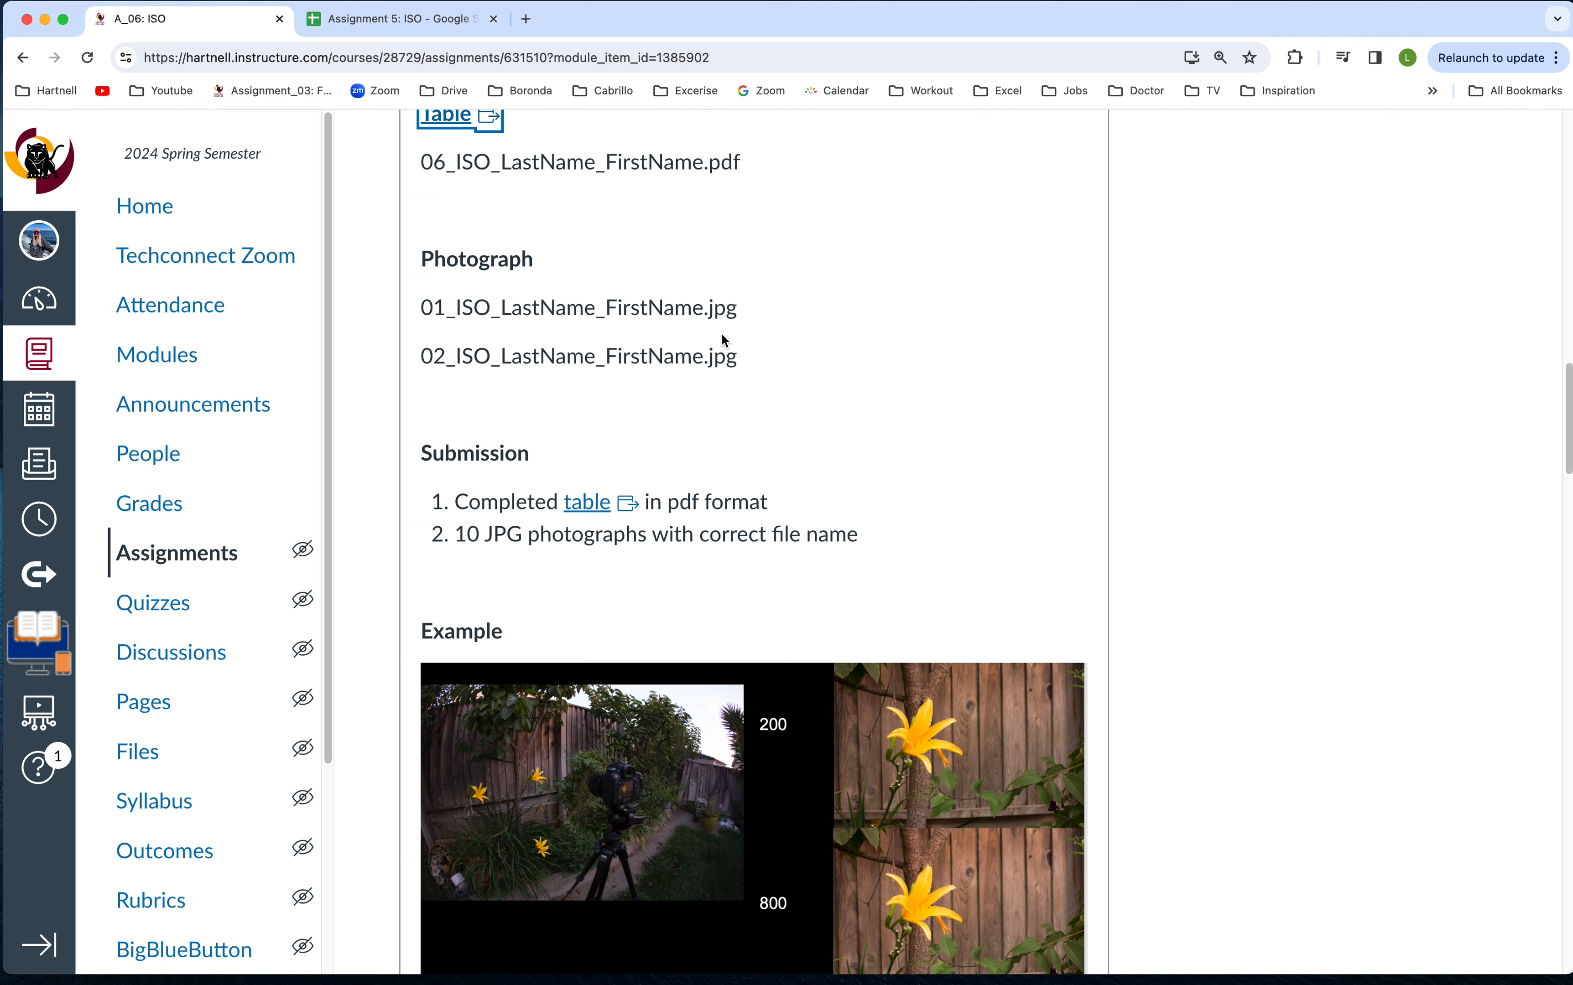
{"action": "mouse_move", "coordinate": [575, 385]}
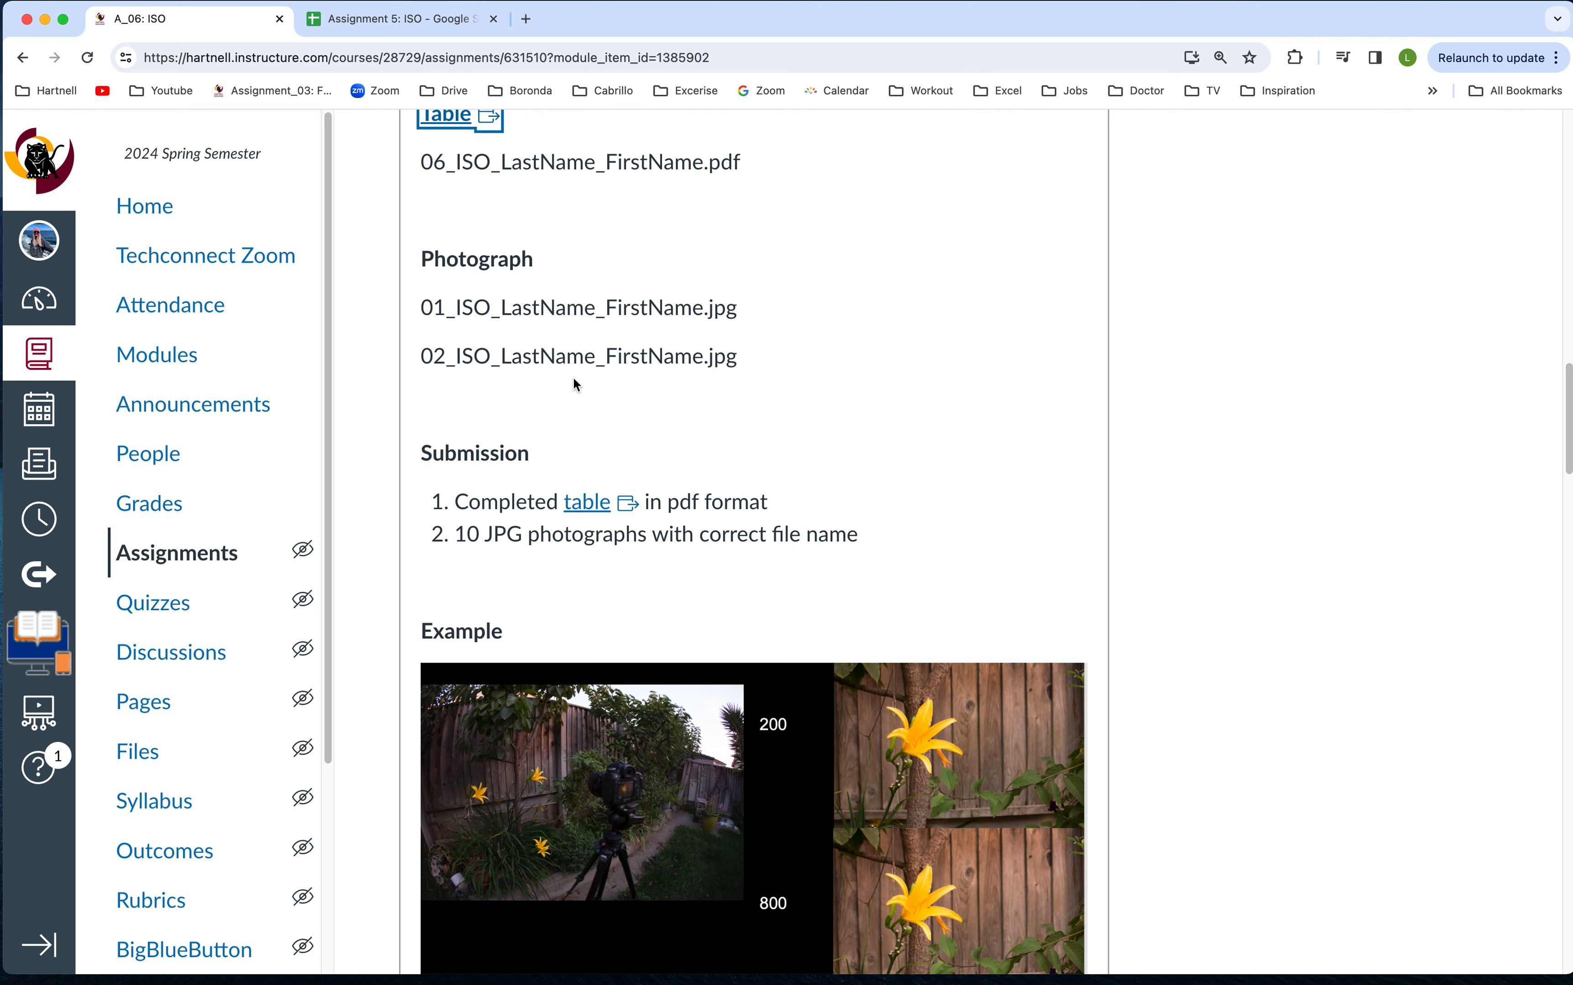
{"action": "scroll", "scroll_direction": "down", "scroll_amount": 3}
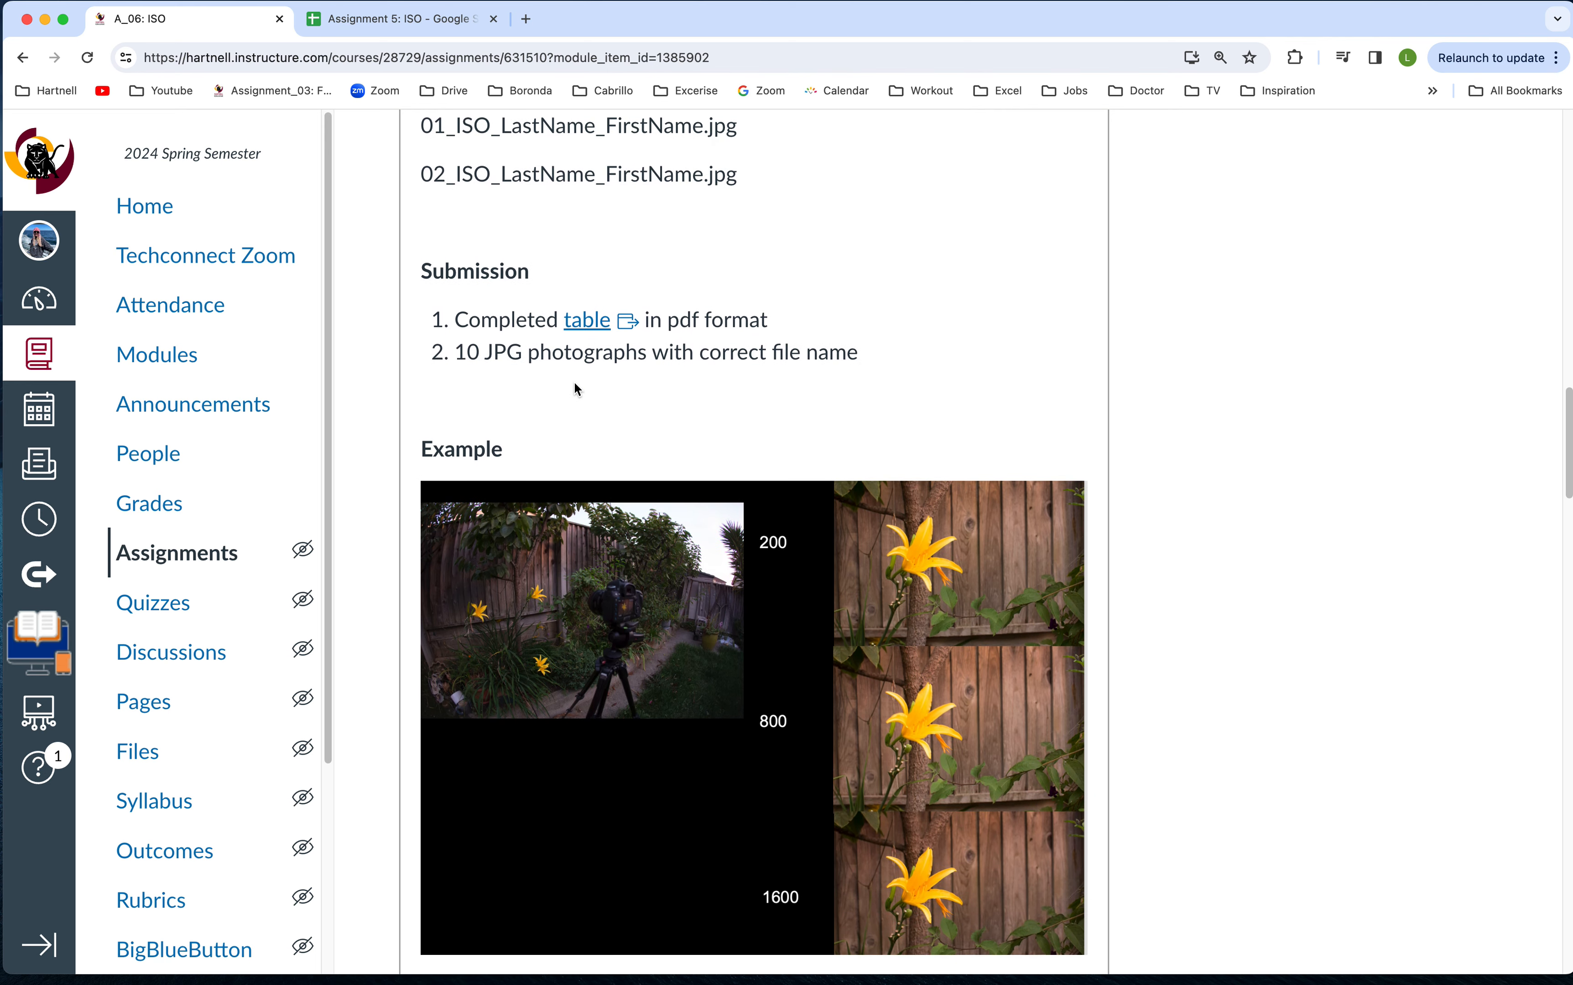
{"action": "mouse_move", "coordinate": [449, 300]}
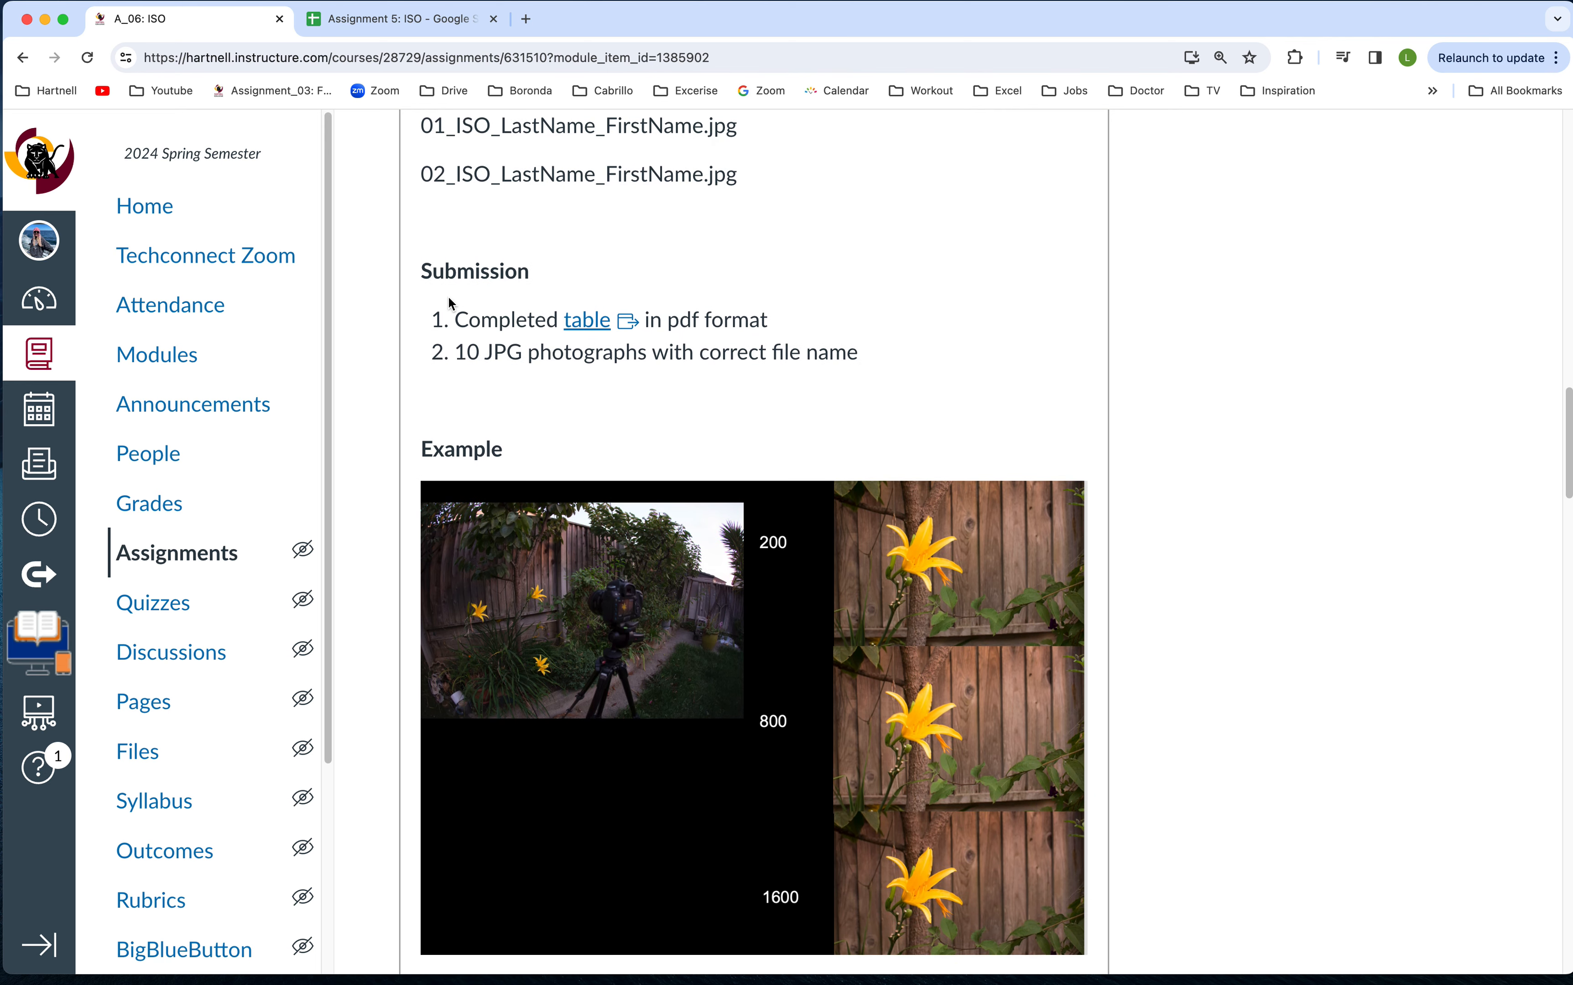
{"action": "mouse_move", "coordinate": [586, 327]}
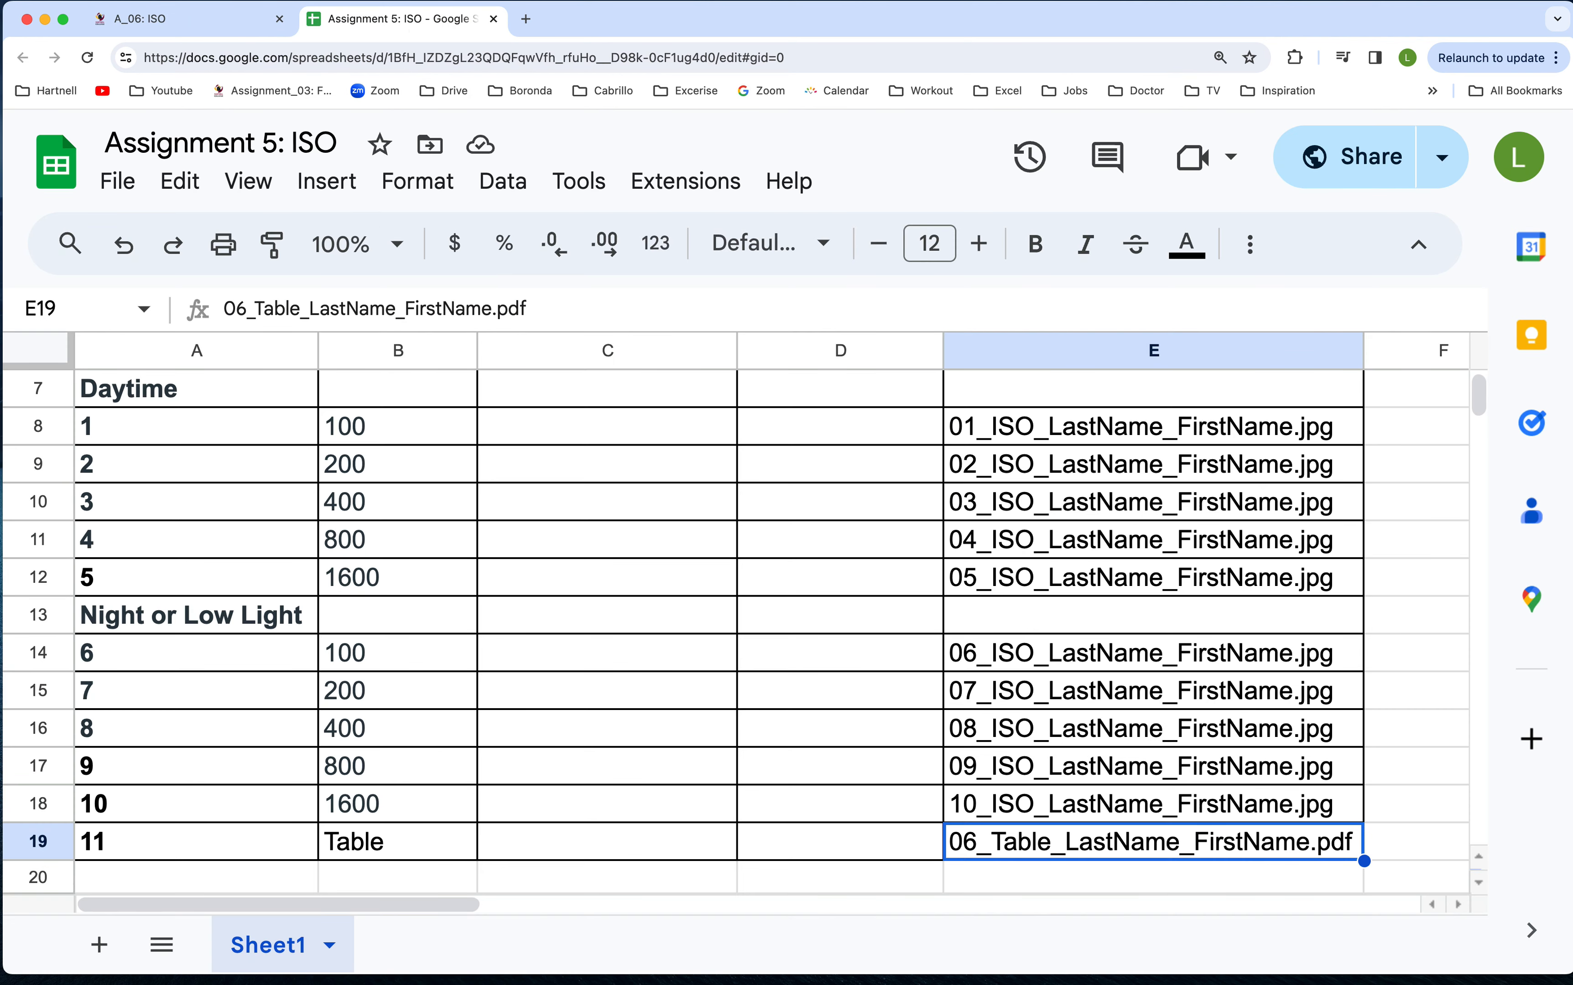
- Return to the Canvas page and scroll down to reveal the Student Examples section
{"action": "left_click", "coordinate": [149, 19]}
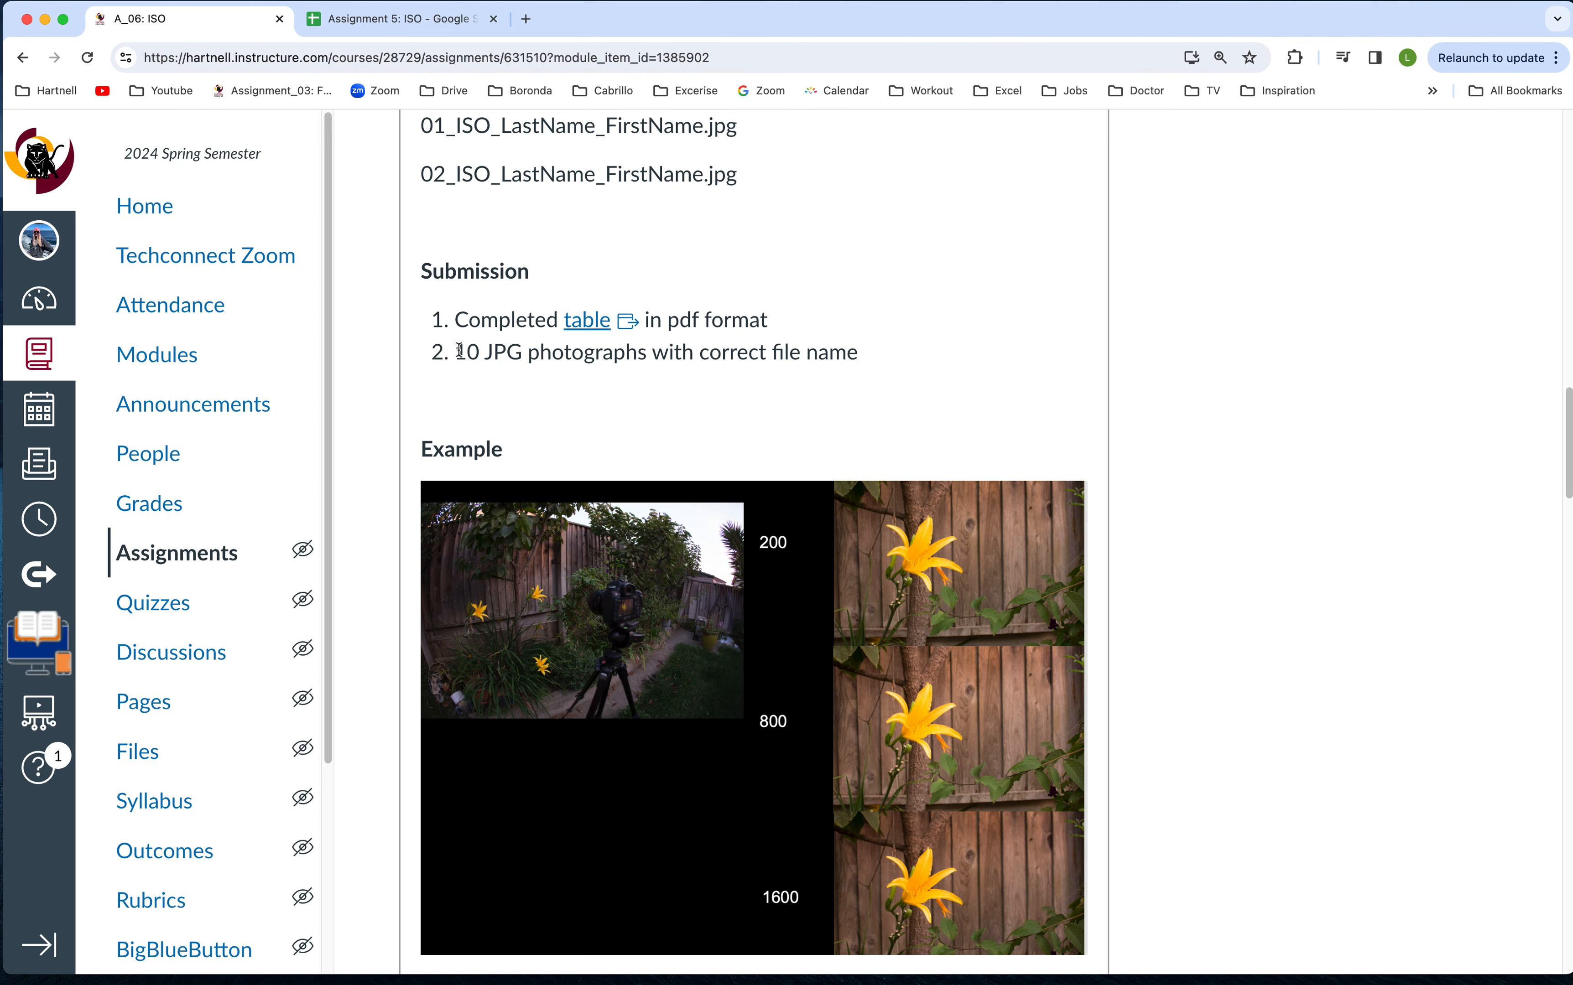
{"action": "left_click_drag", "start_coordinate": [456, 351], "coordinate": [647, 353]}
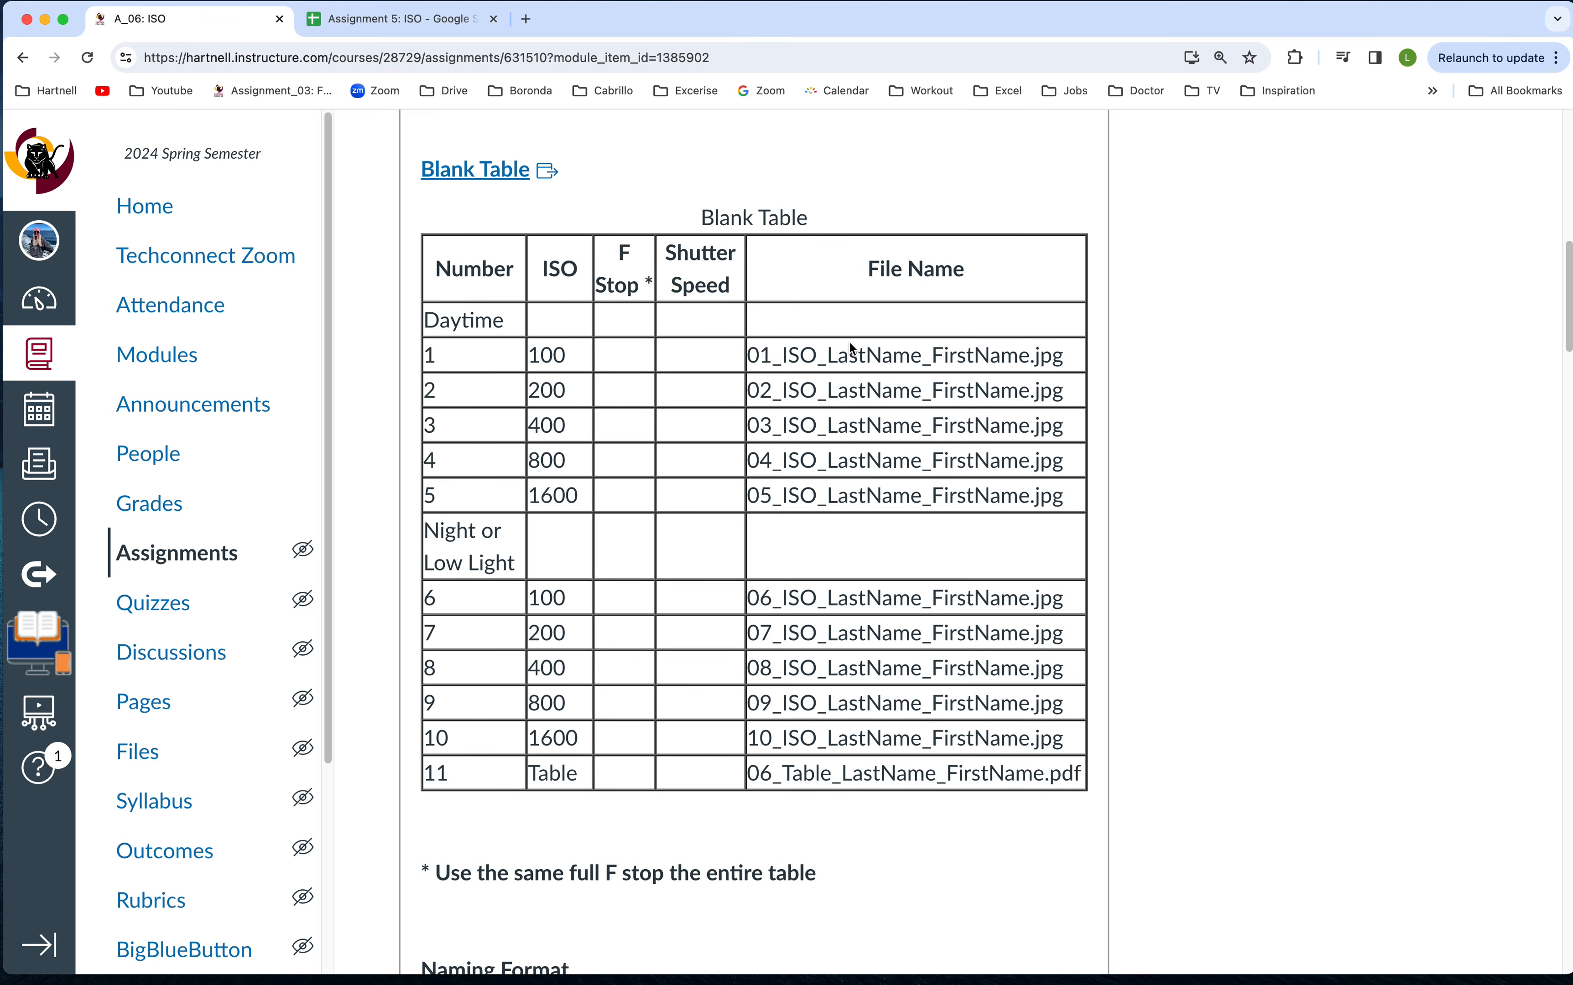
{"action": "scroll", "scroll_direction": "down", "scroll_amount": 3}
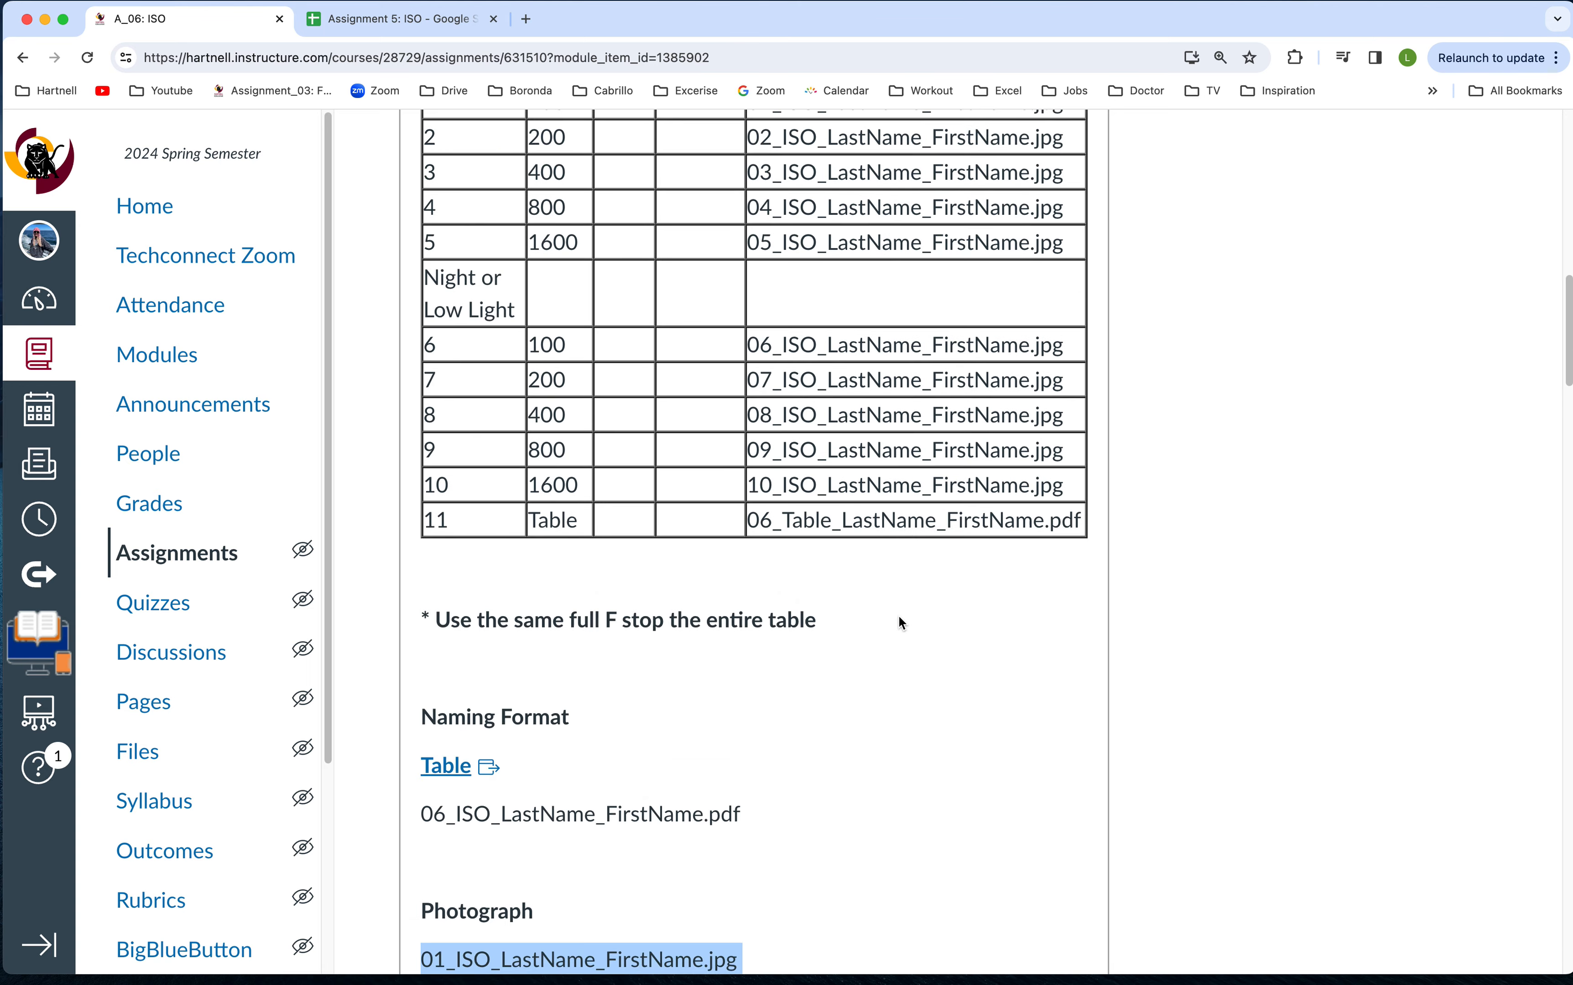
{"action": "scroll", "scroll_direction": "down", "scroll_amount": 3}
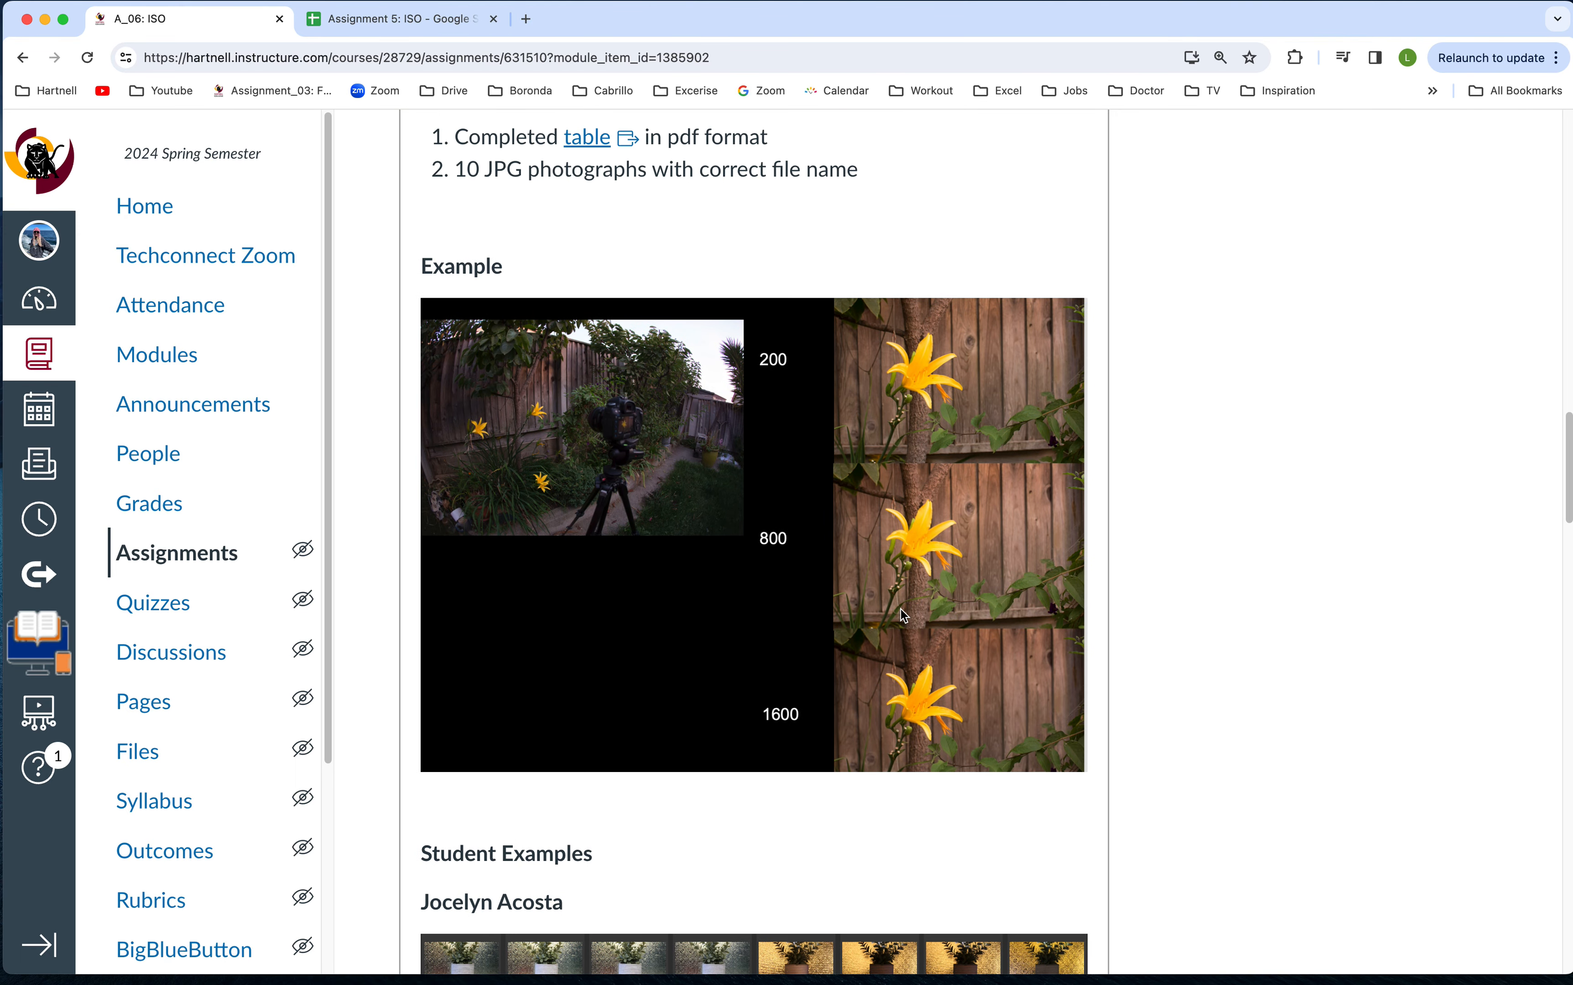
{"action": "mouse_move", "coordinate": [983, 416]}
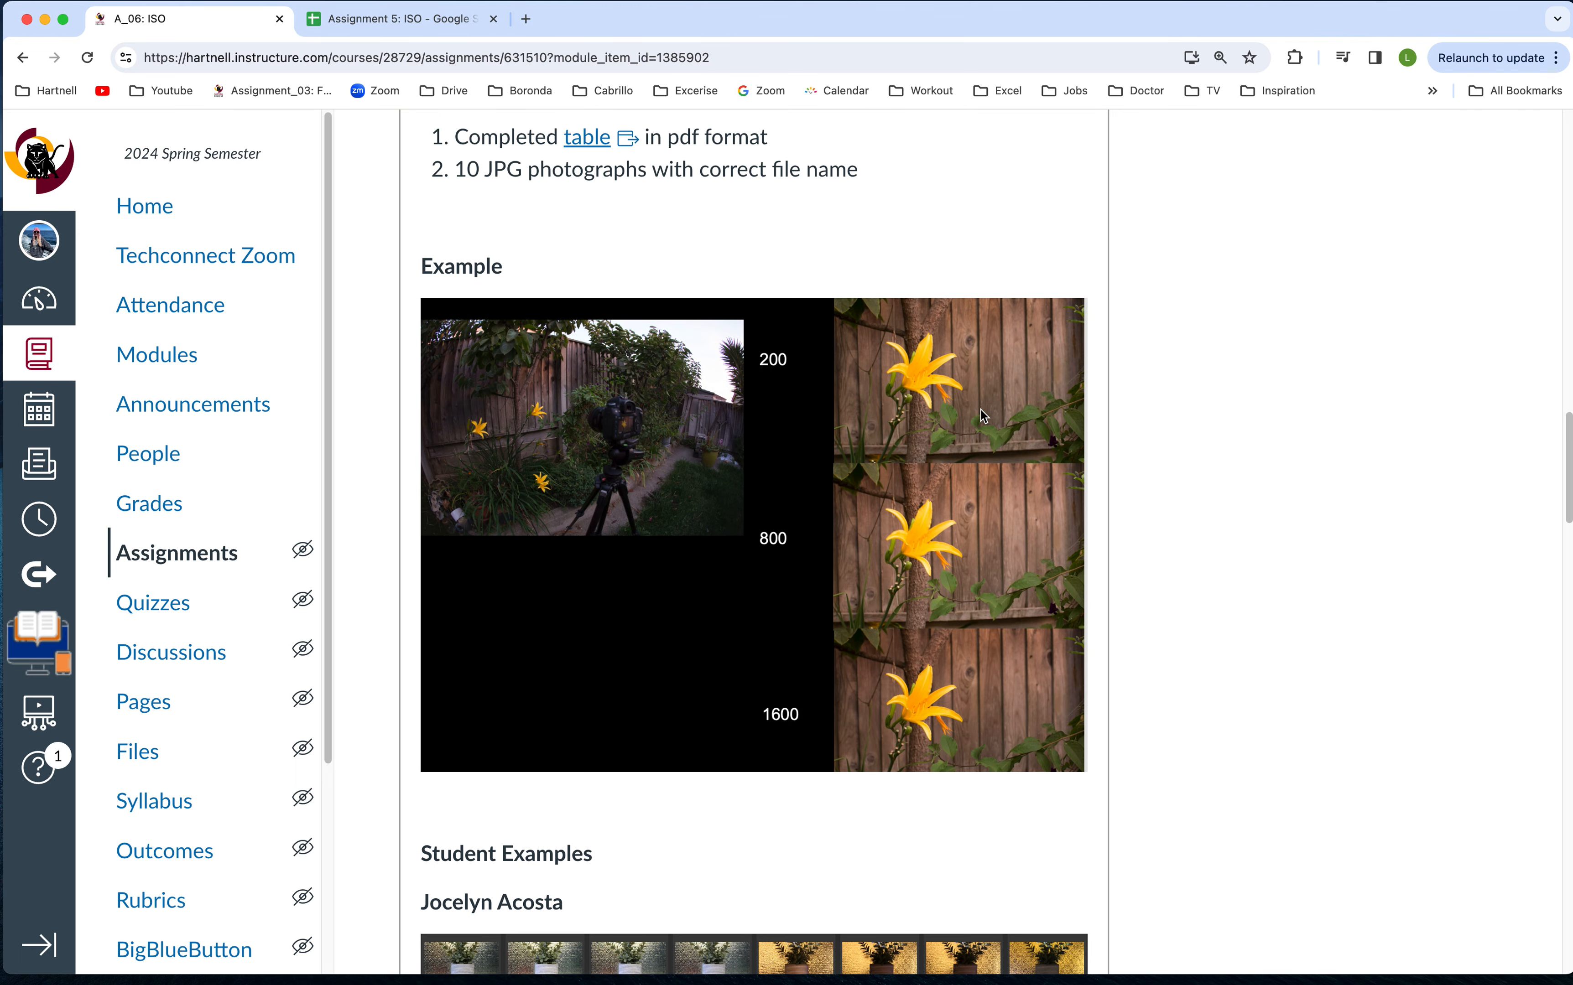
{"action": "mouse_move", "coordinate": [642, 413]}
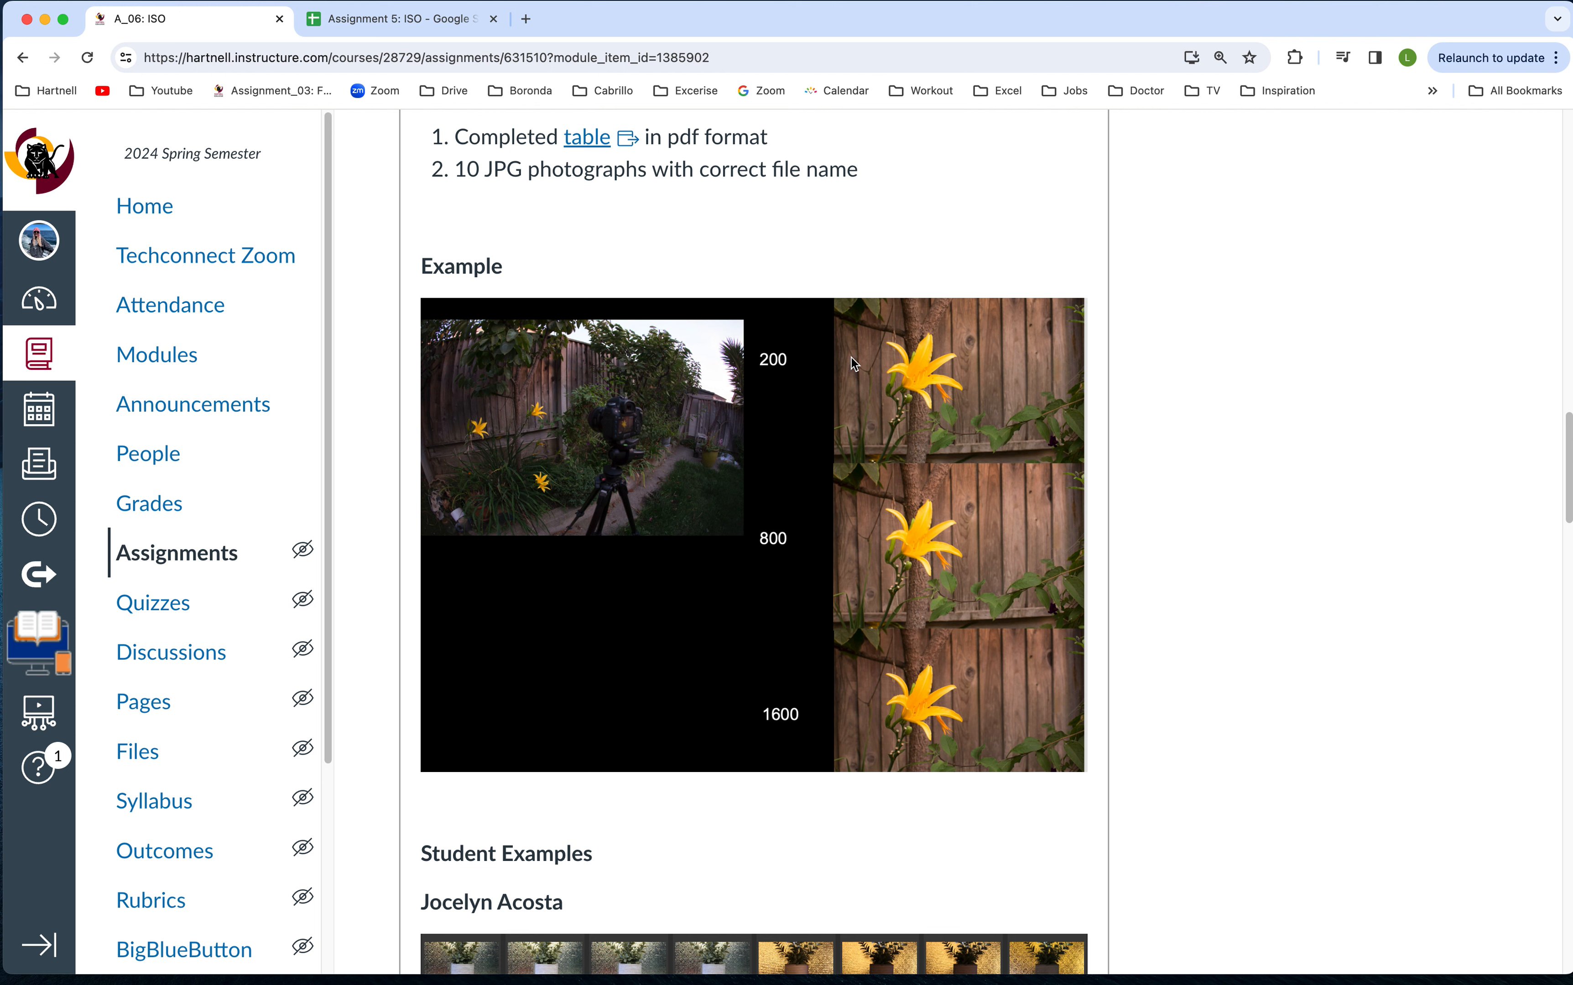
{"action": "mouse_move", "coordinate": [916, 369]}
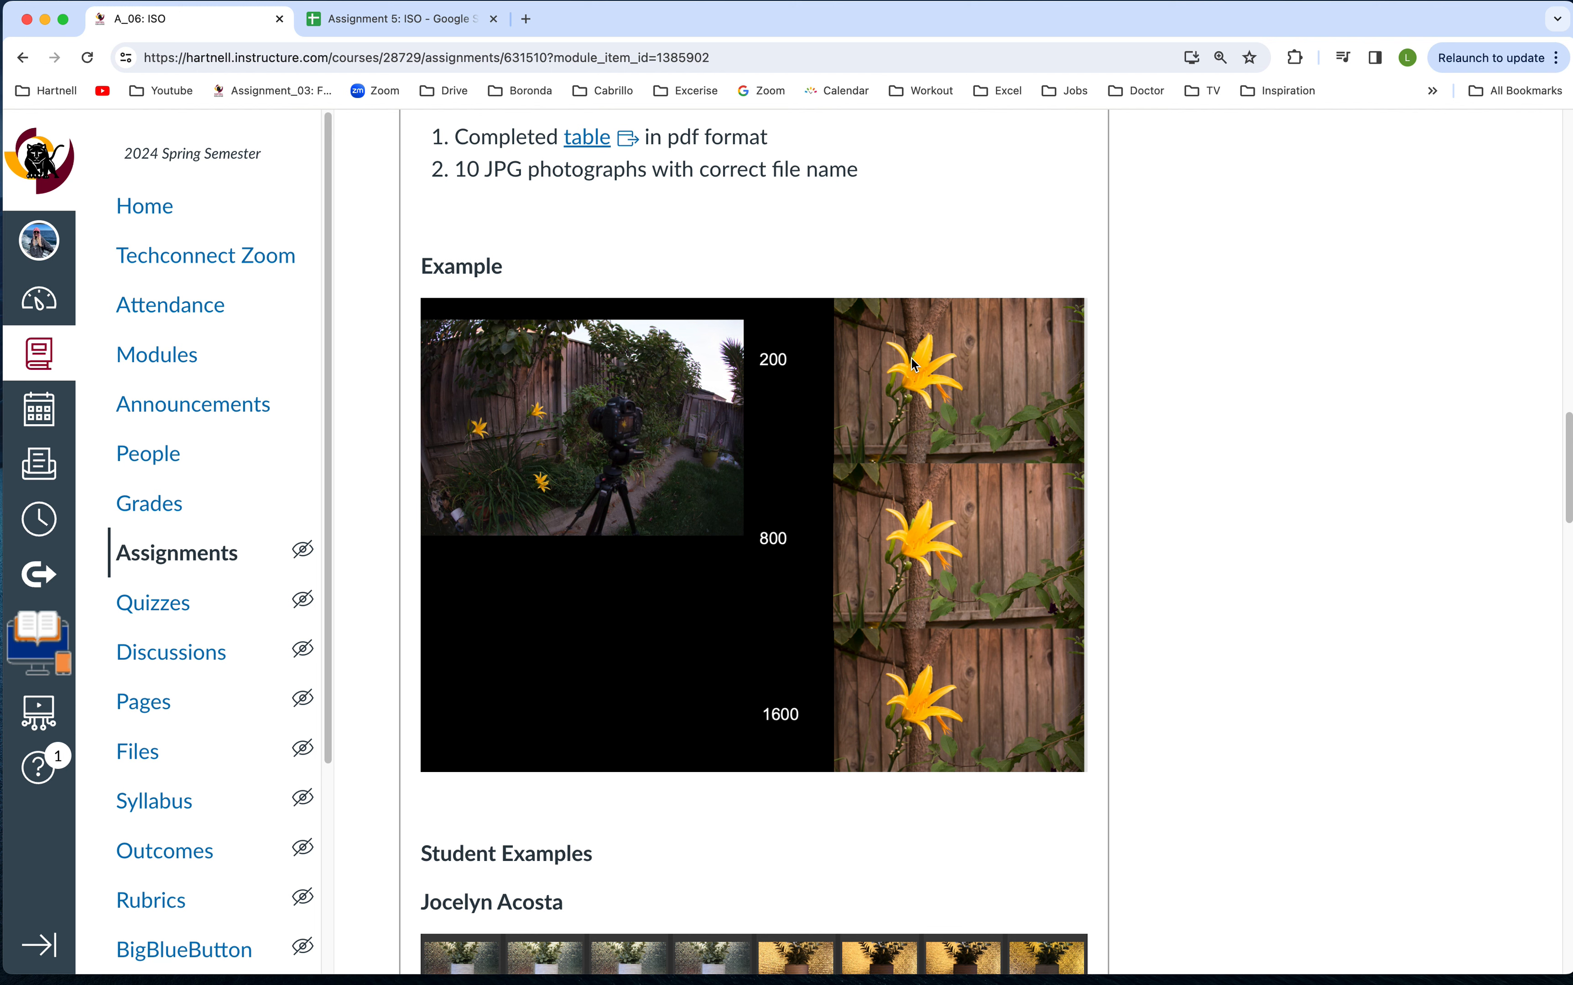
{"action": "mouse_move", "coordinate": [922, 415]}
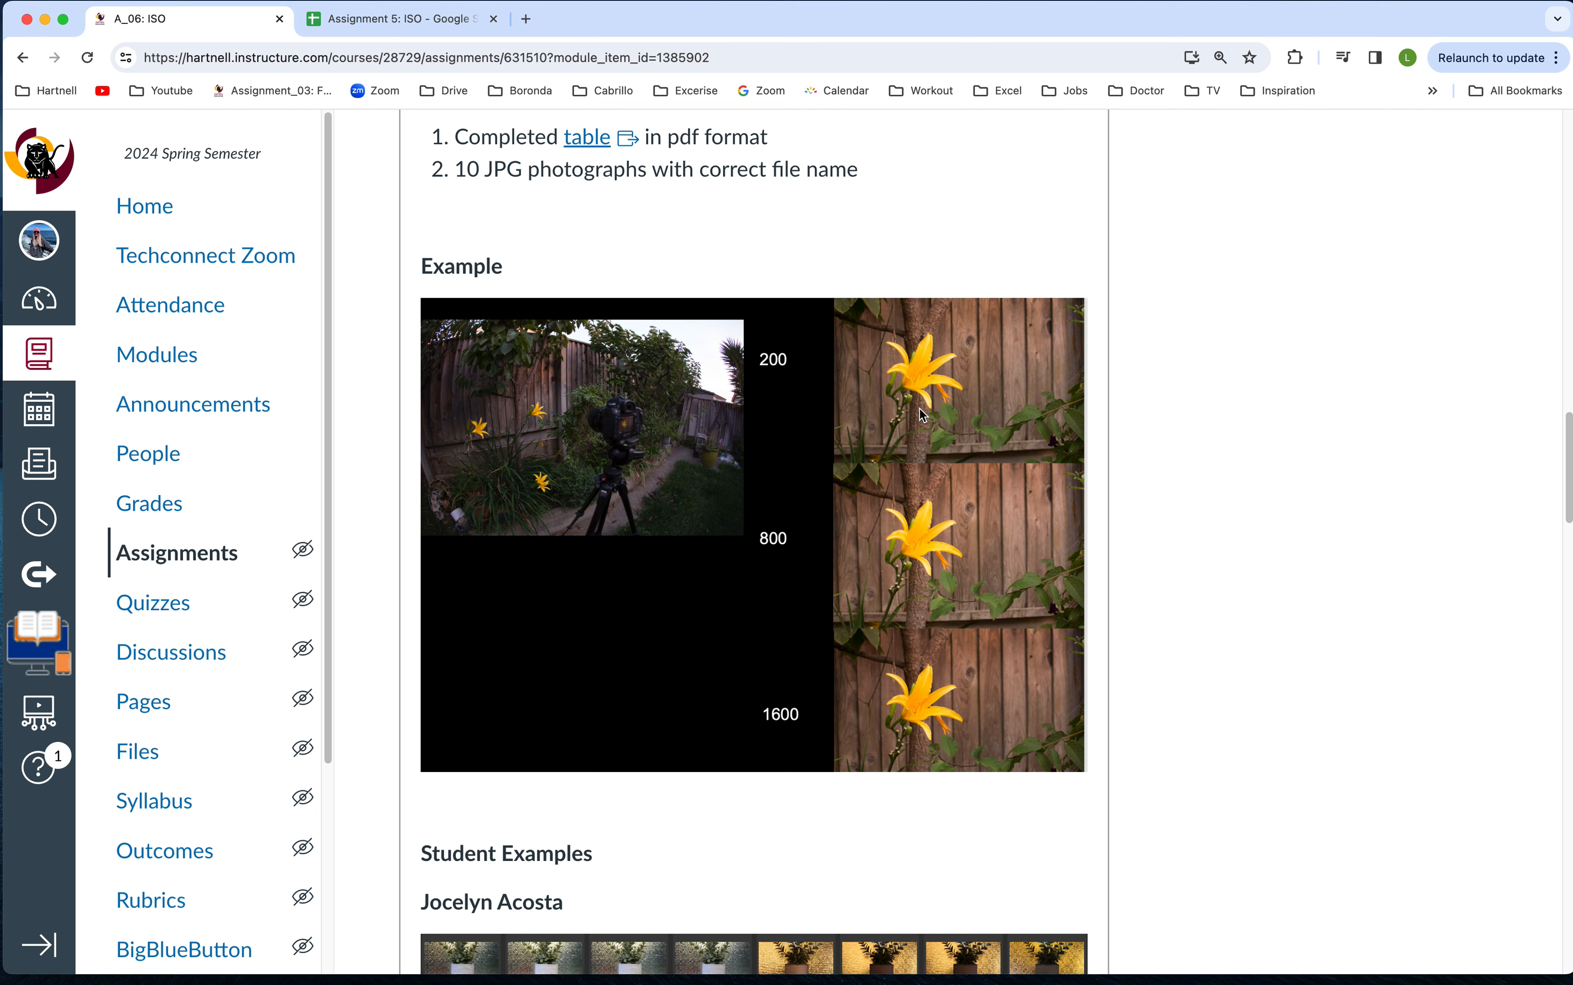
{"action": "mouse_move", "coordinate": [881, 630]}
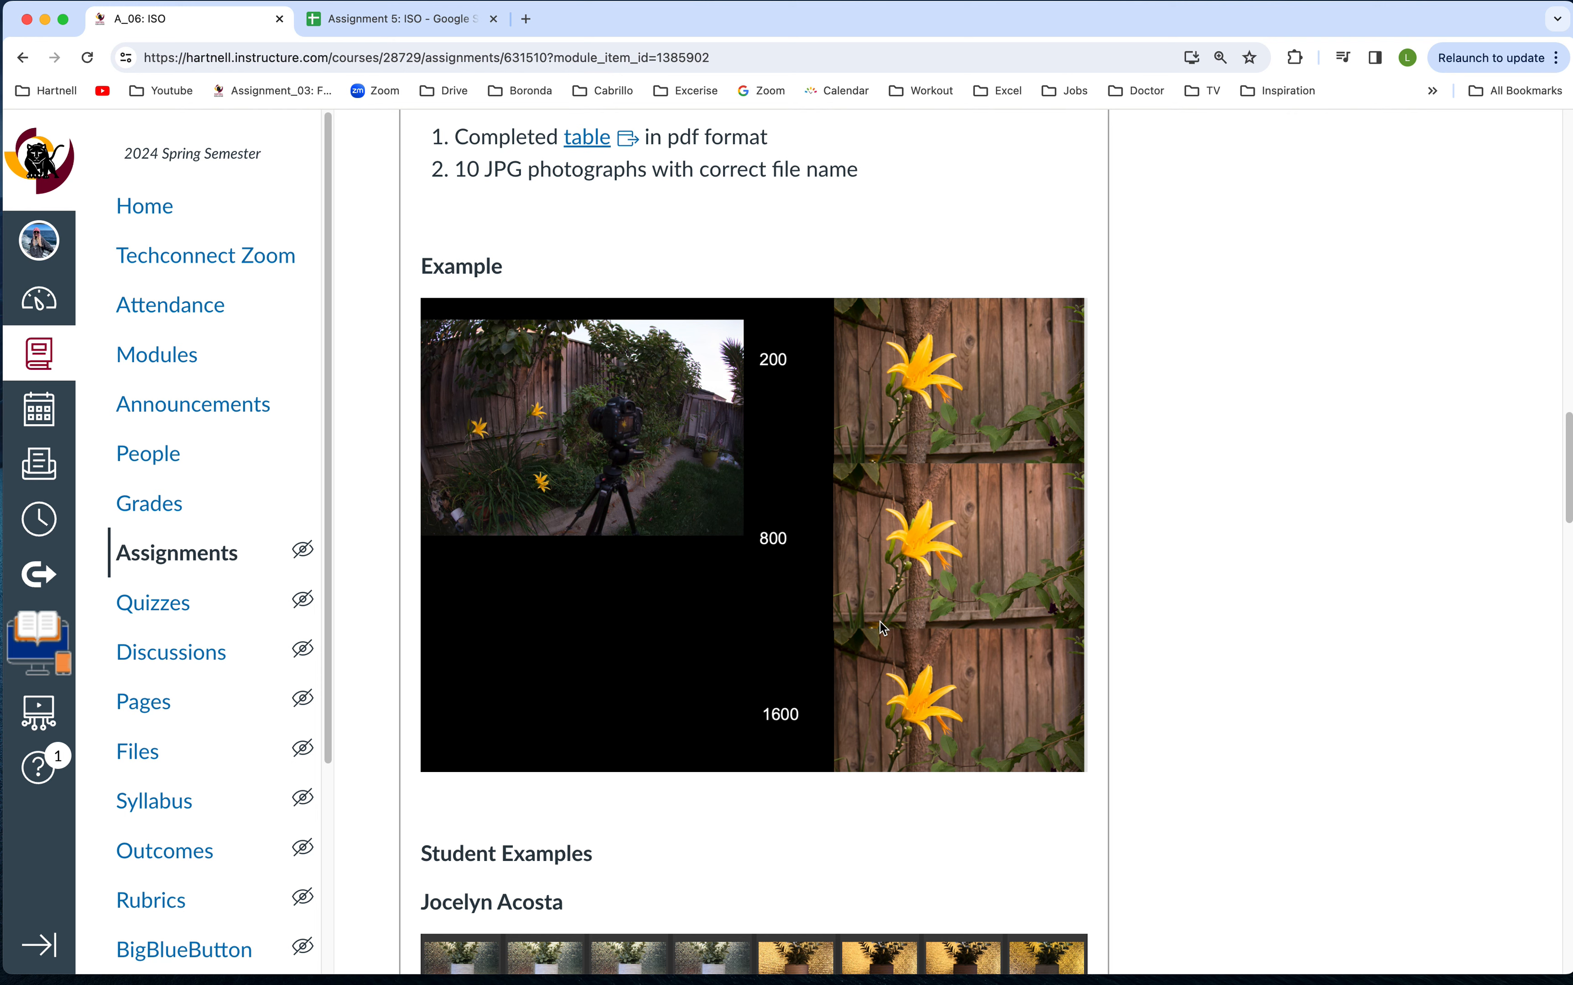
{"action": "scroll", "scroll_direction": "down", "scroll_amount": 3}
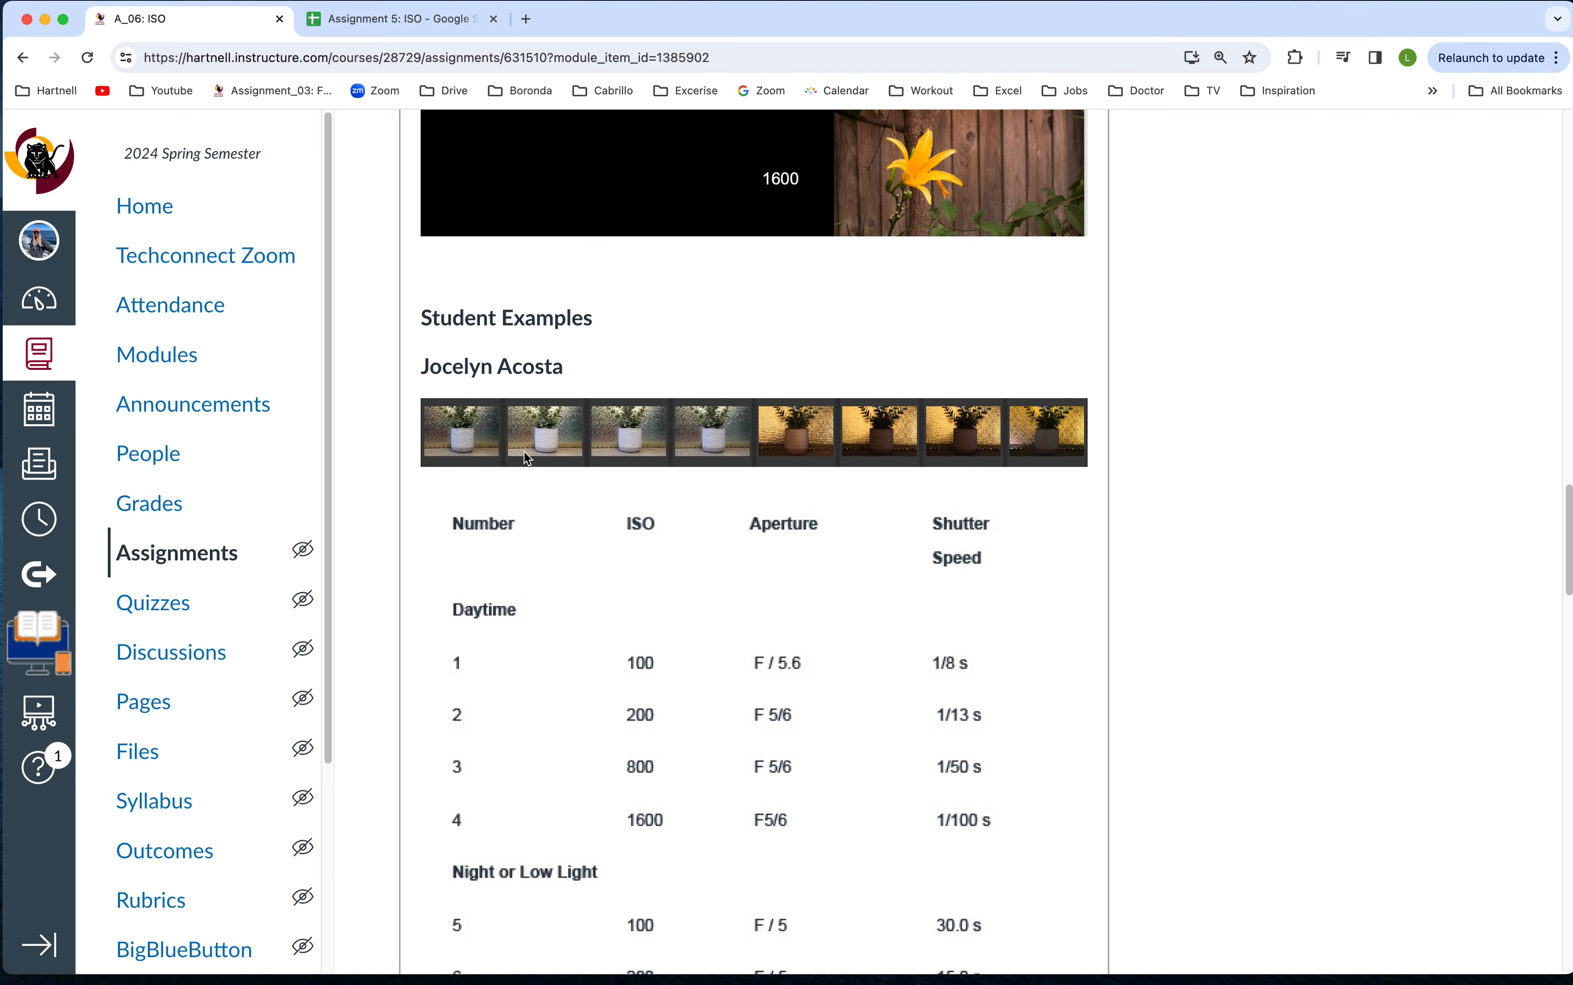
{"action": "mouse_move", "coordinate": [587, 446]}
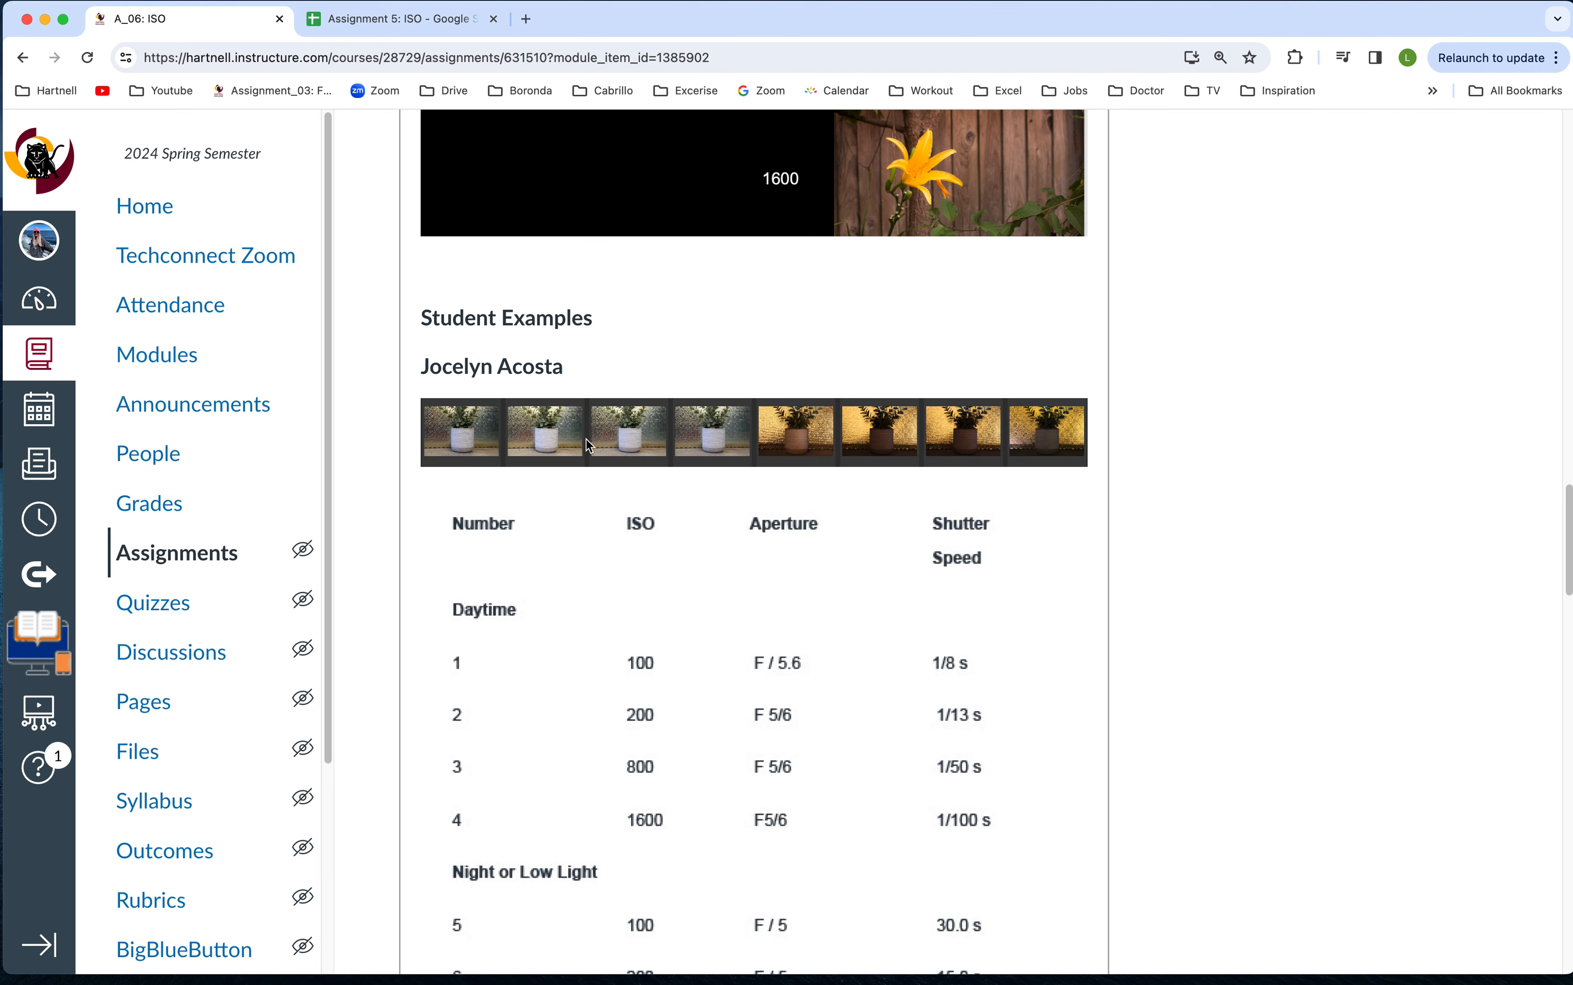
{"action": "mouse_move", "coordinate": [884, 463]}
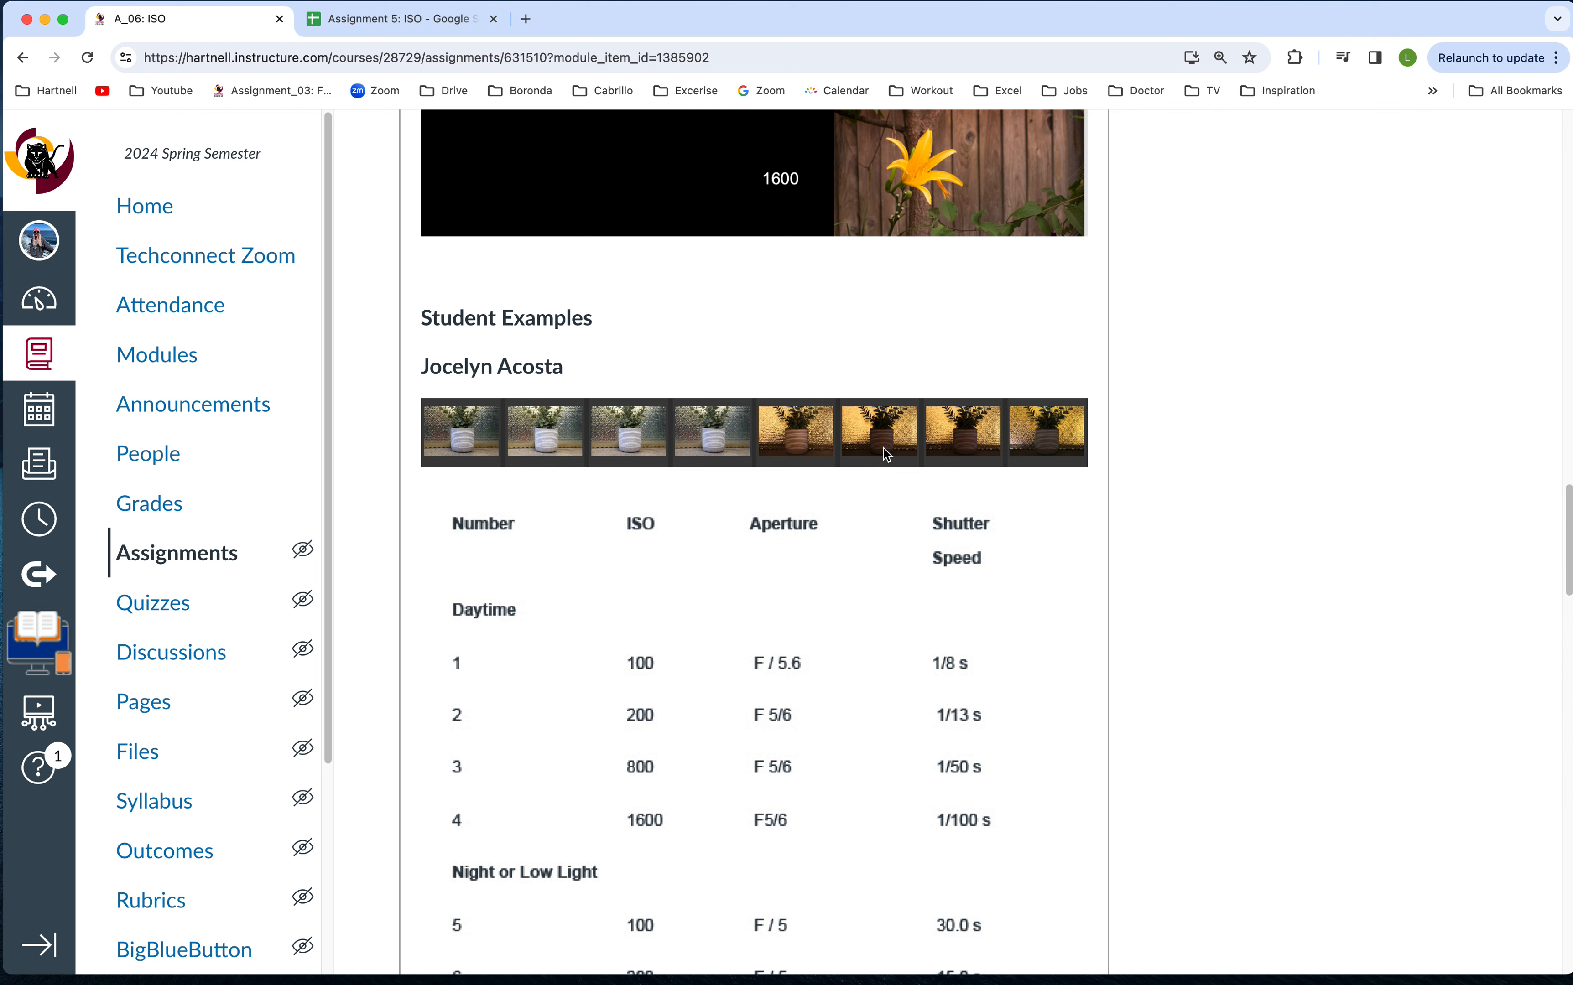
- Scroll past the student example settings tables to the Points and Due section
{"action": "scroll", "scroll_direction": "down", "scroll_amount": 3}
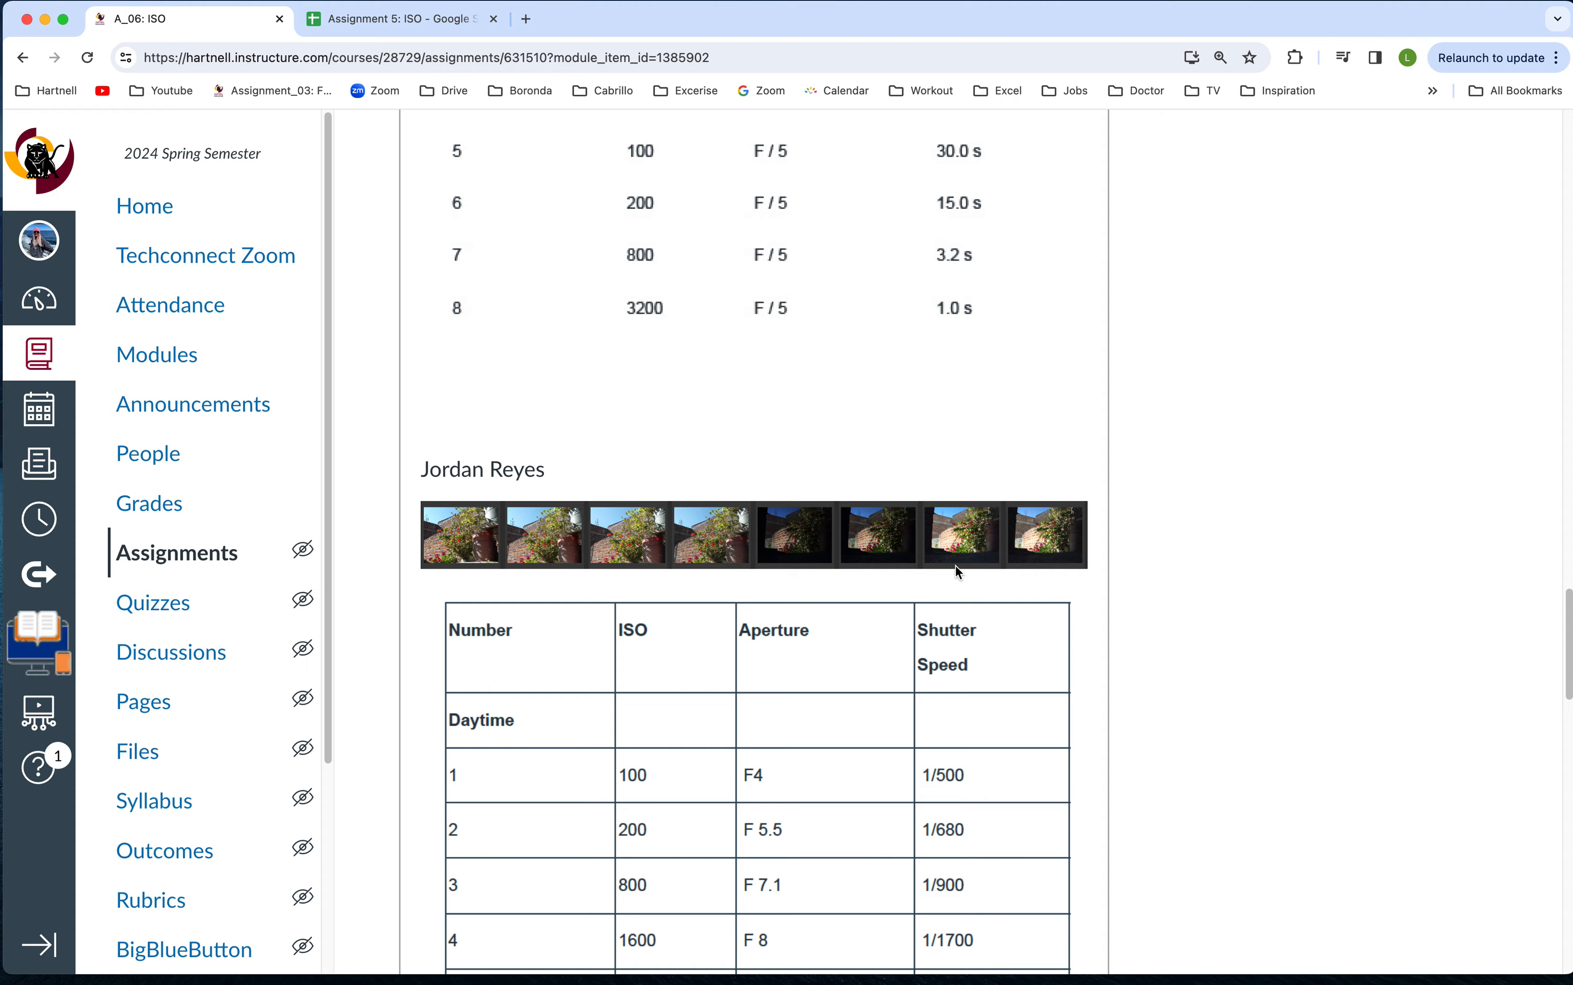
{"action": "scroll", "scroll_direction": "down", "scroll_amount": 3}
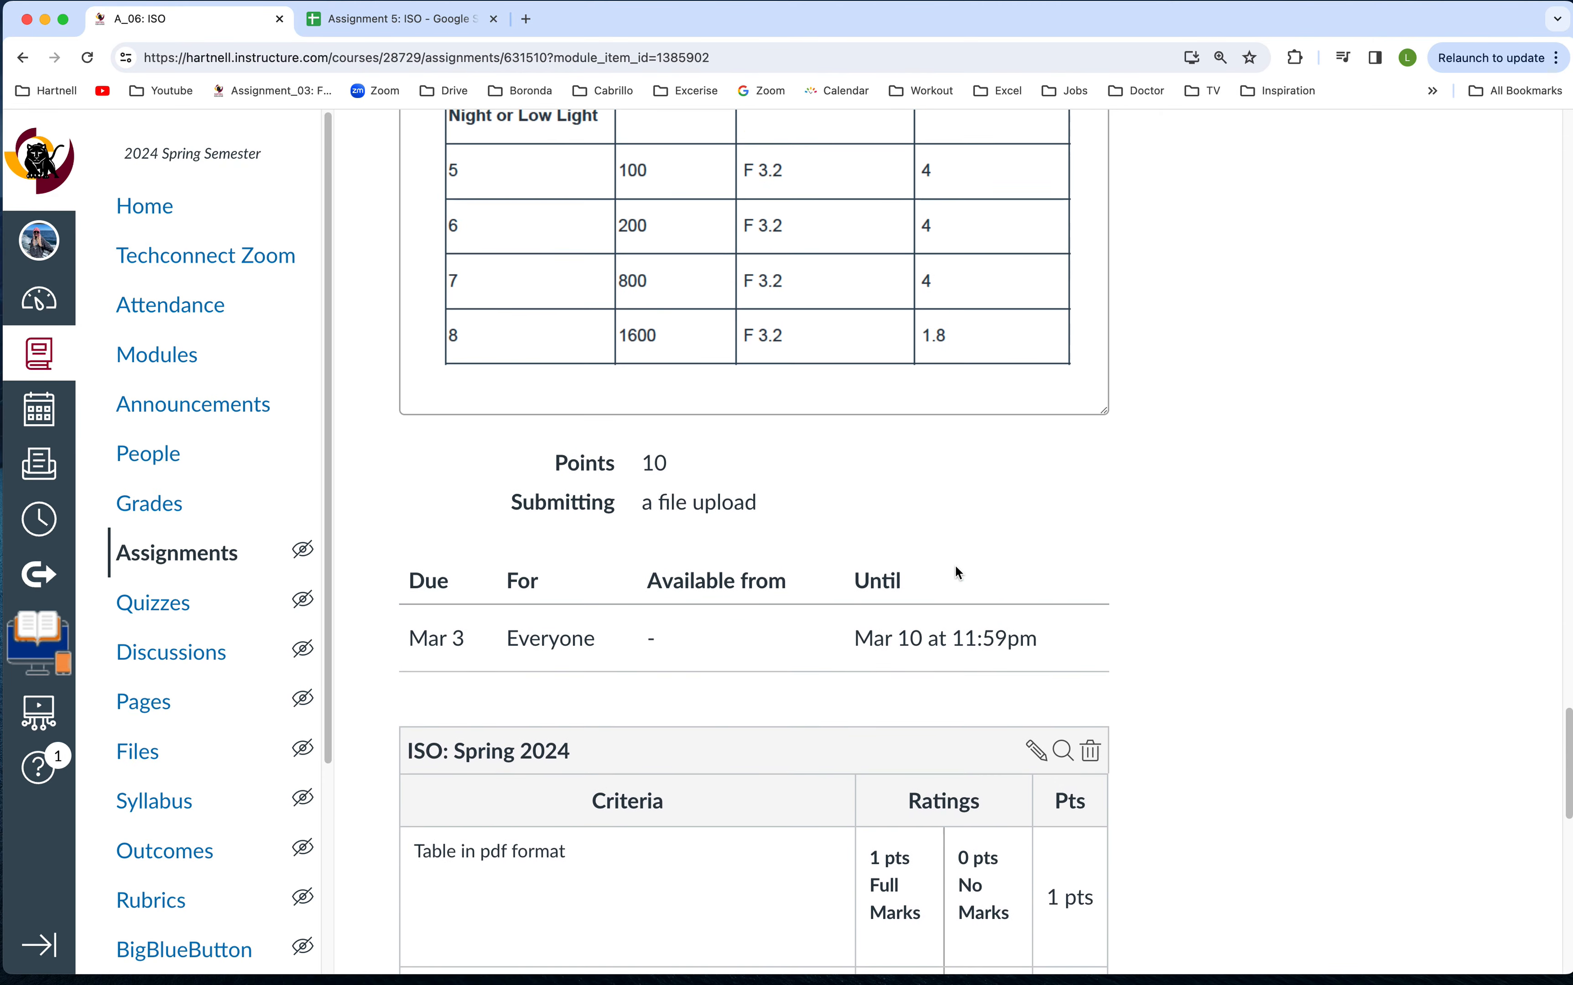
- Scroll through every ISO: Spring 2024 rubric criterion down to Total Points: 10
{"action": "scroll", "scroll_direction": "down", "scroll_amount": 3}
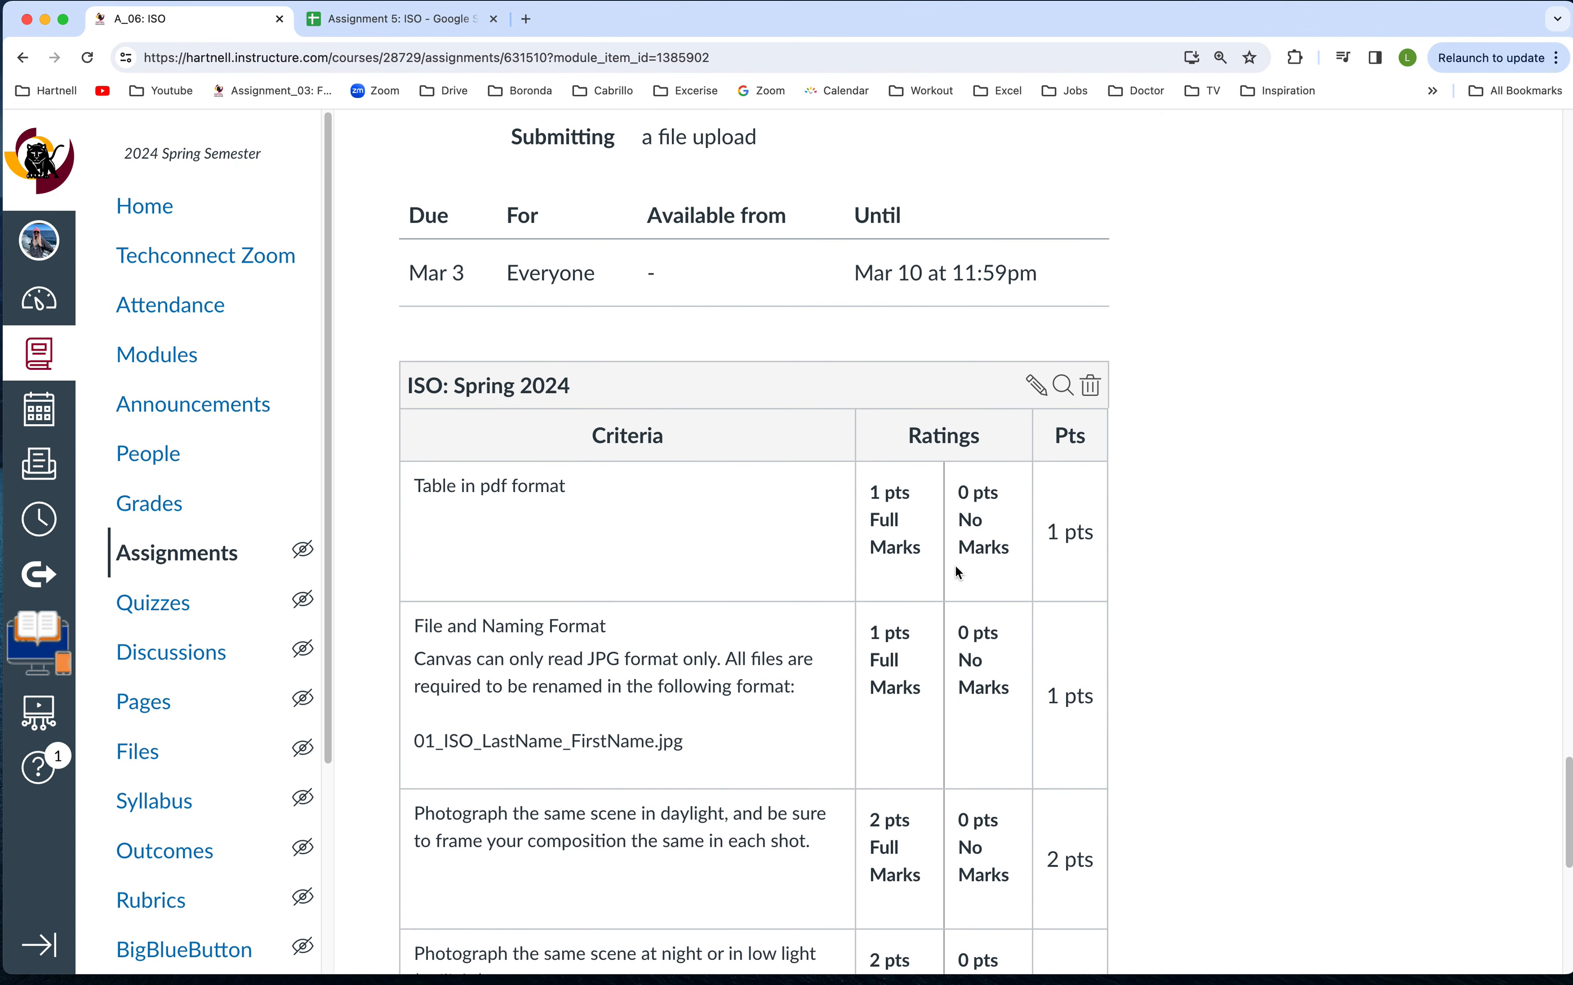
{"action": "scroll", "scroll_direction": "down", "scroll_amount": 3}
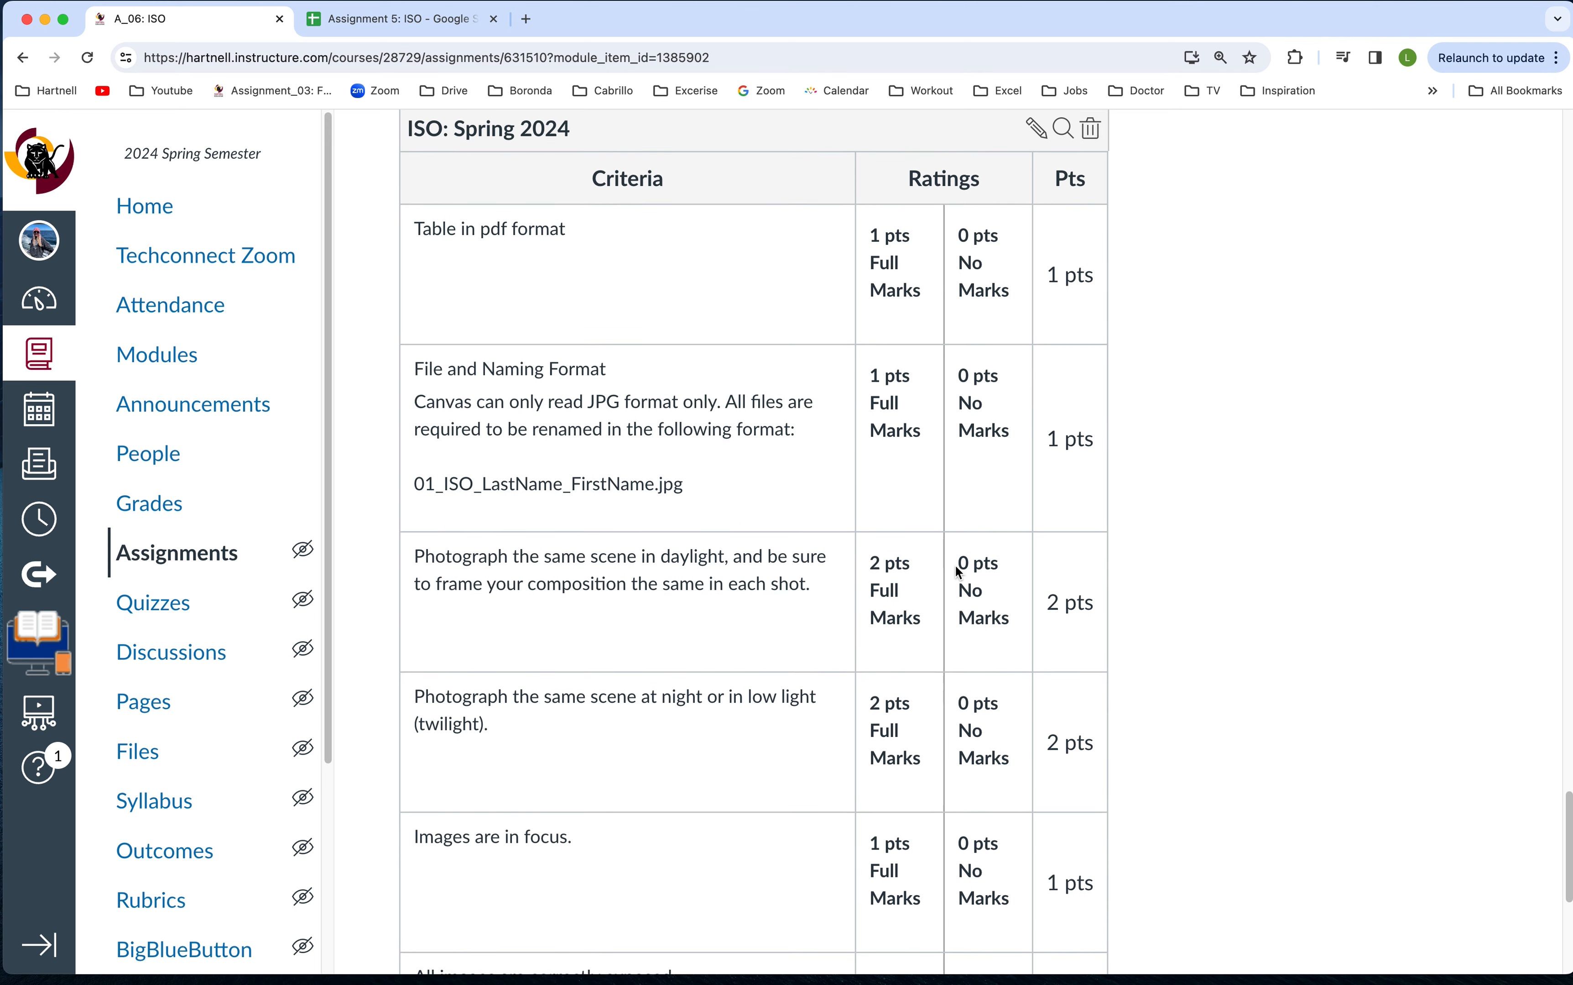
{"action": "scroll", "scroll_direction": "down", "scroll_amount": 3}
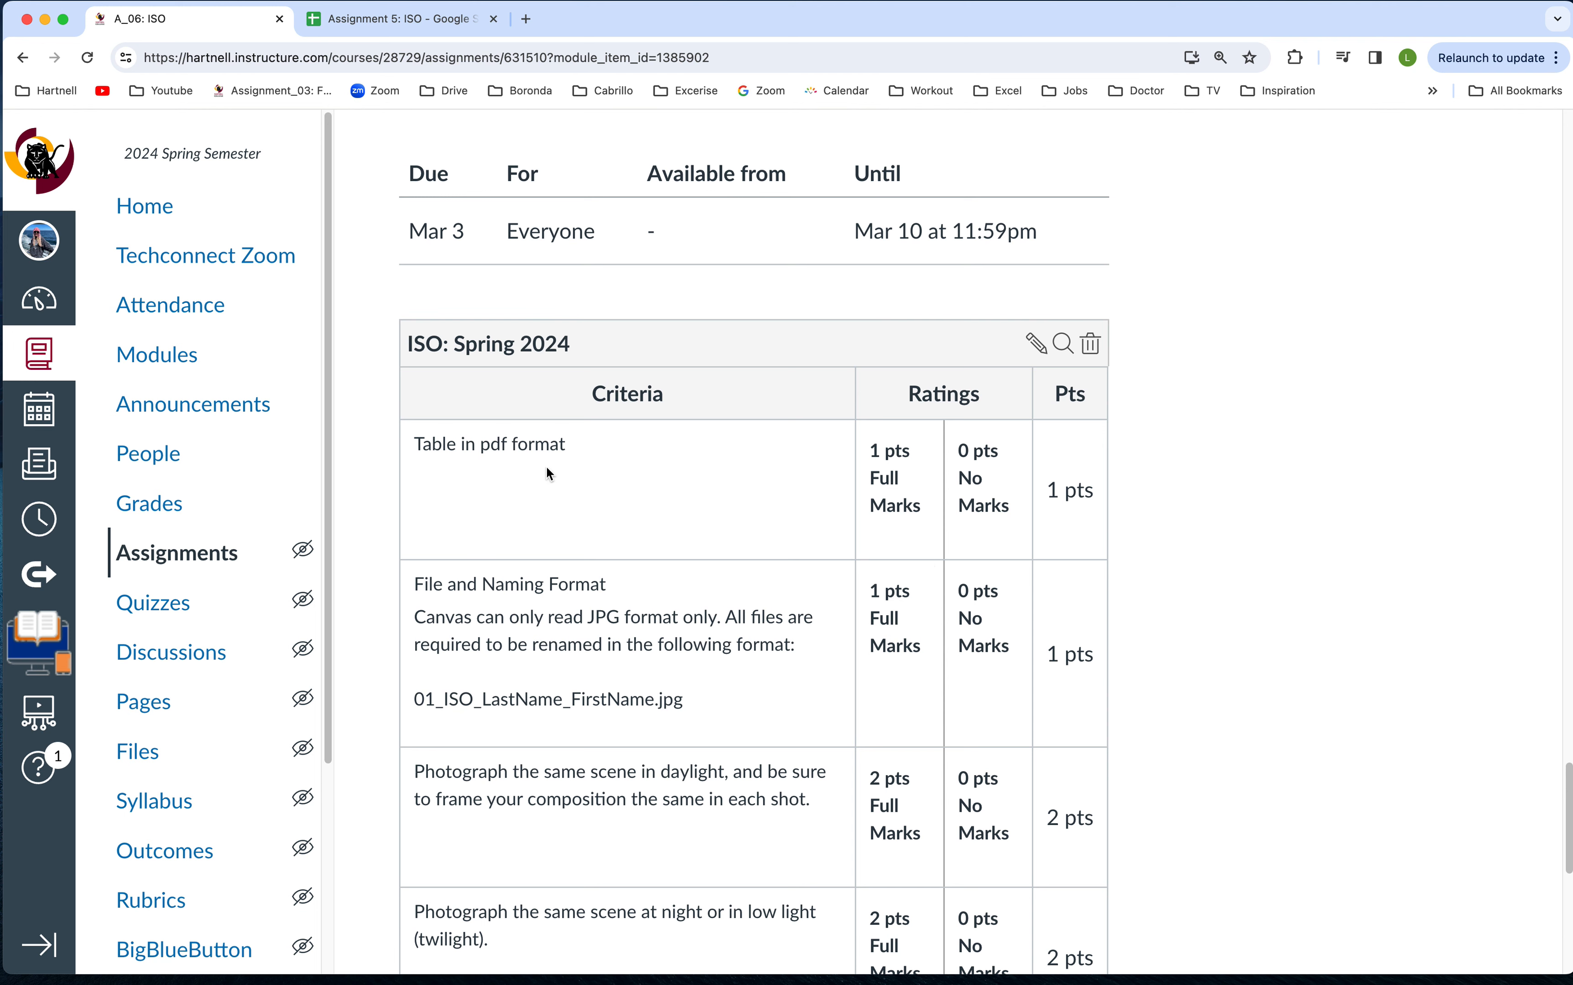
{"action": "scroll", "scroll_direction": "down", "scroll_amount": 3}
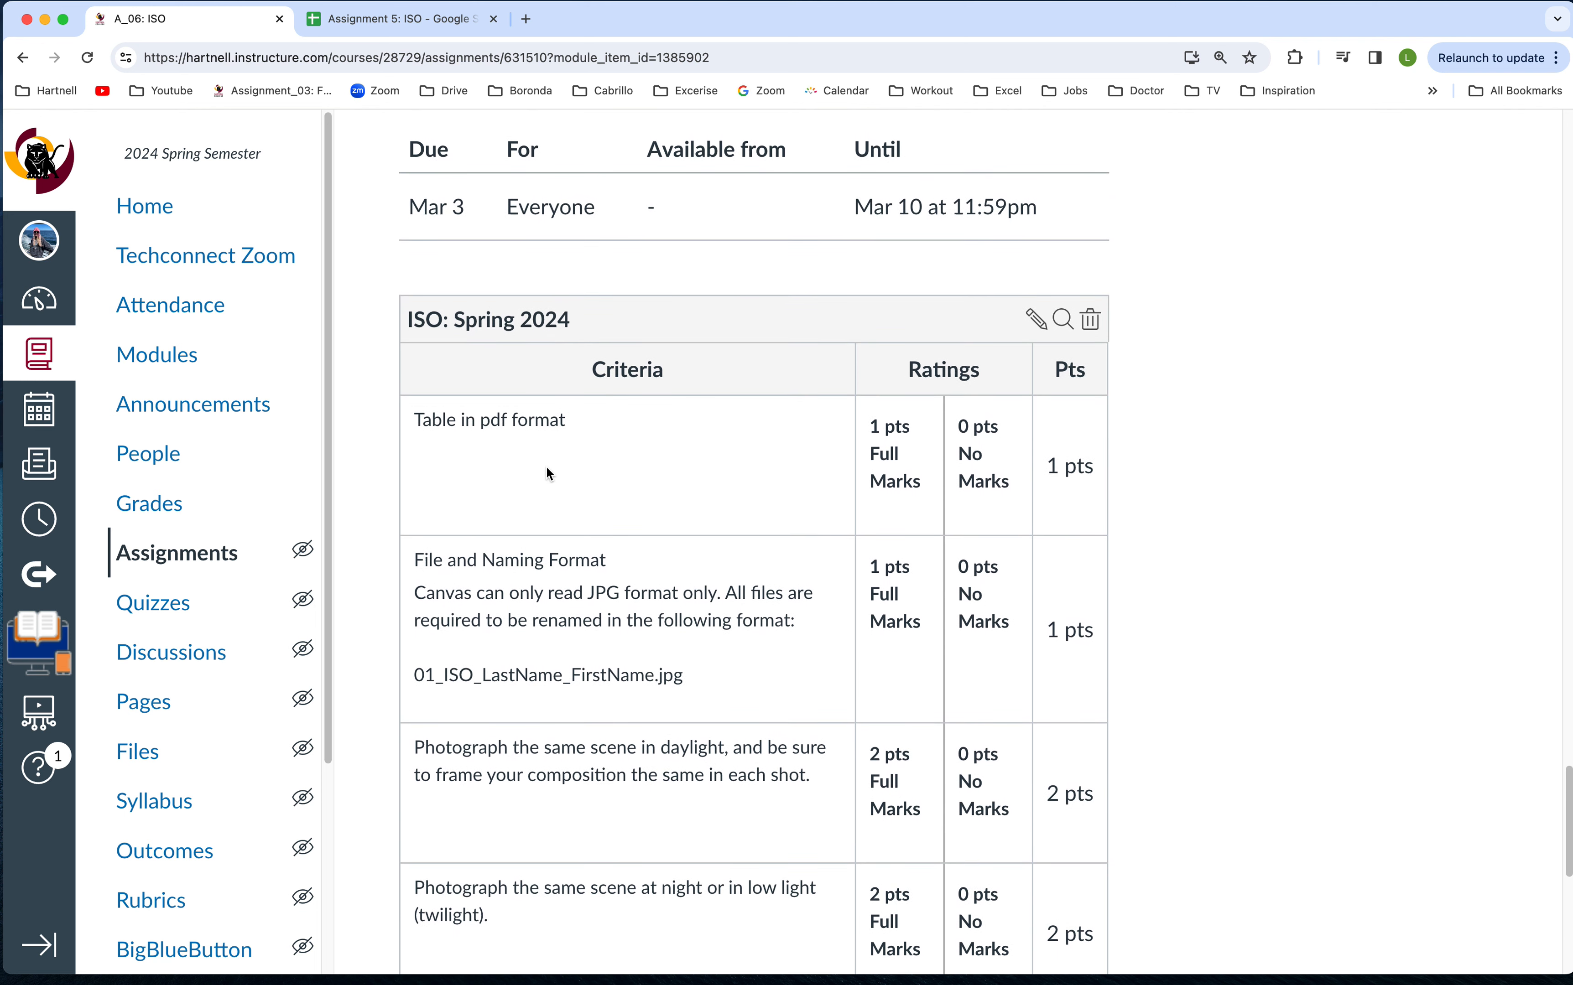
{"action": "scroll", "scroll_direction": "down", "scroll_amount": 3}
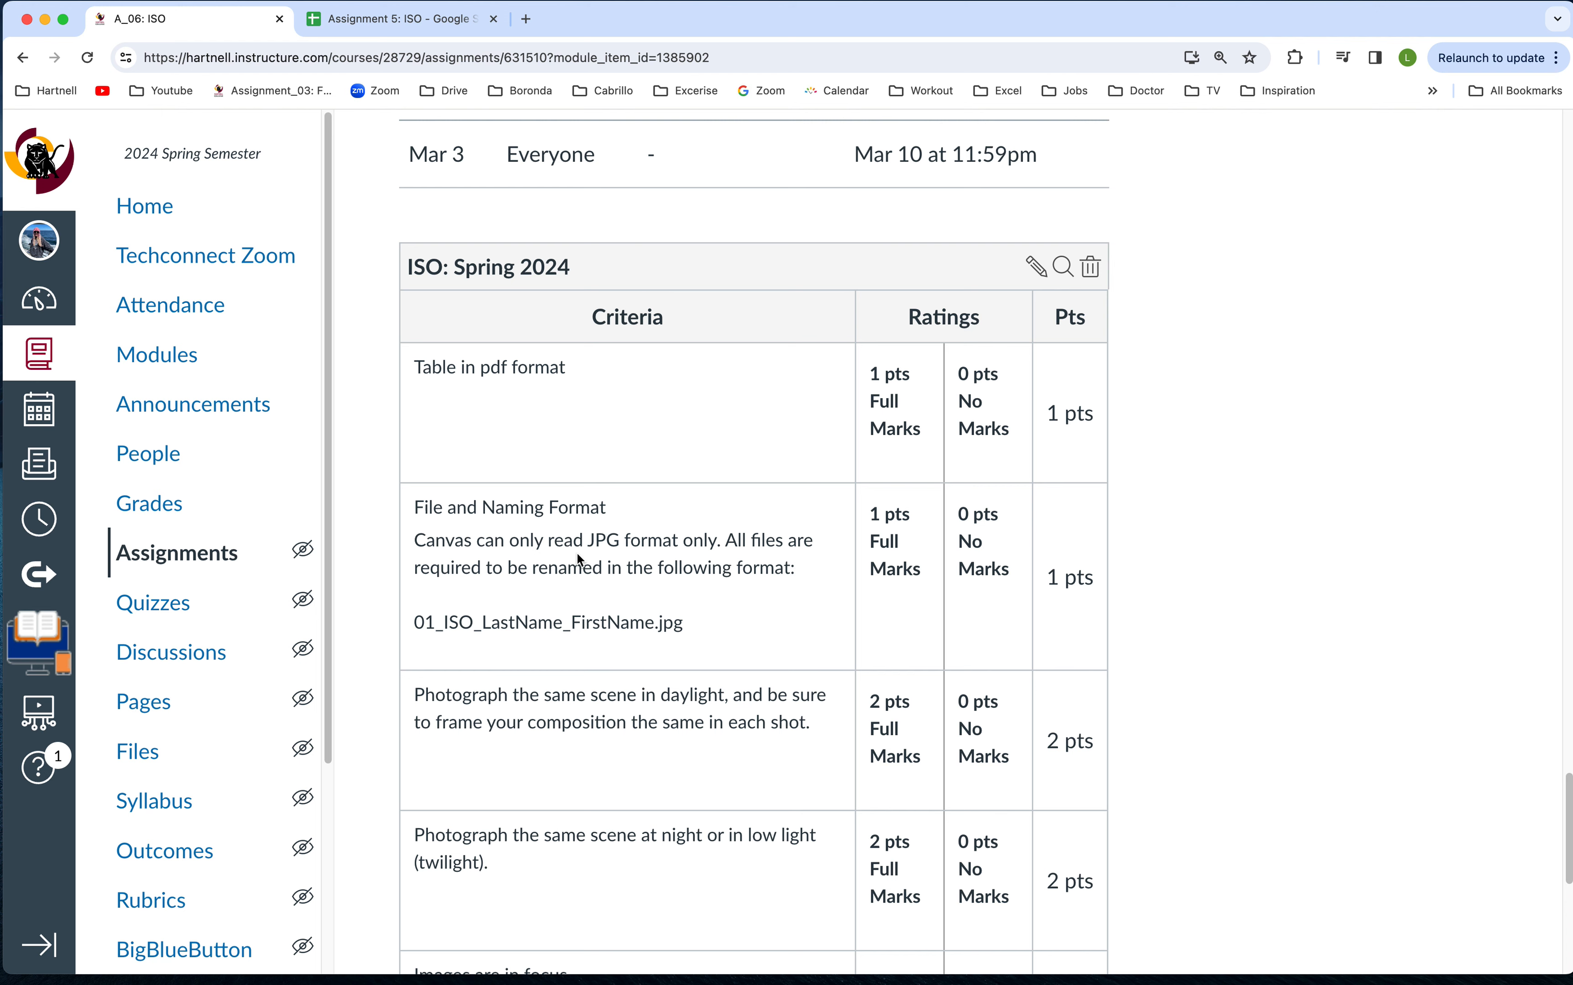
{"action": "scroll", "scroll_direction": "down", "scroll_amount": 3}
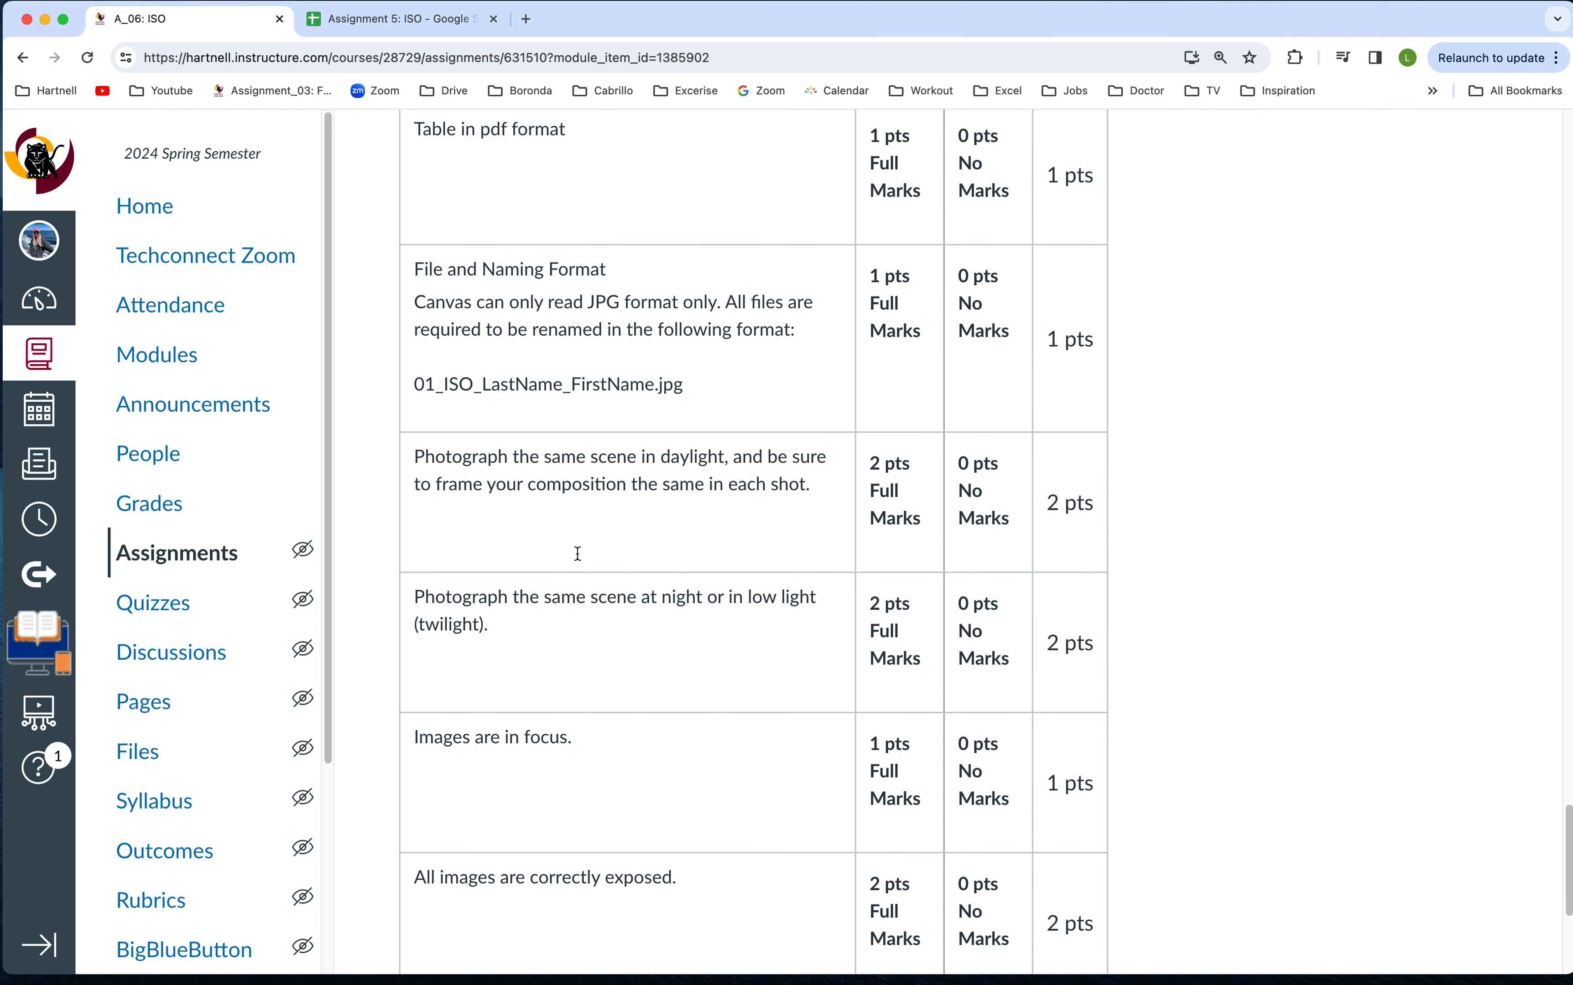
{"action": "mouse_move", "coordinate": [524, 519]}
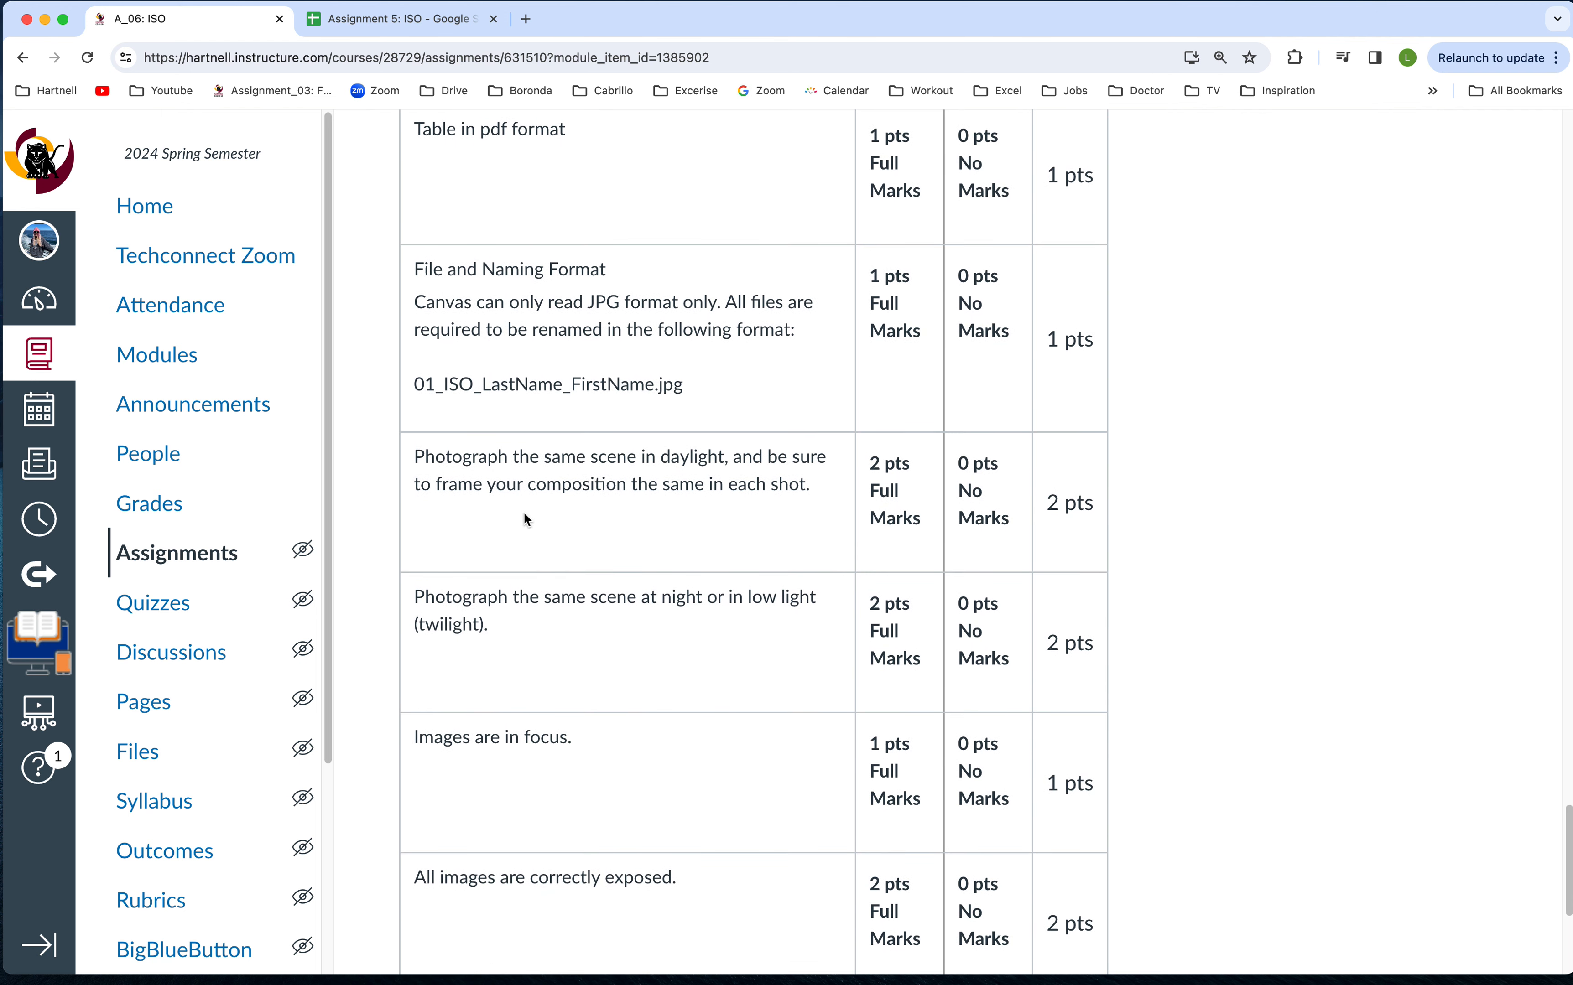
{"action": "mouse_move", "coordinate": [614, 510]}
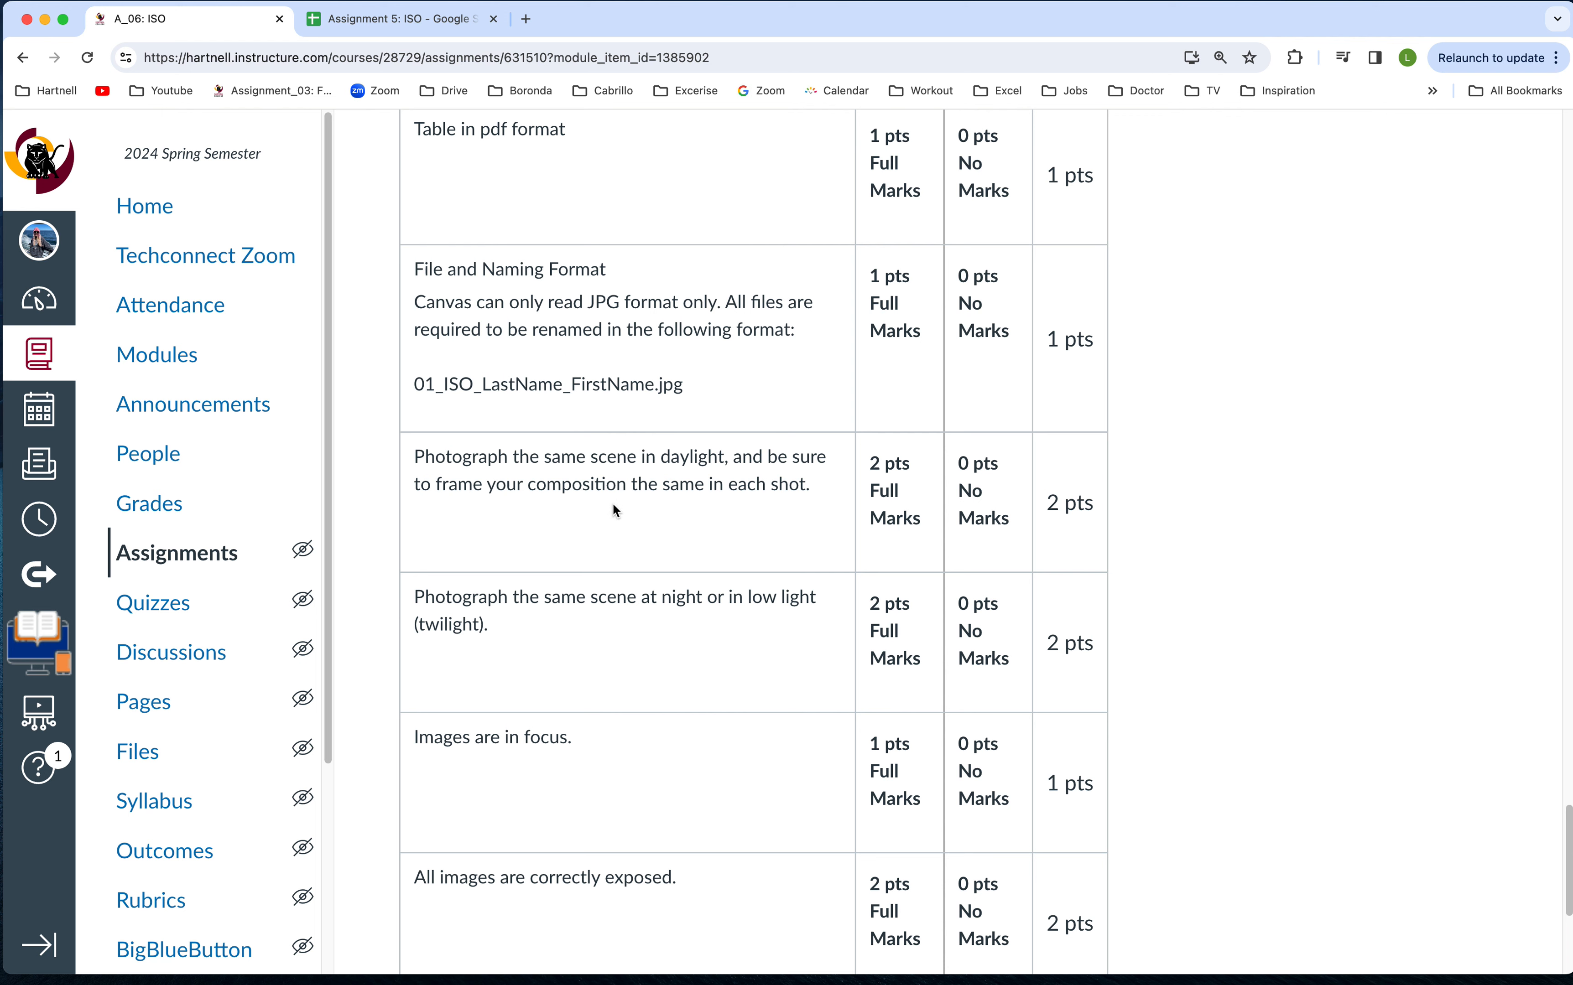
{"action": "scroll", "scroll_direction": "down", "scroll_amount": 3}
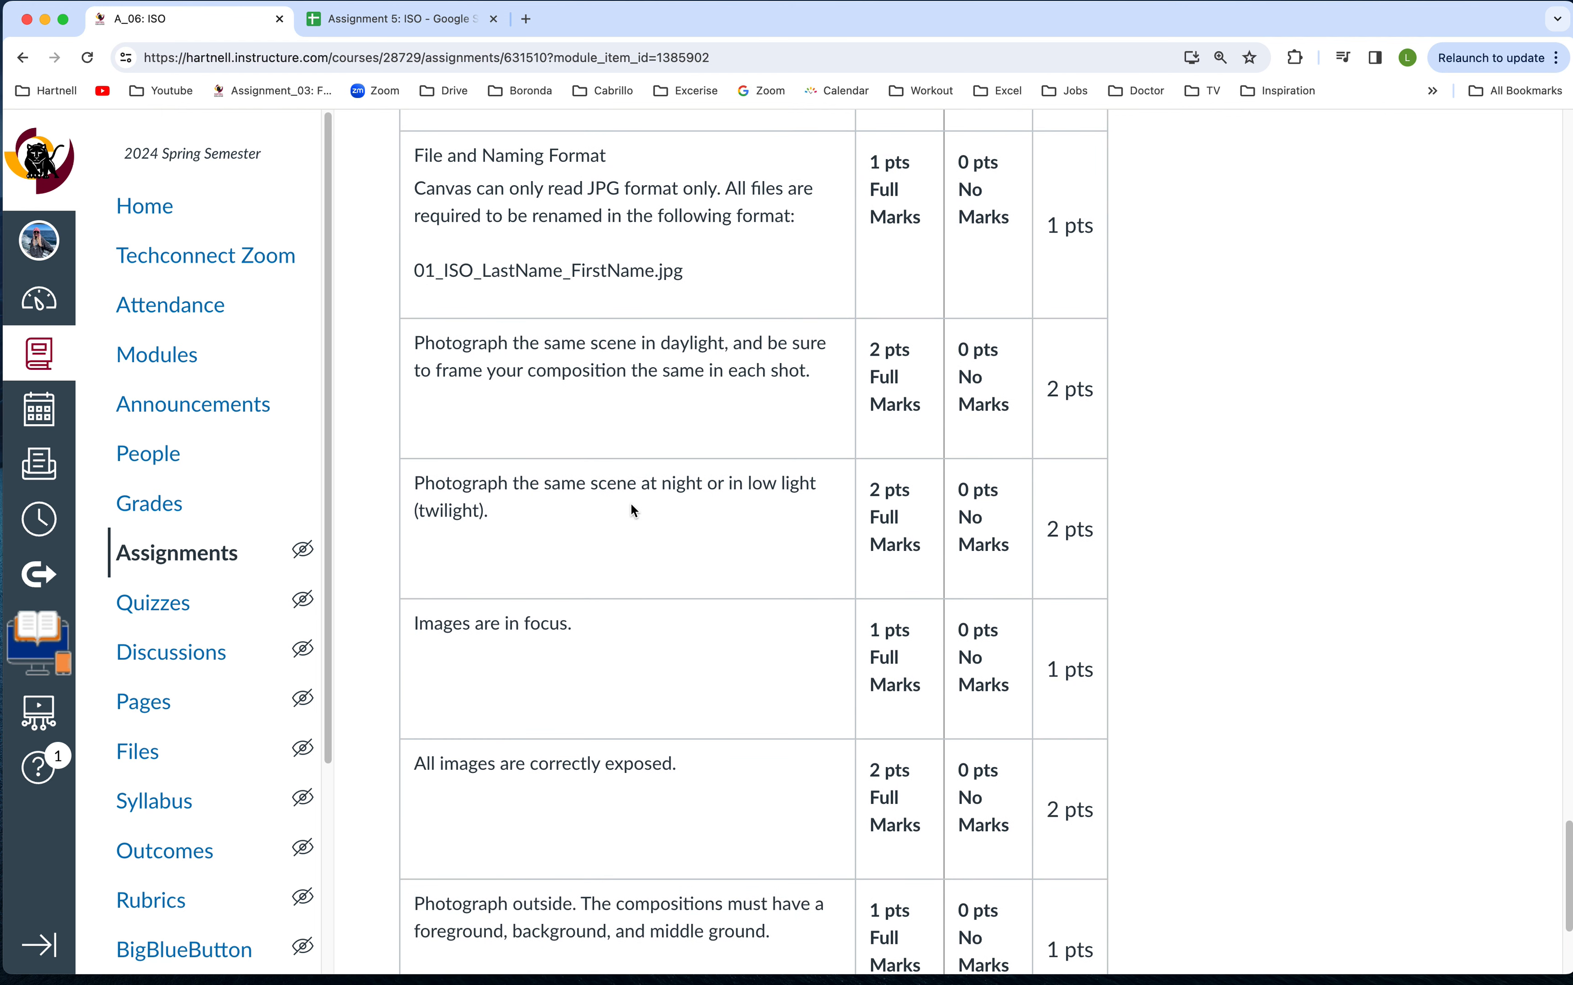
{"action": "scroll", "scroll_direction": "down", "scroll_amount": 3}
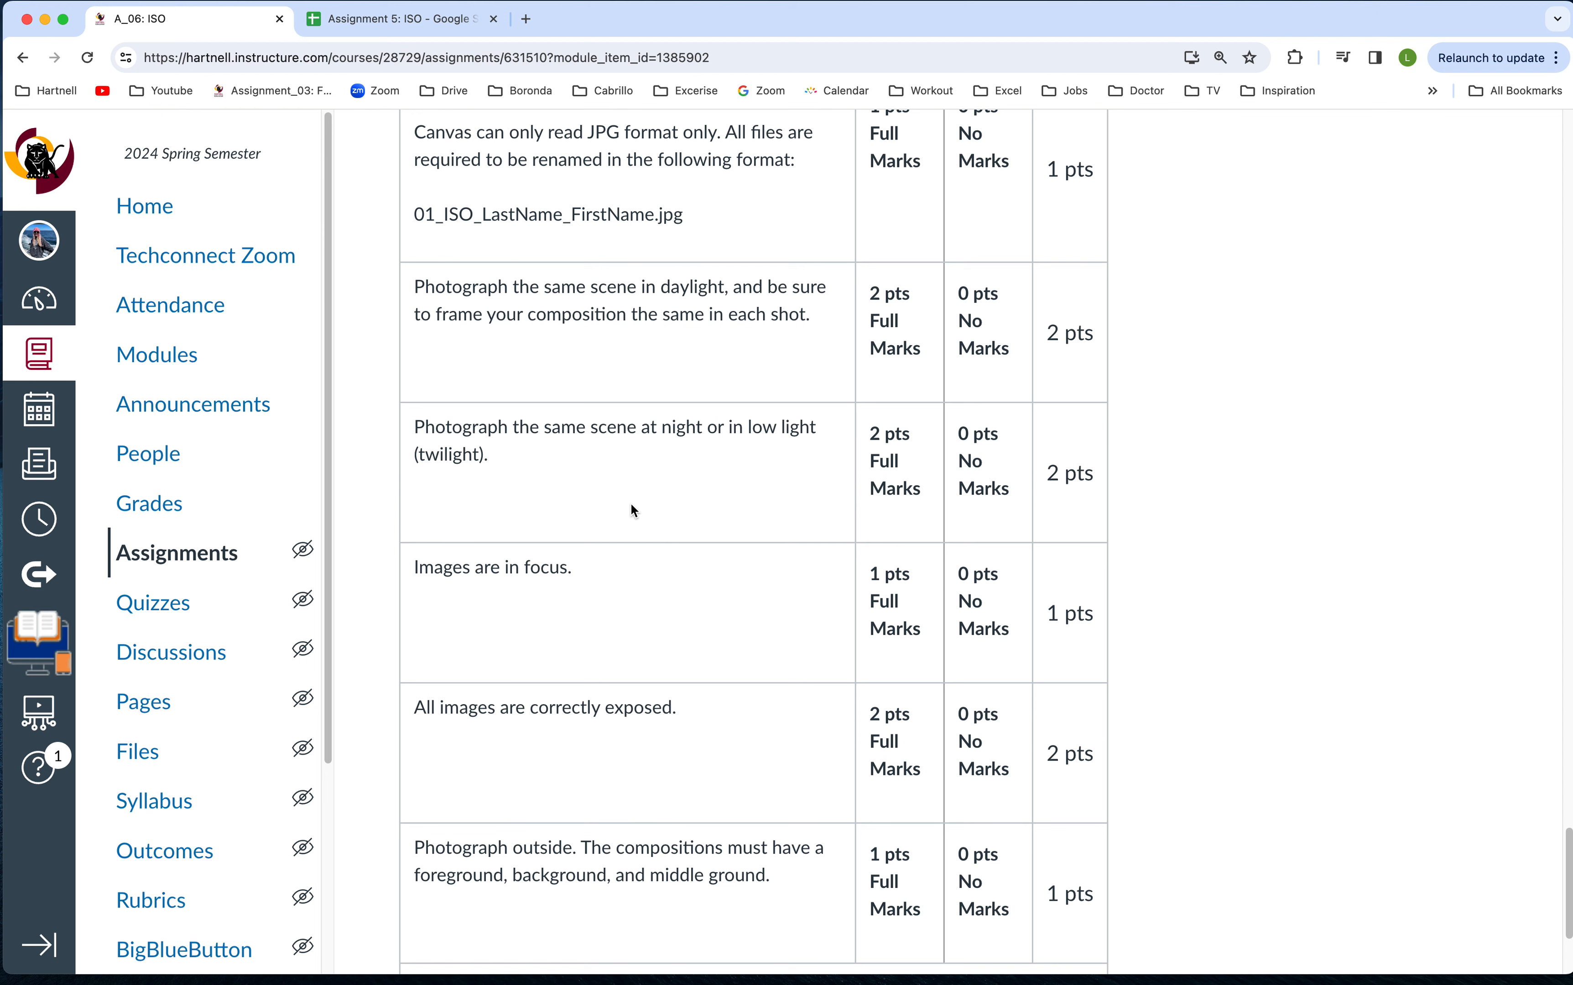
{"action": "scroll", "scroll_direction": "down", "scroll_amount": 3}
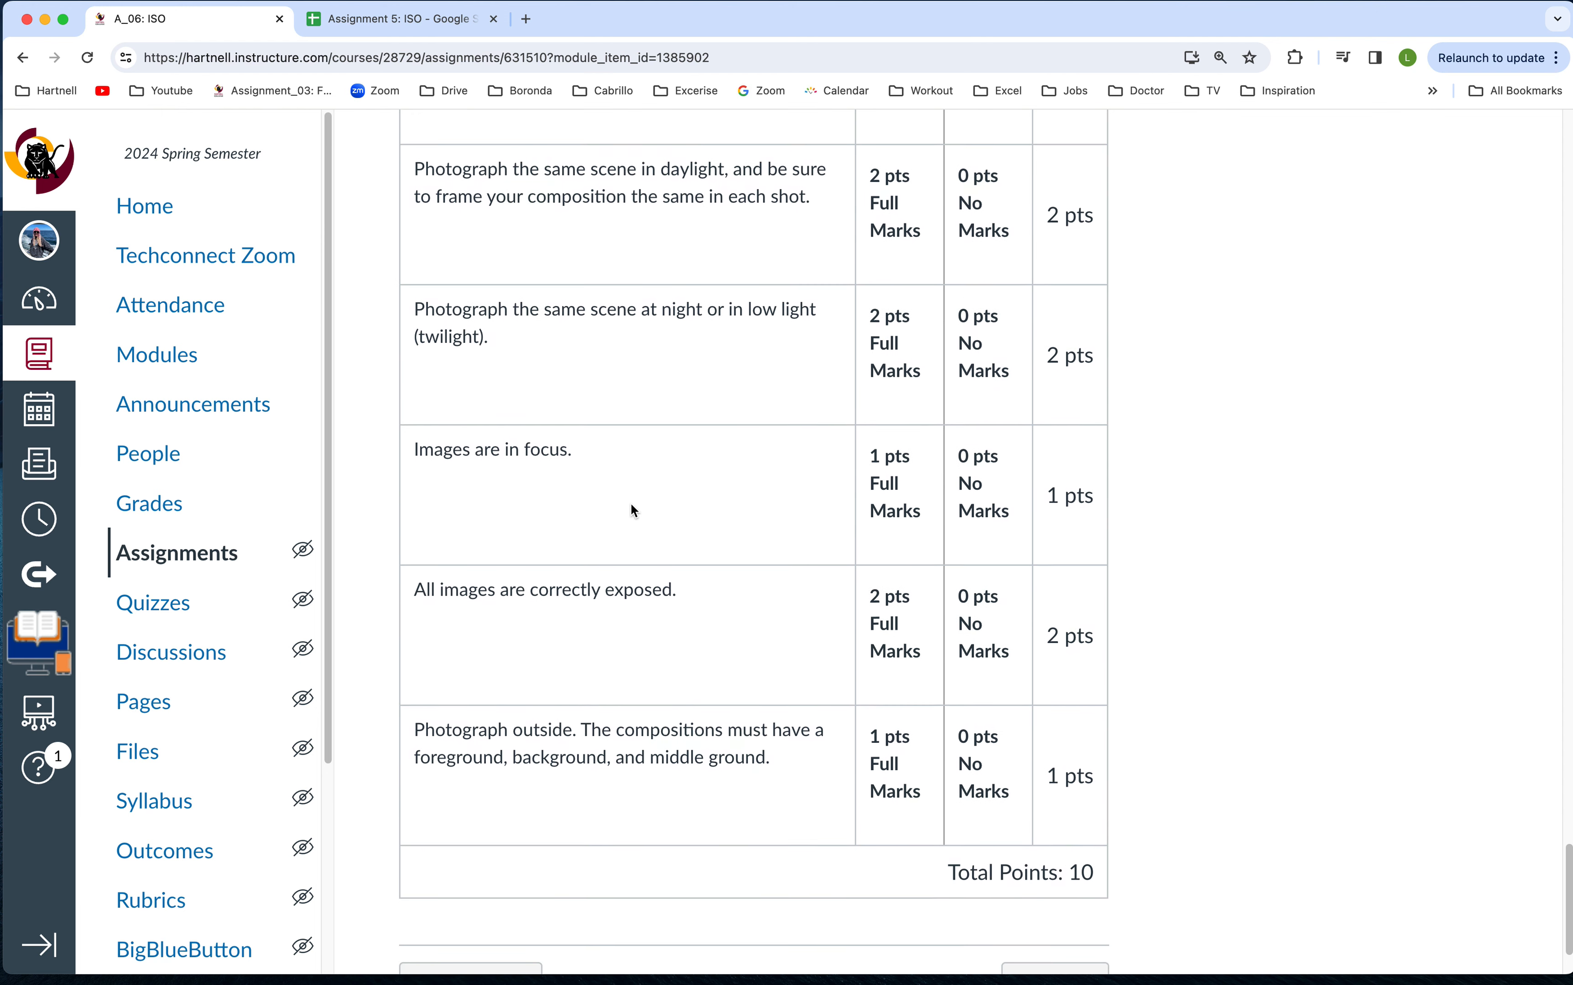
{"action": "scroll", "scroll_direction": "down", "scroll_amount": 3}
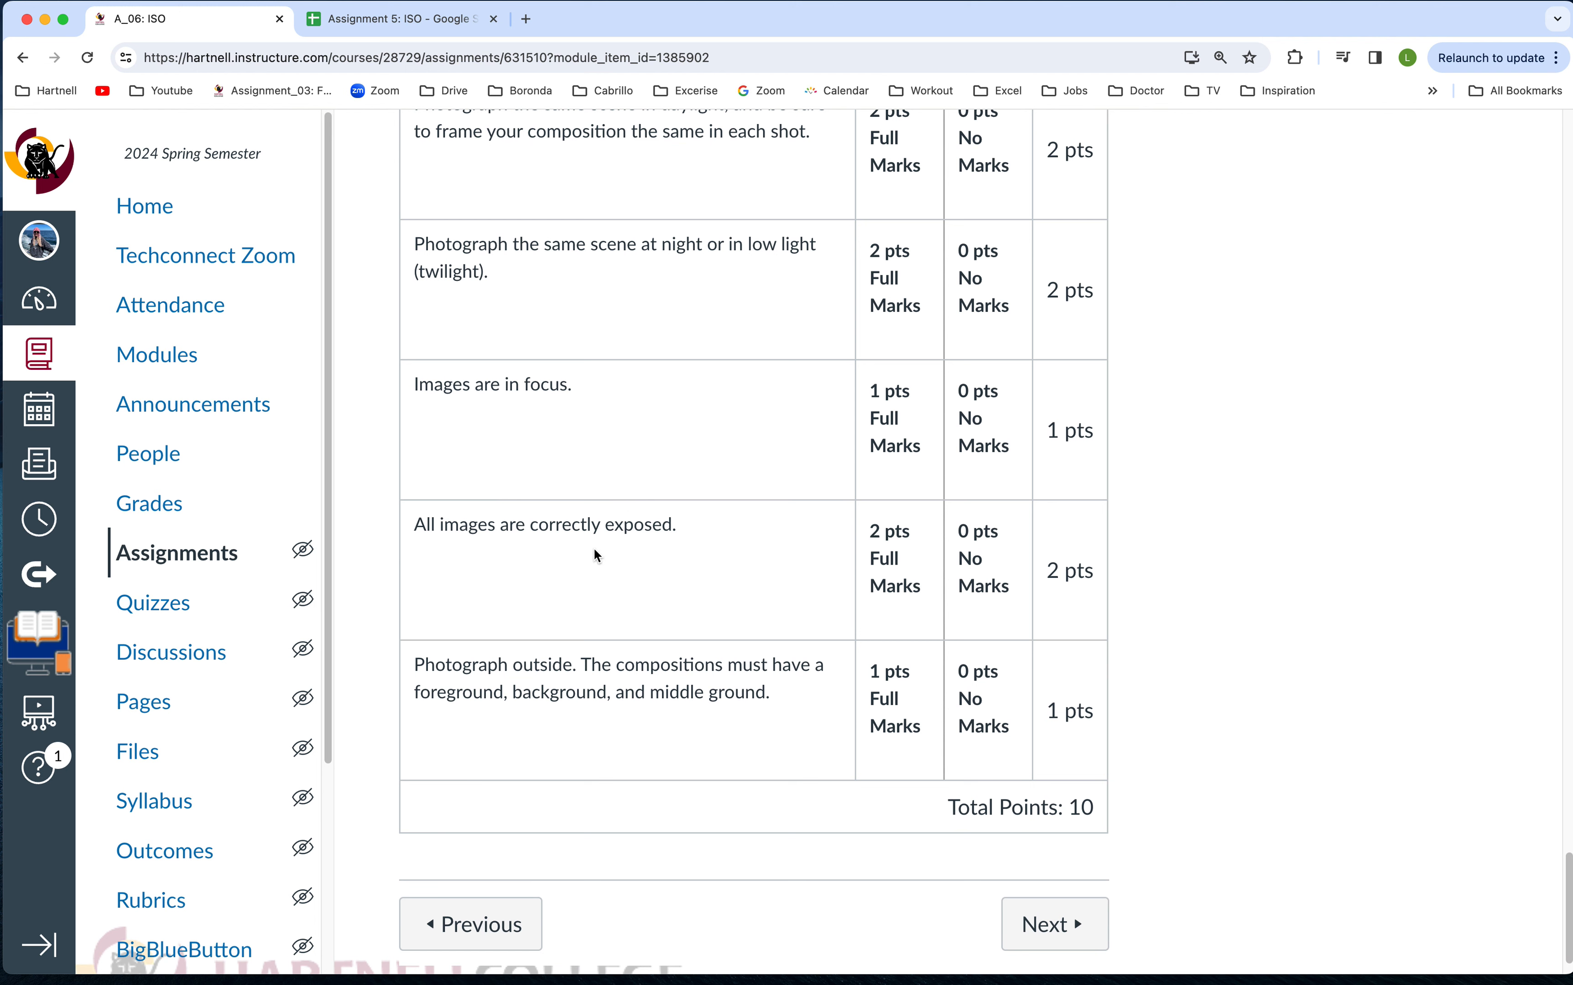
{"action": "mouse_move", "coordinate": [627, 560]}
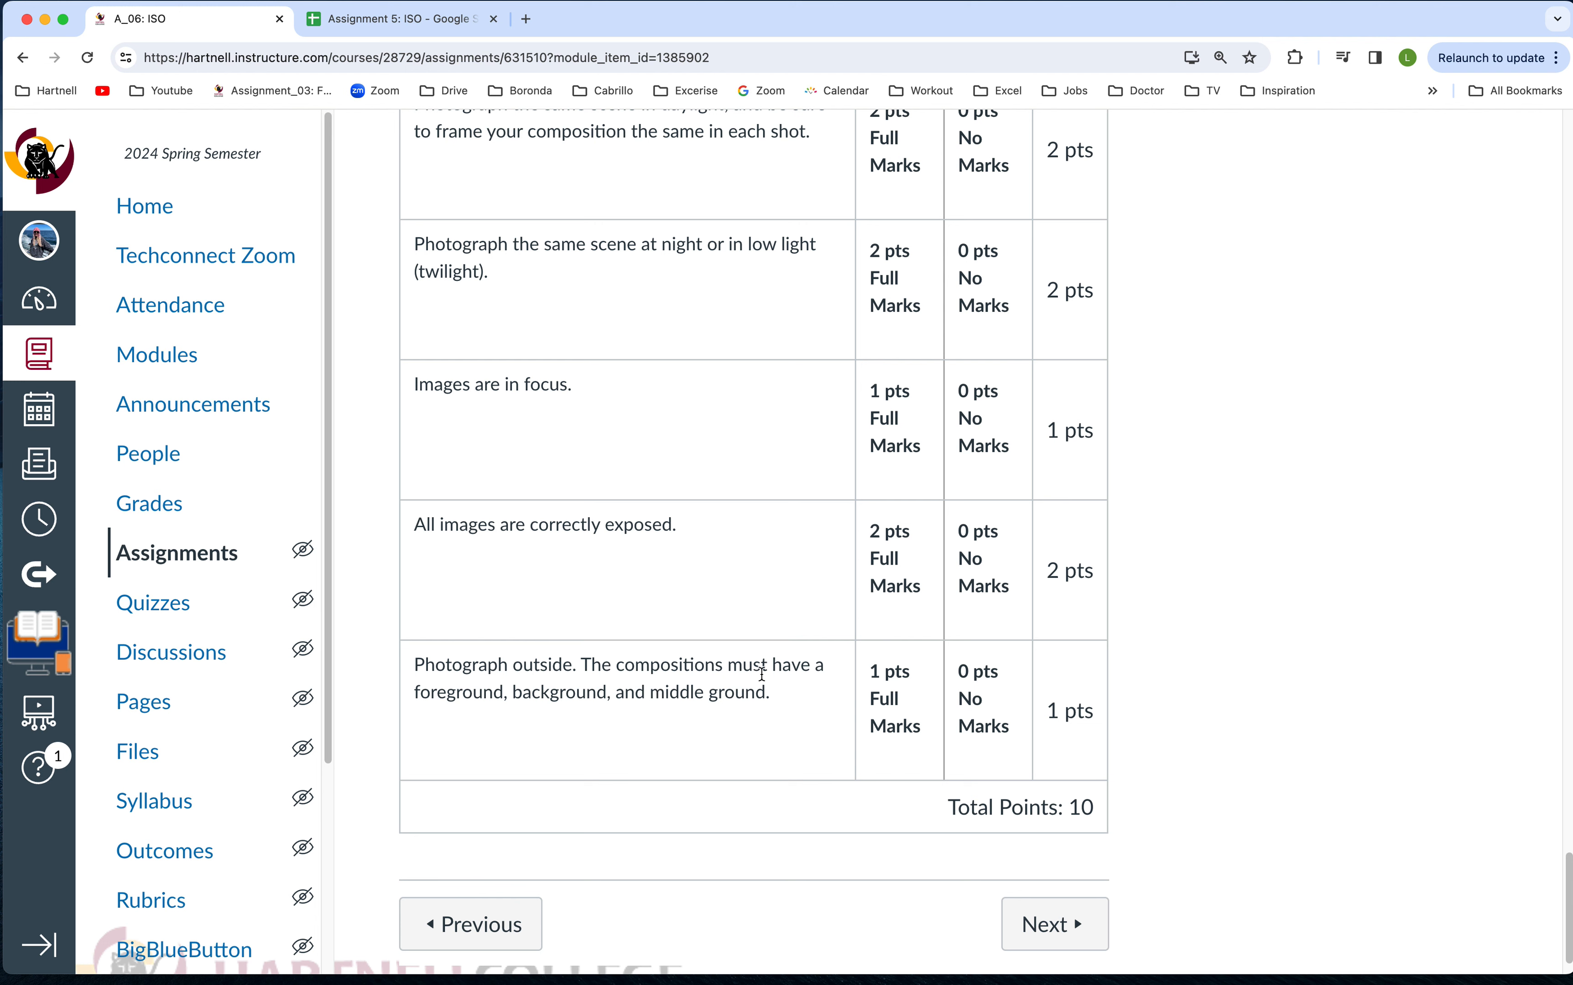
{"action": "mouse_move", "coordinate": [669, 705]}
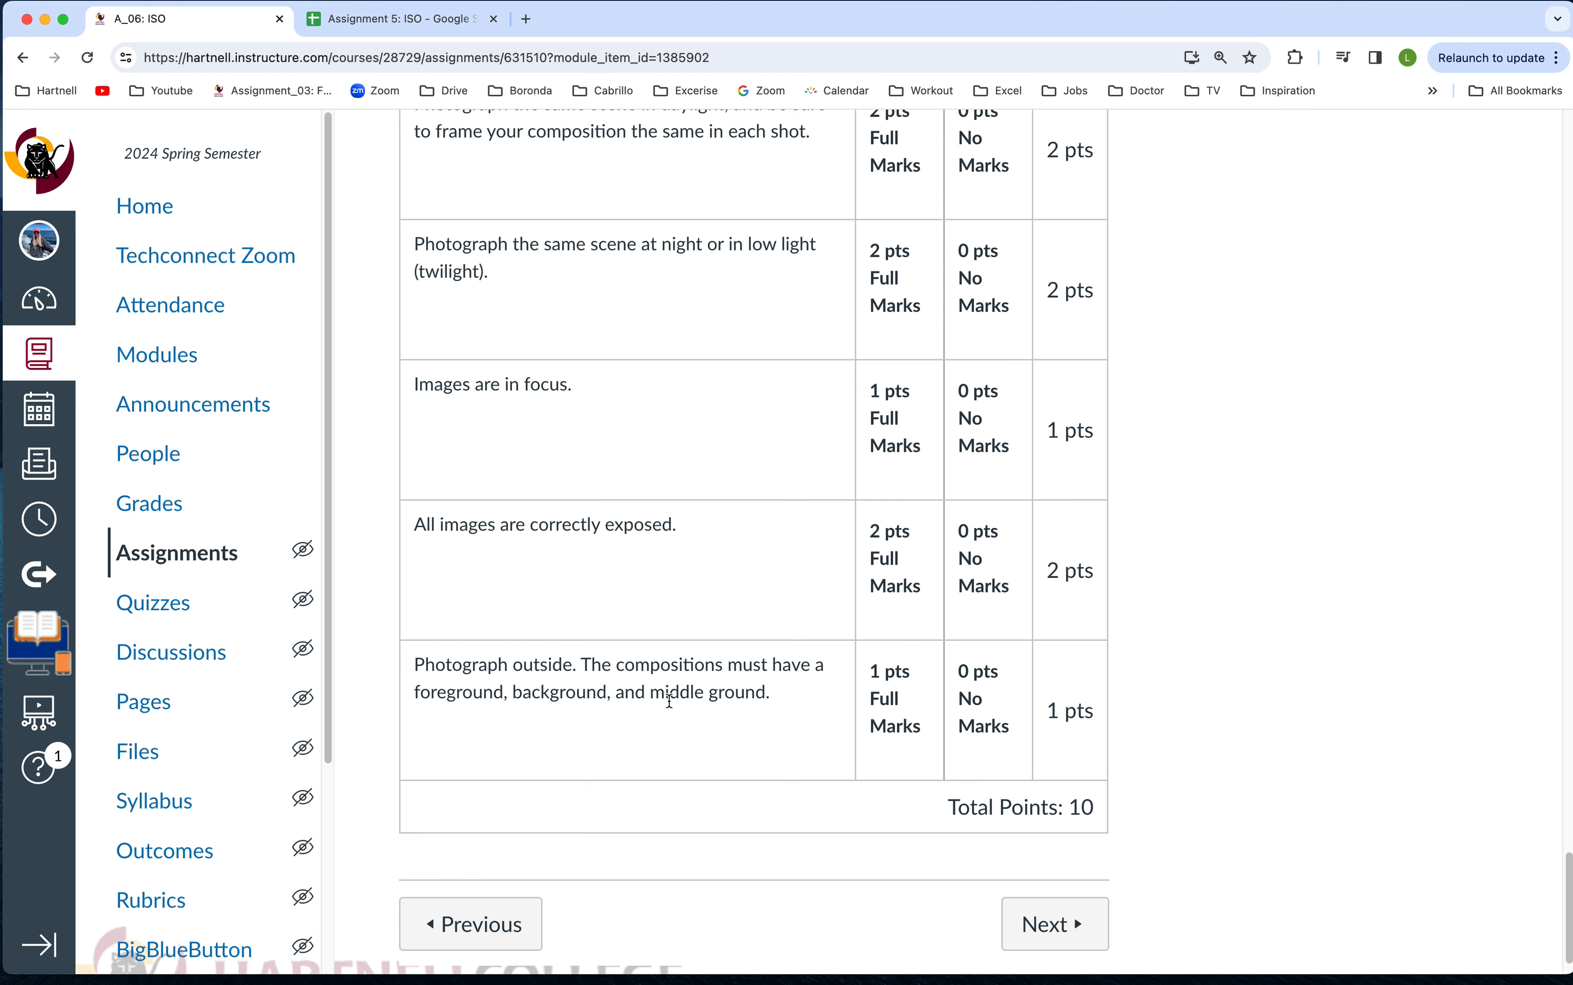